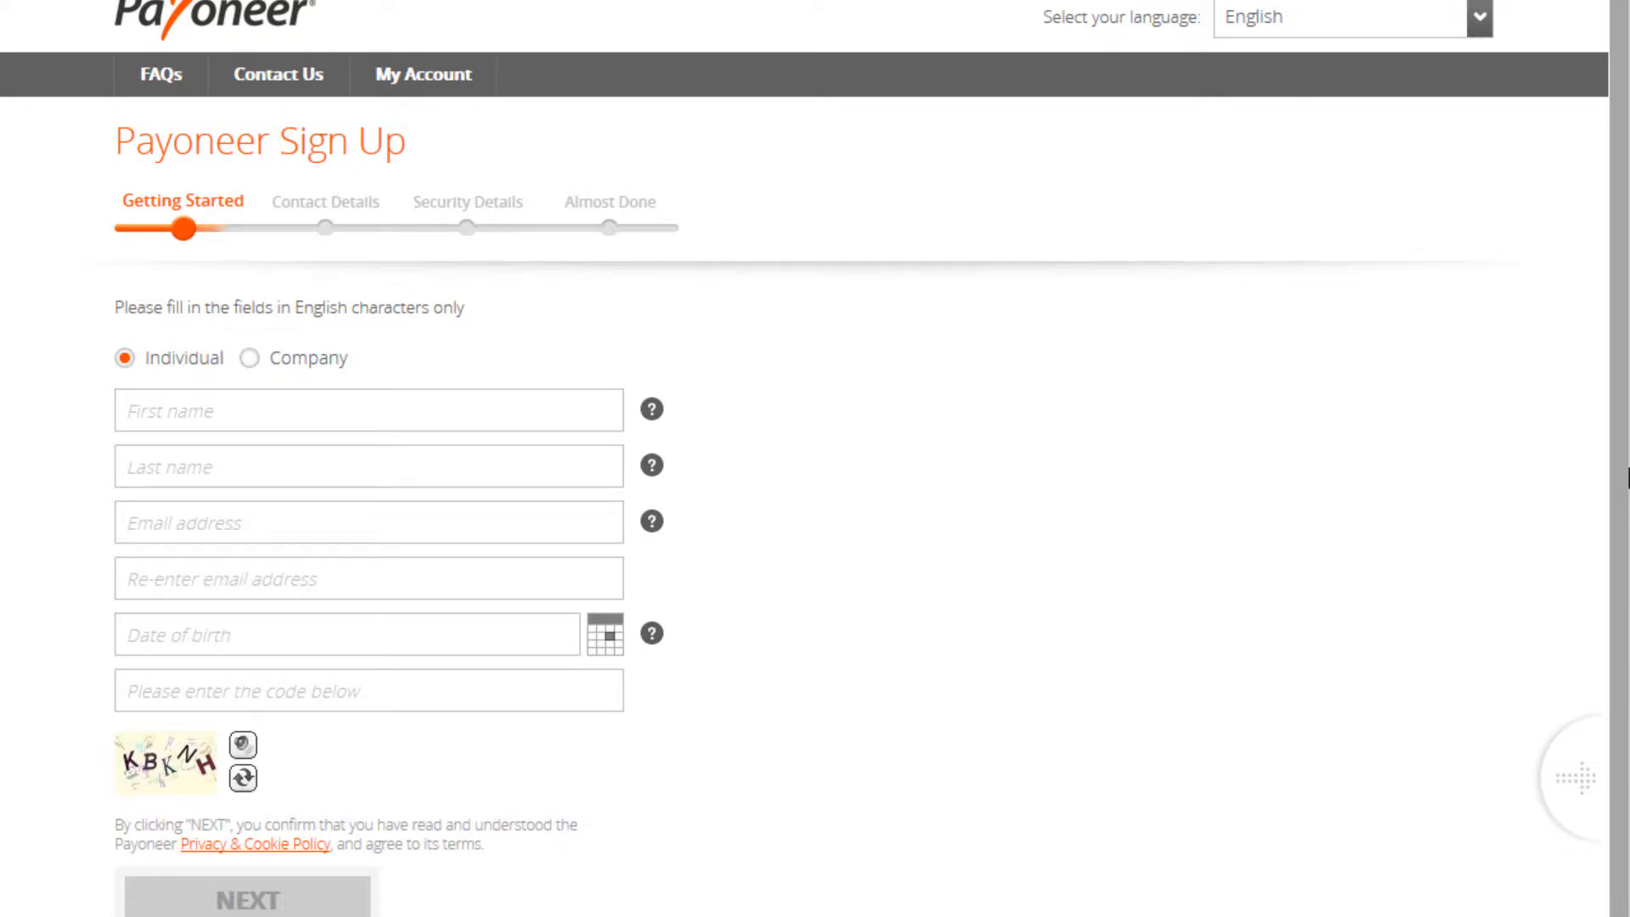
Enter the legal name Reviewz With Benefits and set the entity type to Sole Proprietorship
left_click(248, 357)
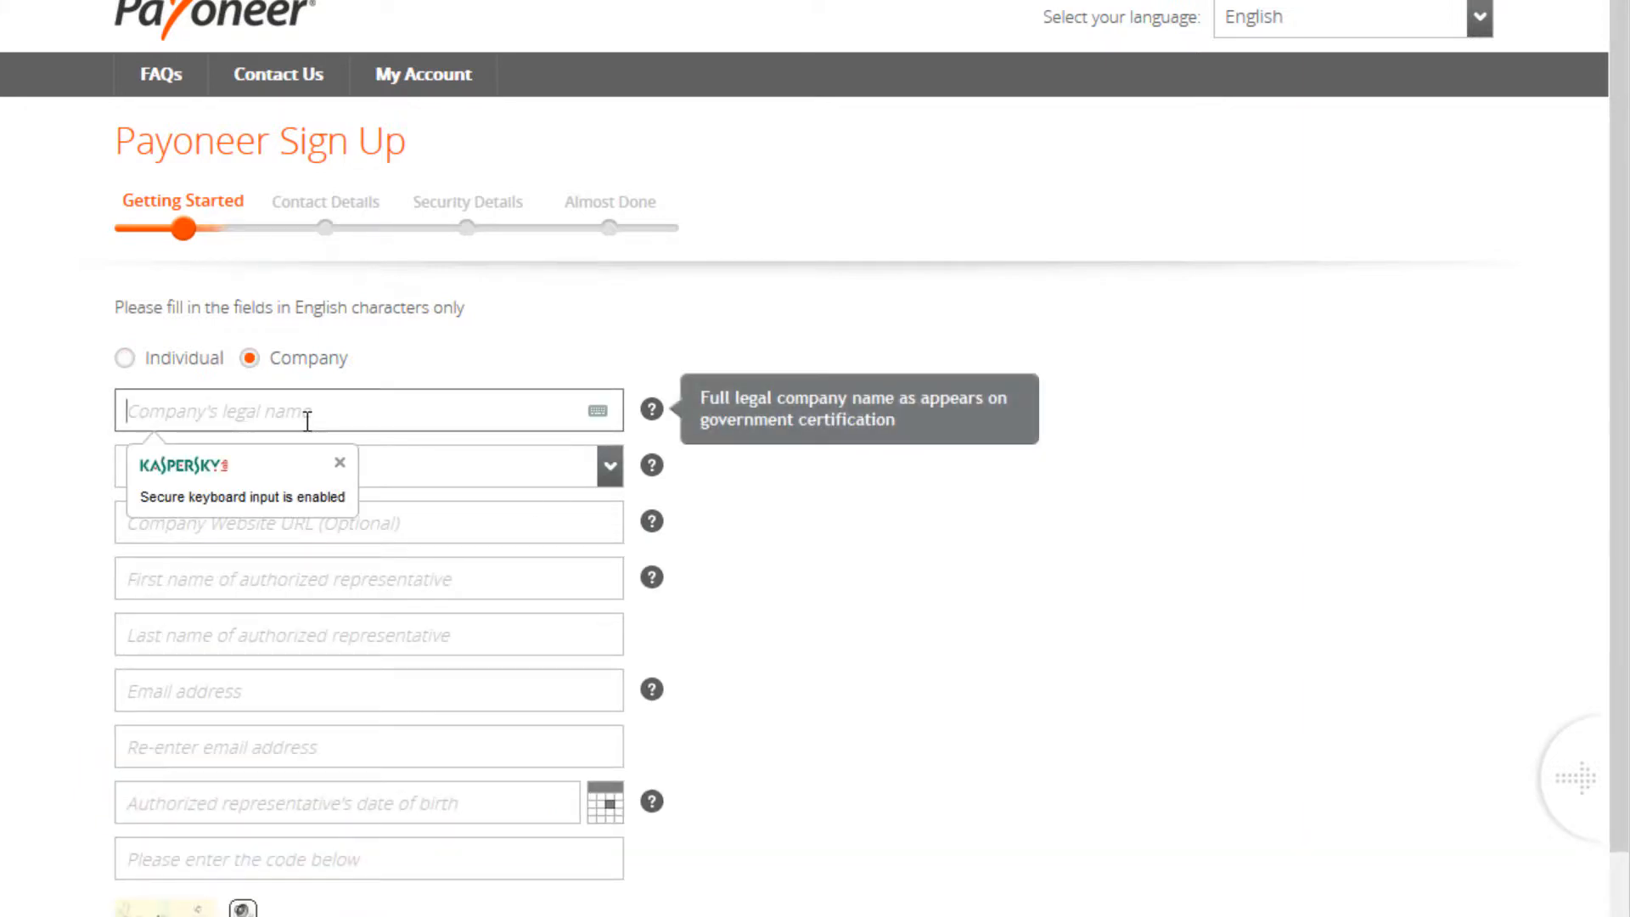
type("Reviewz")
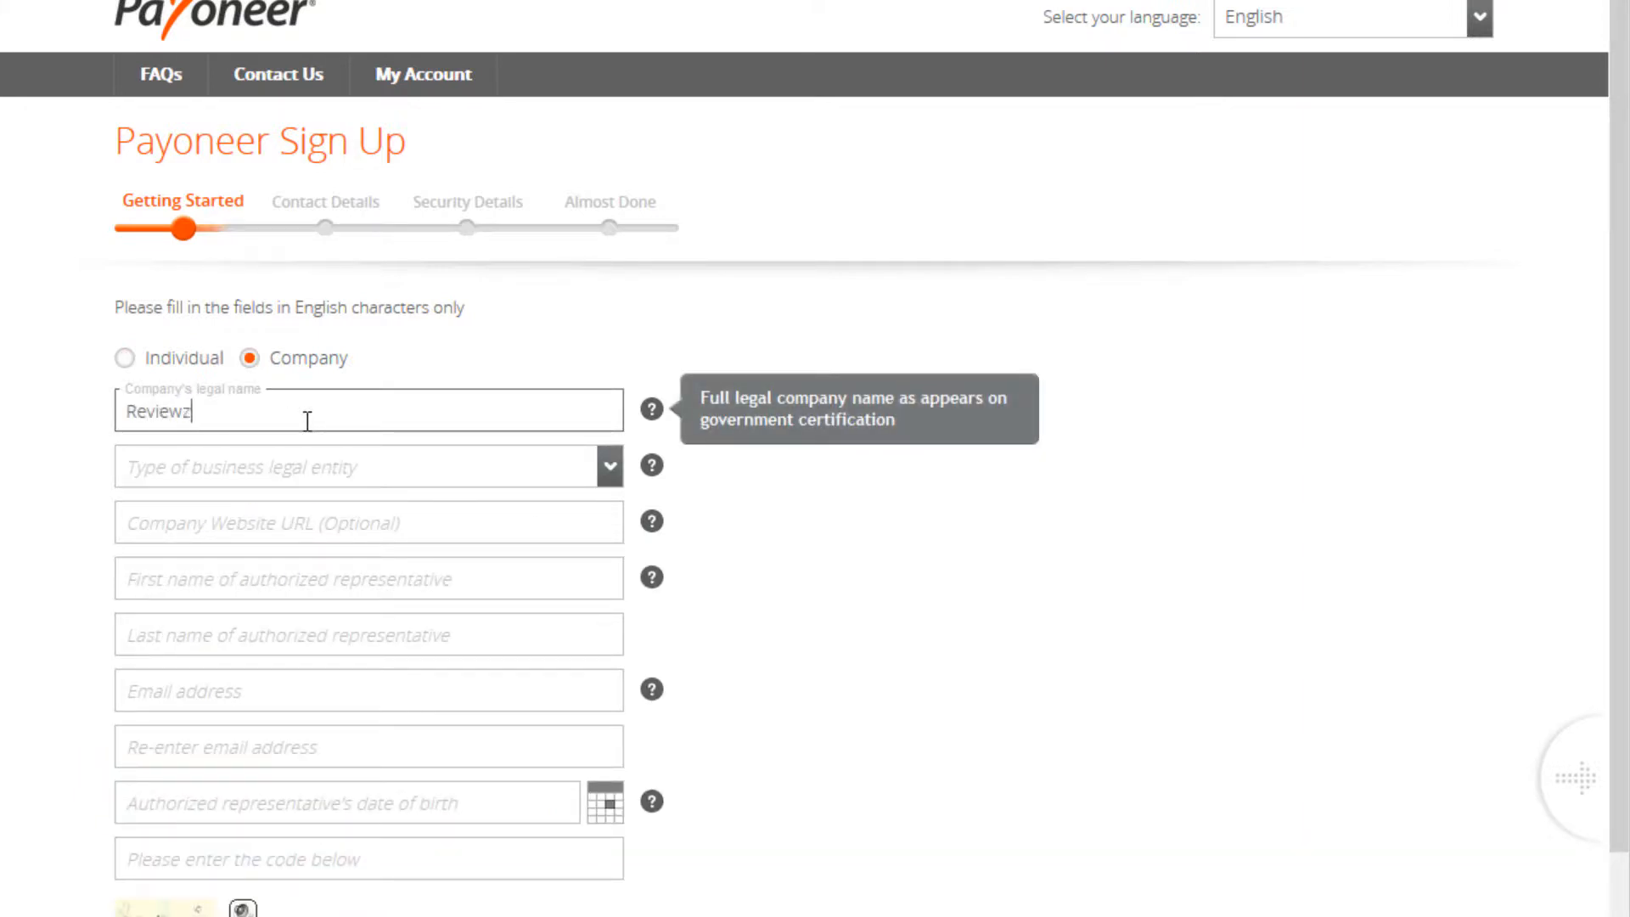
type("With")
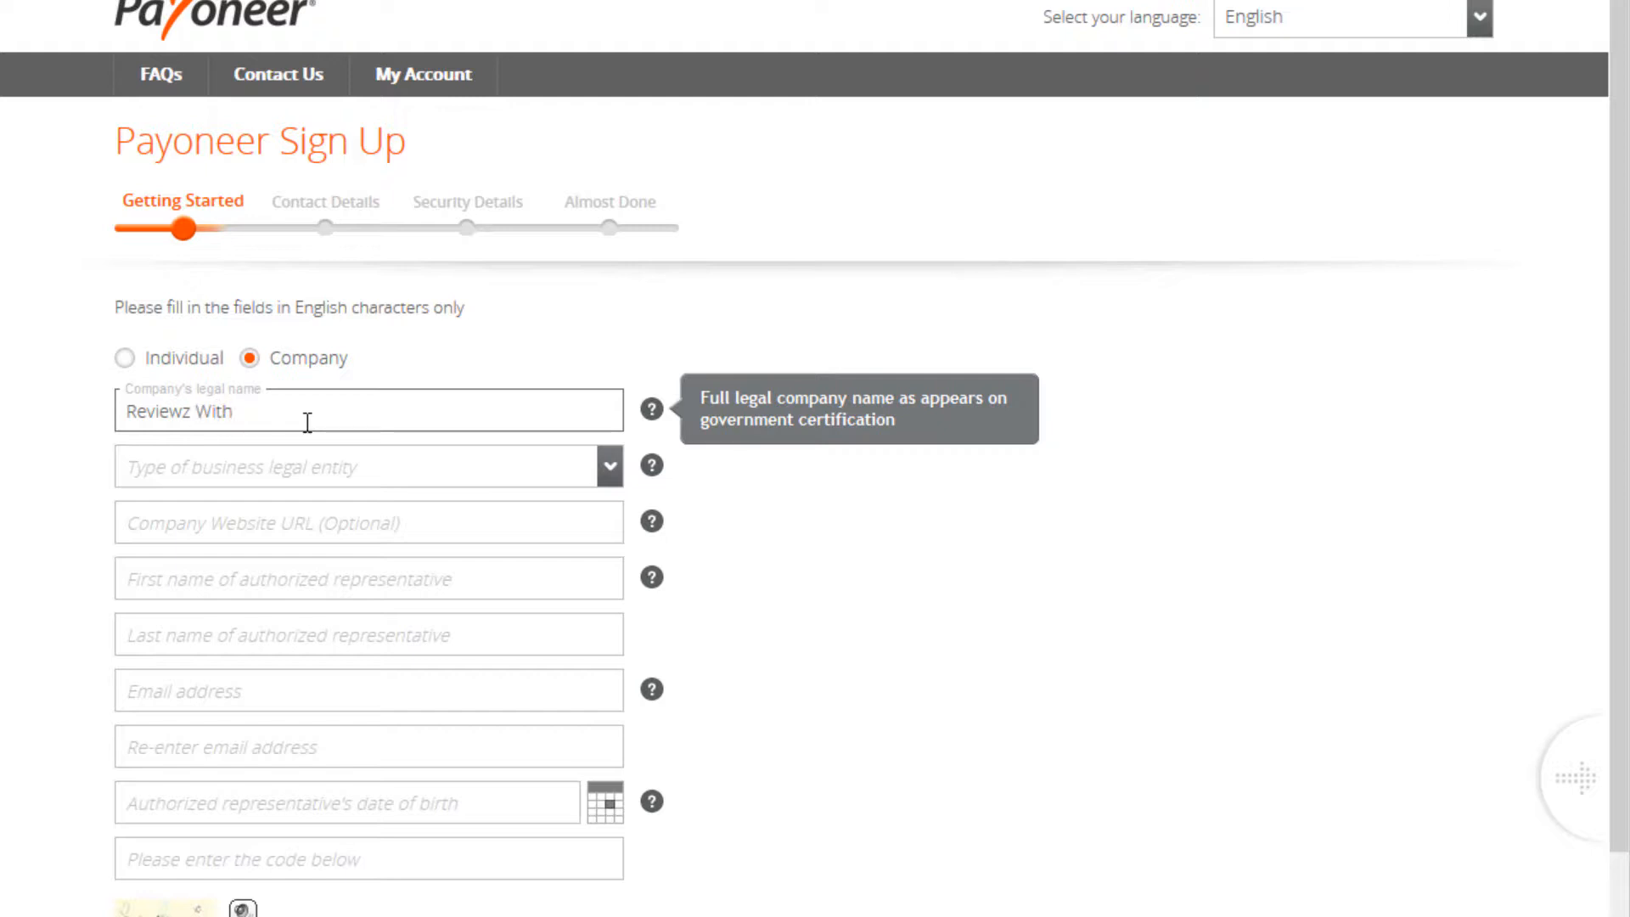
type("Benef")
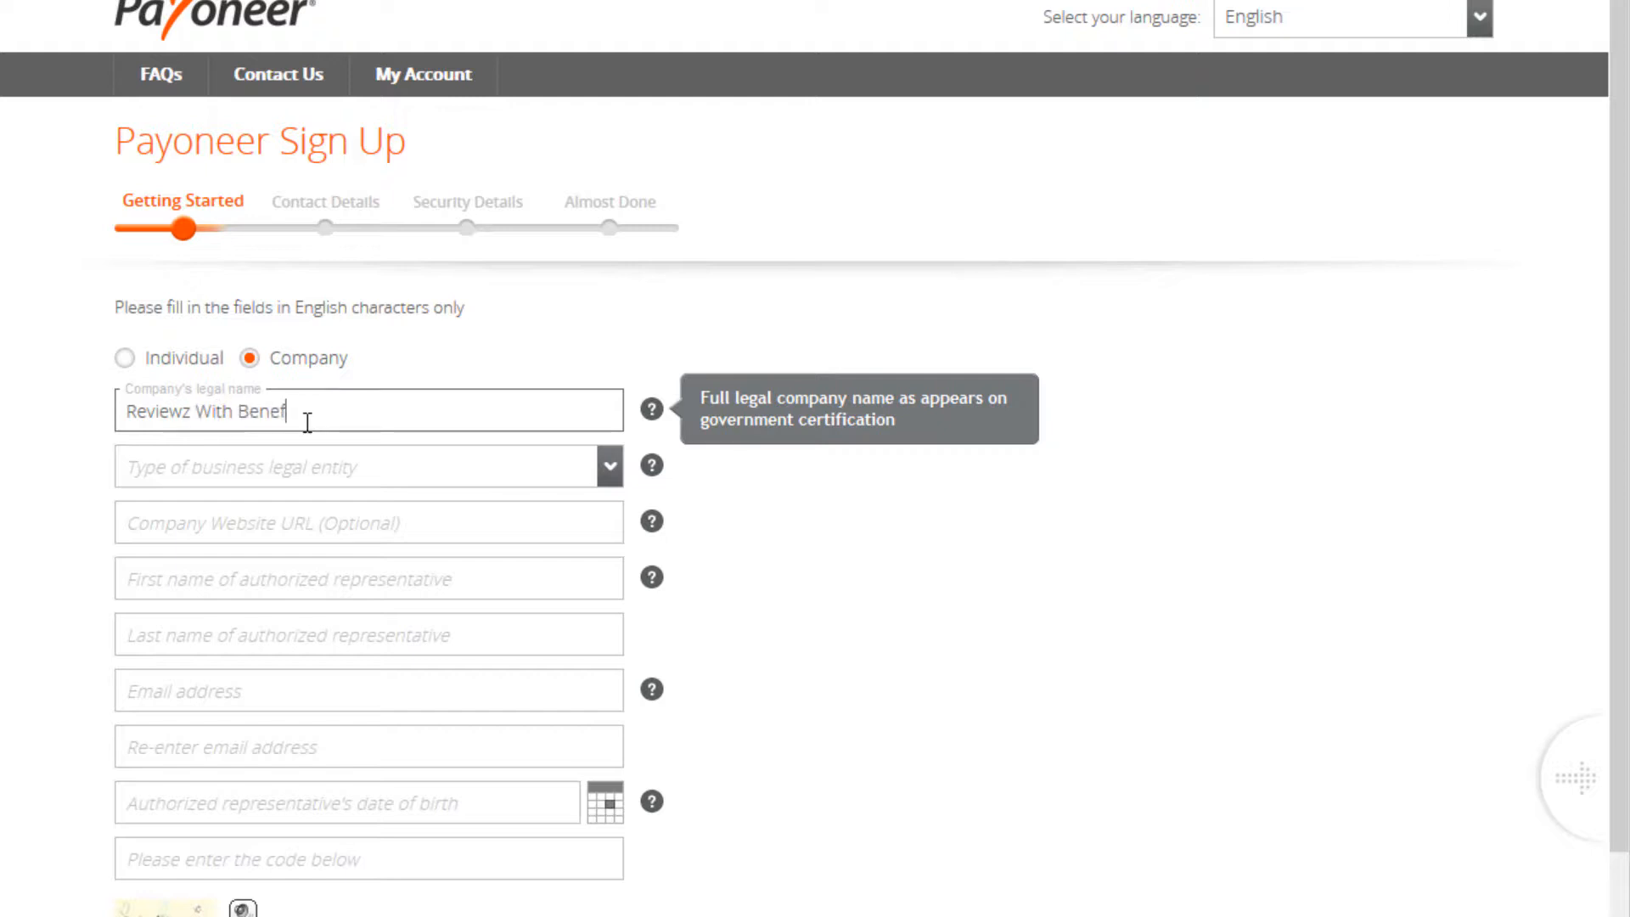
type("its")
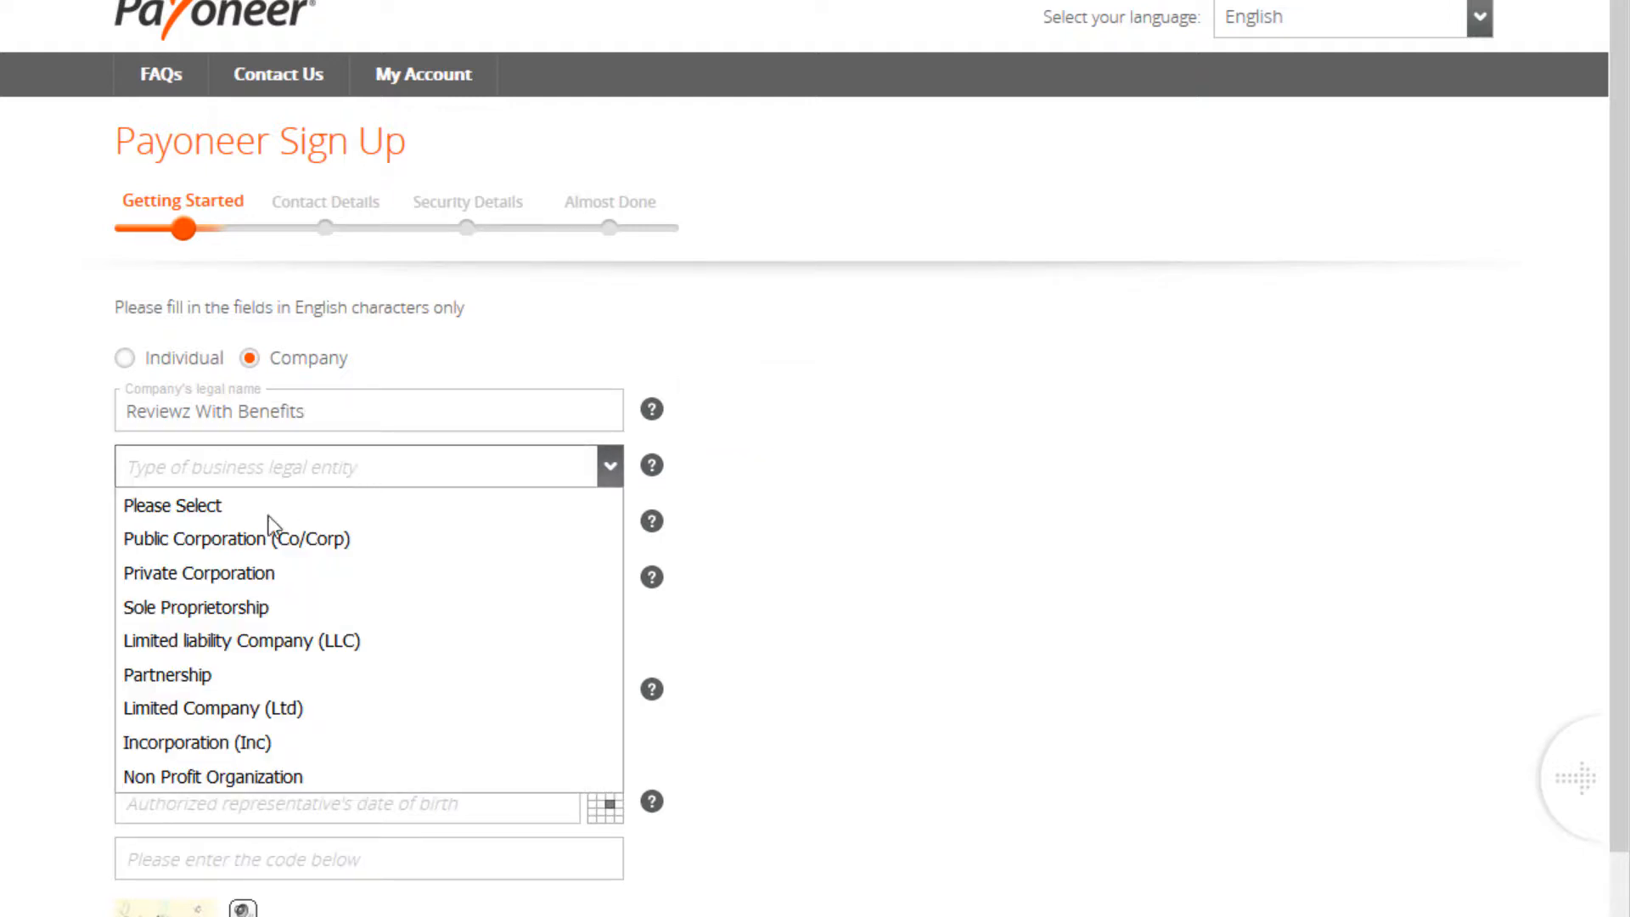
left_click(195, 606)
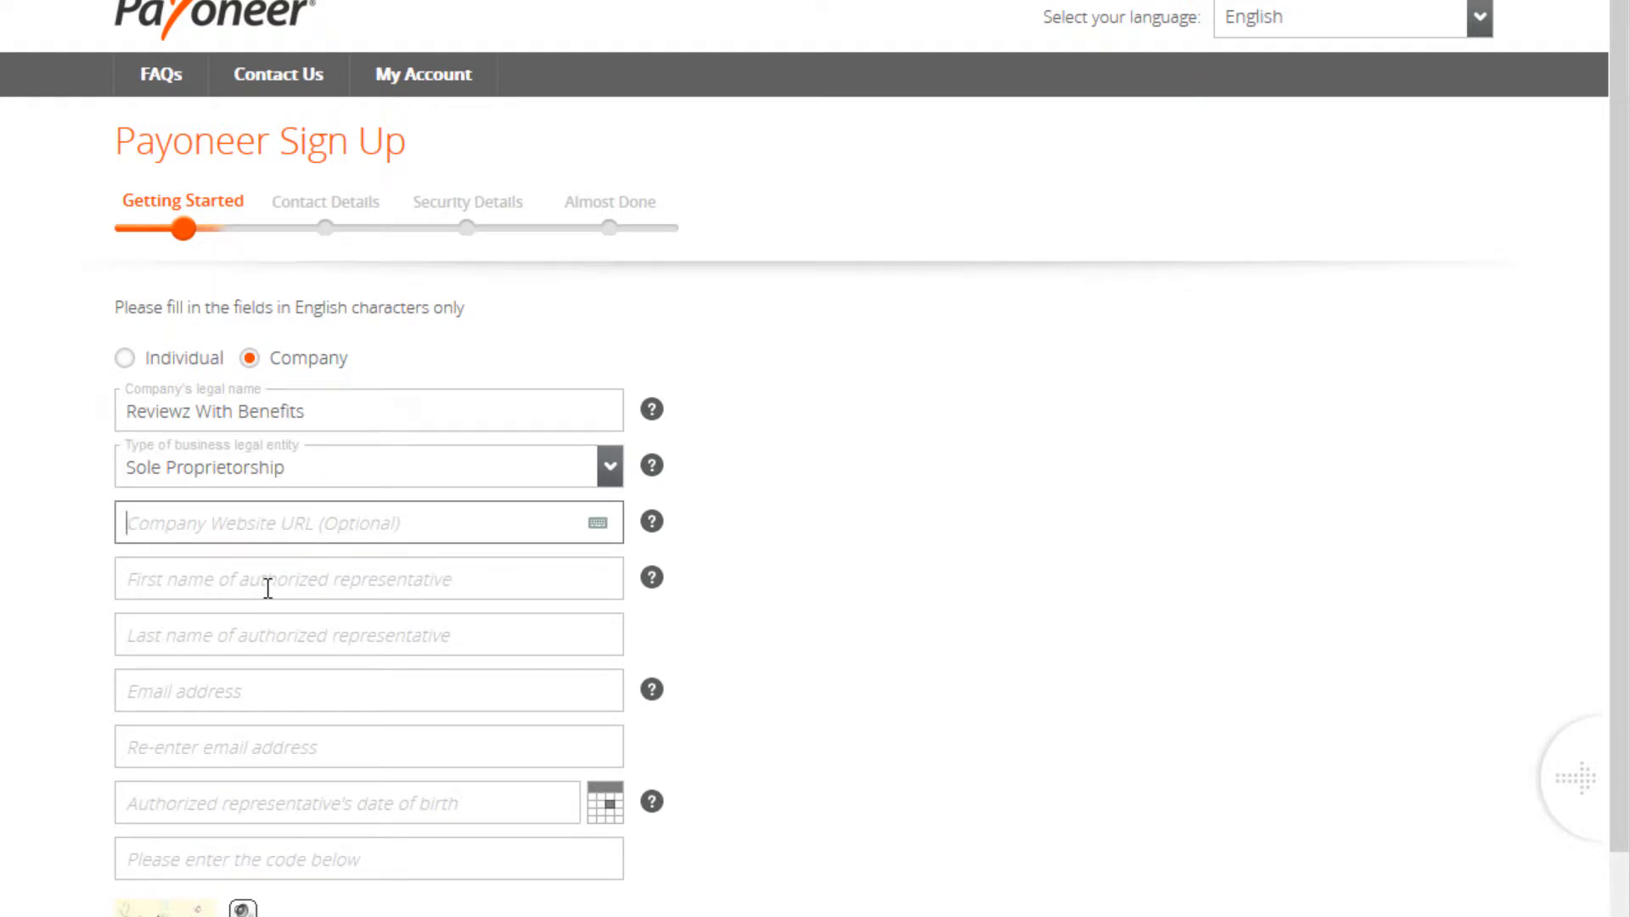
Fill the representative's name and the gmail email address
left_click(366, 579)
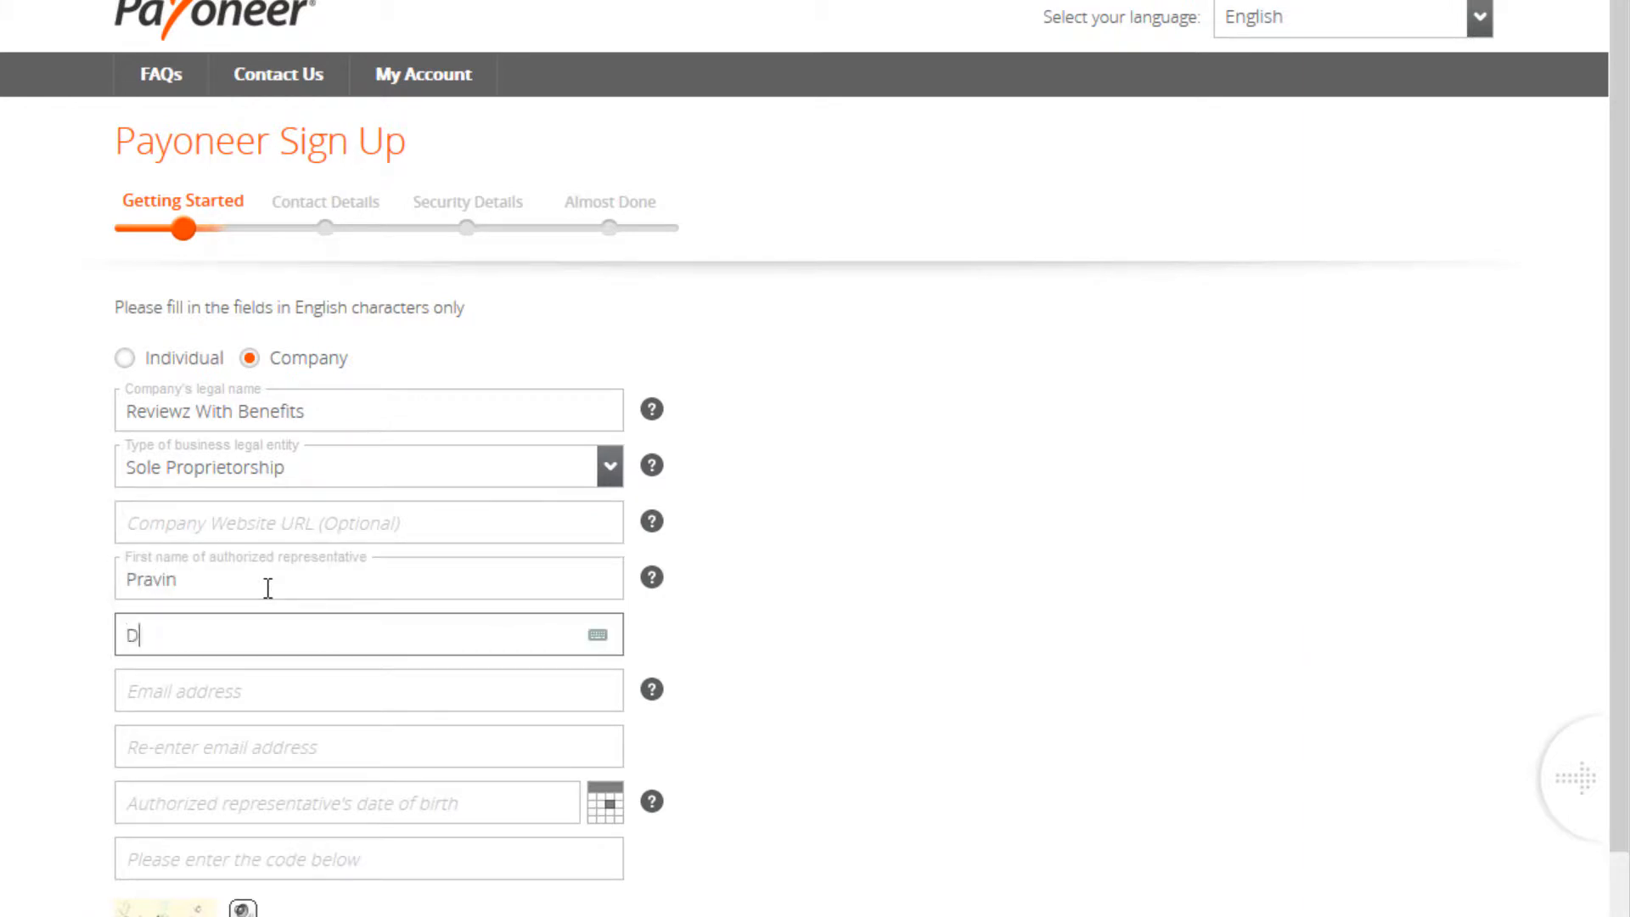
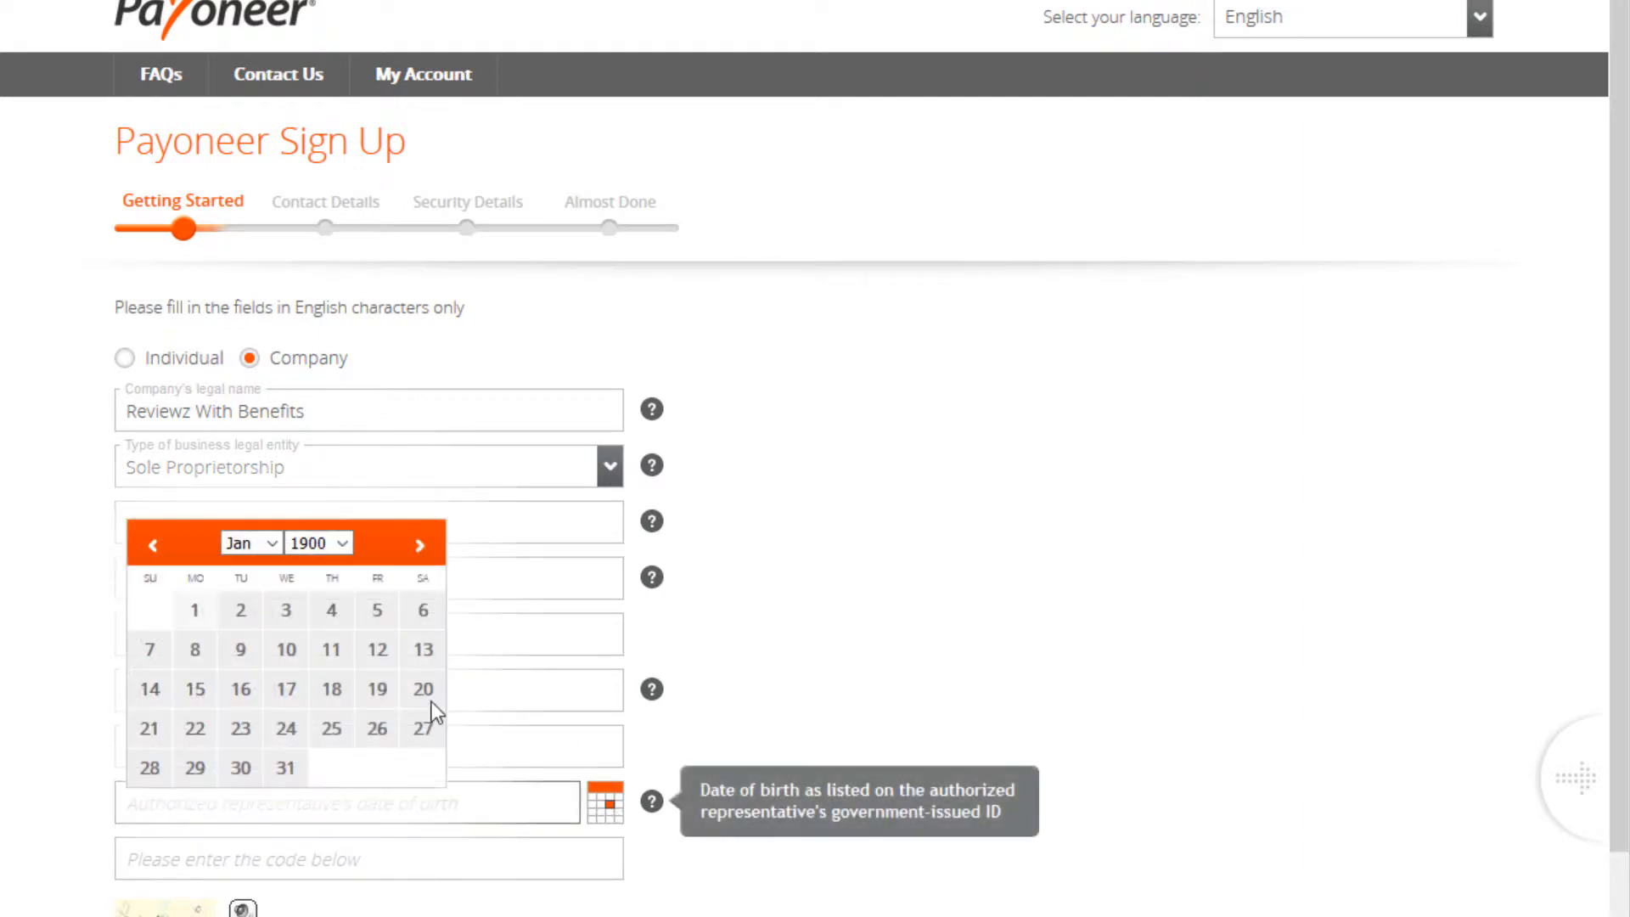
left_click(340, 544)
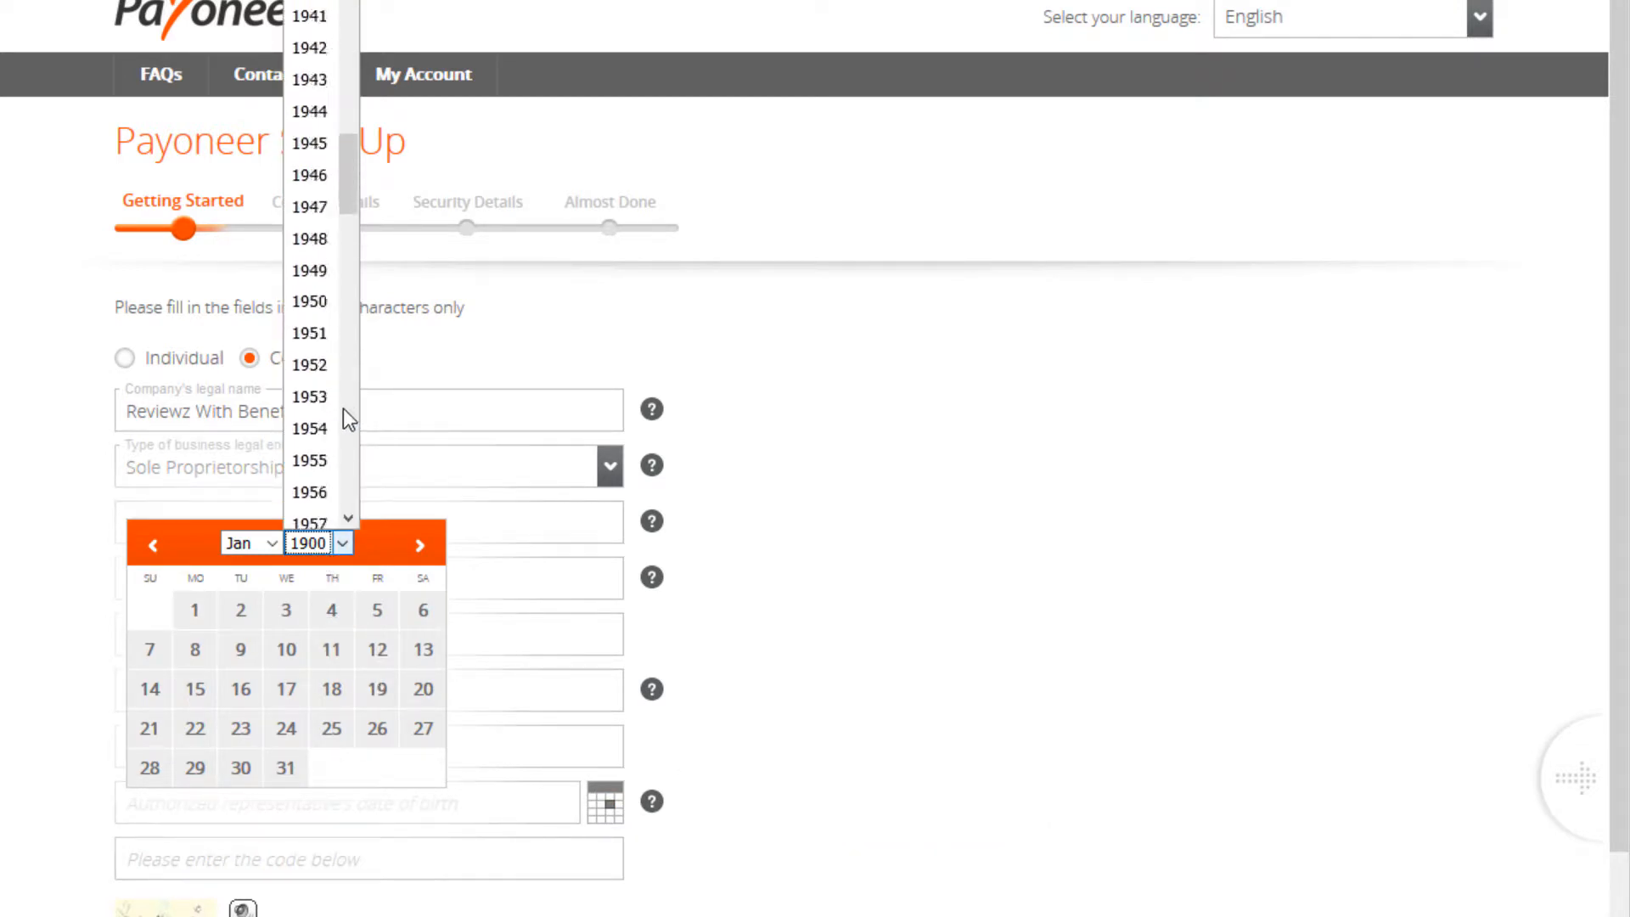
scroll("down", 3)
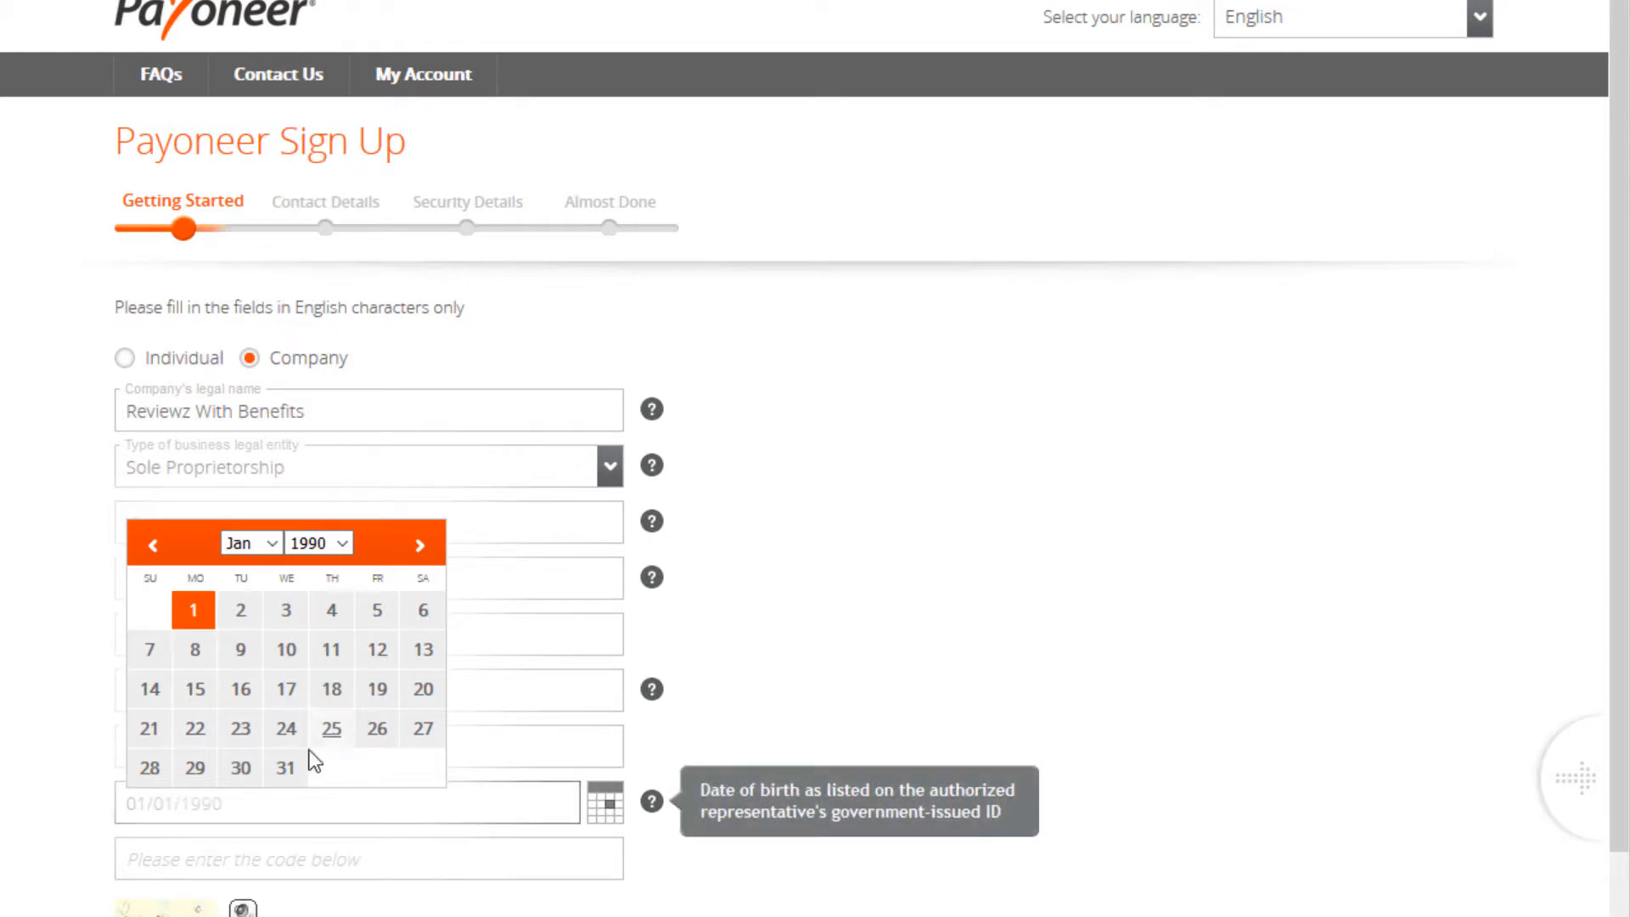
left_click(285, 729)
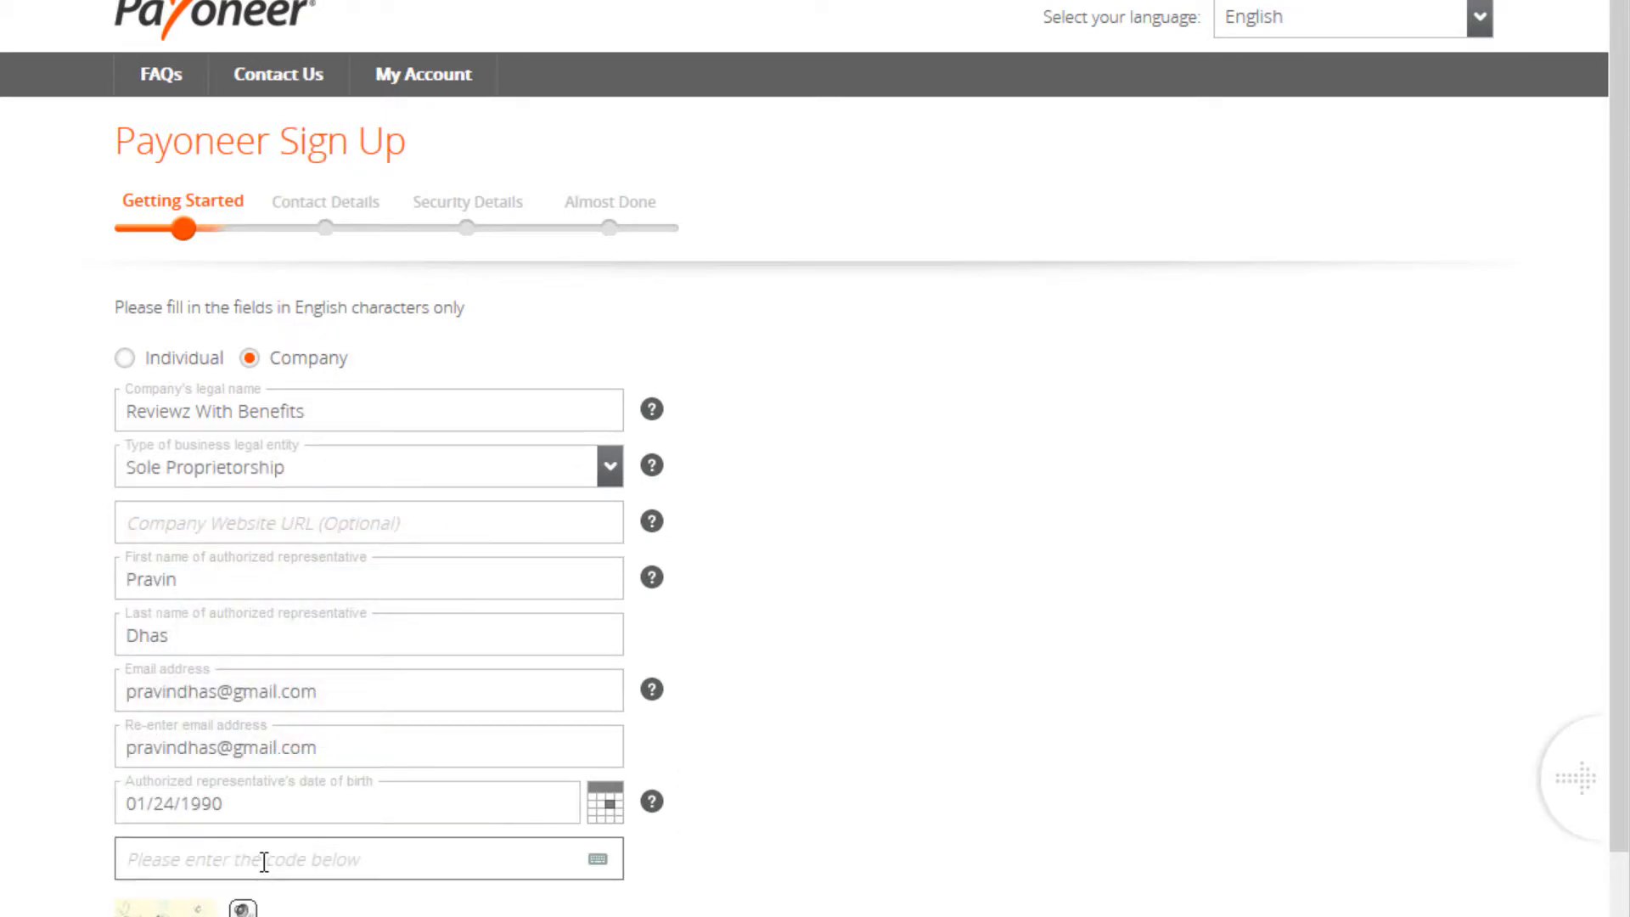
type("SRMKE")
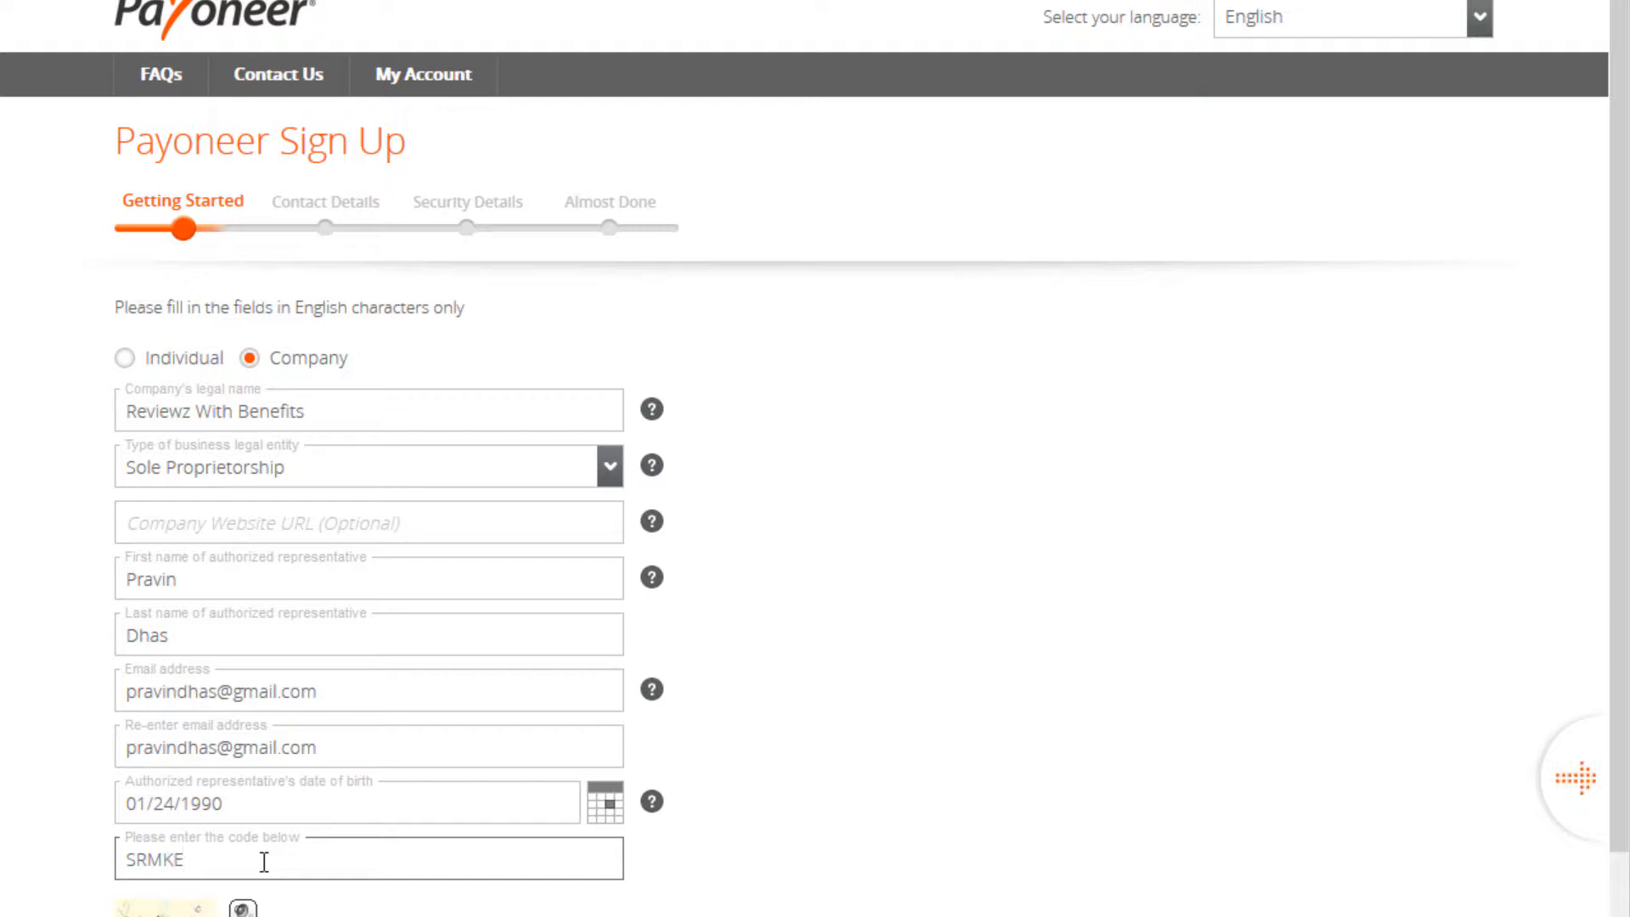
scroll("down", 3)
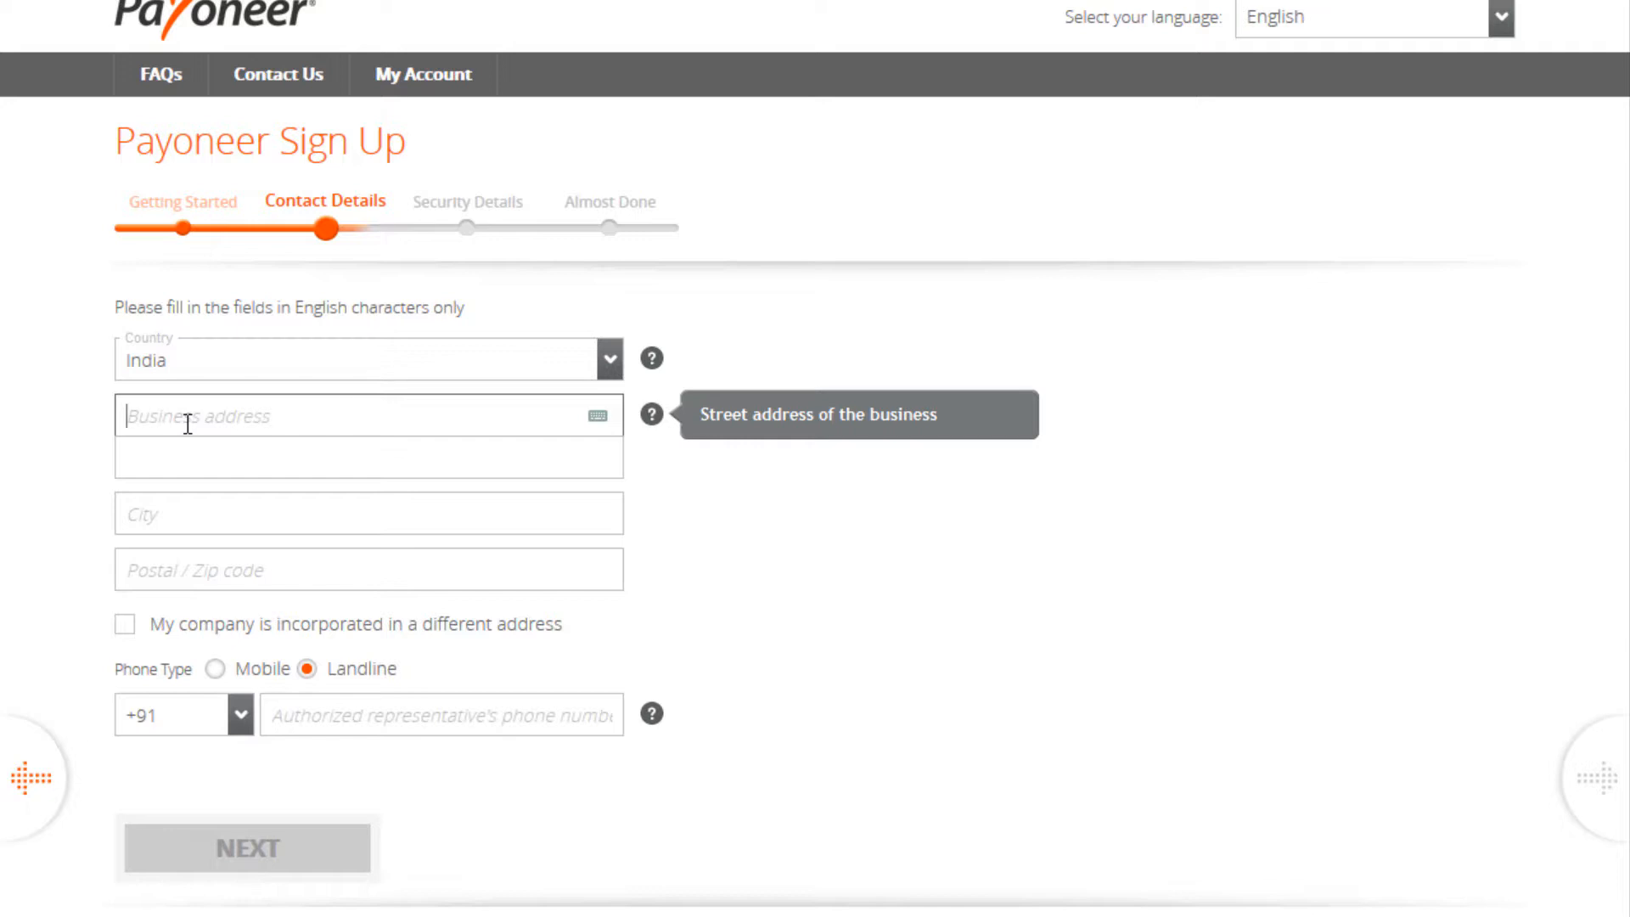
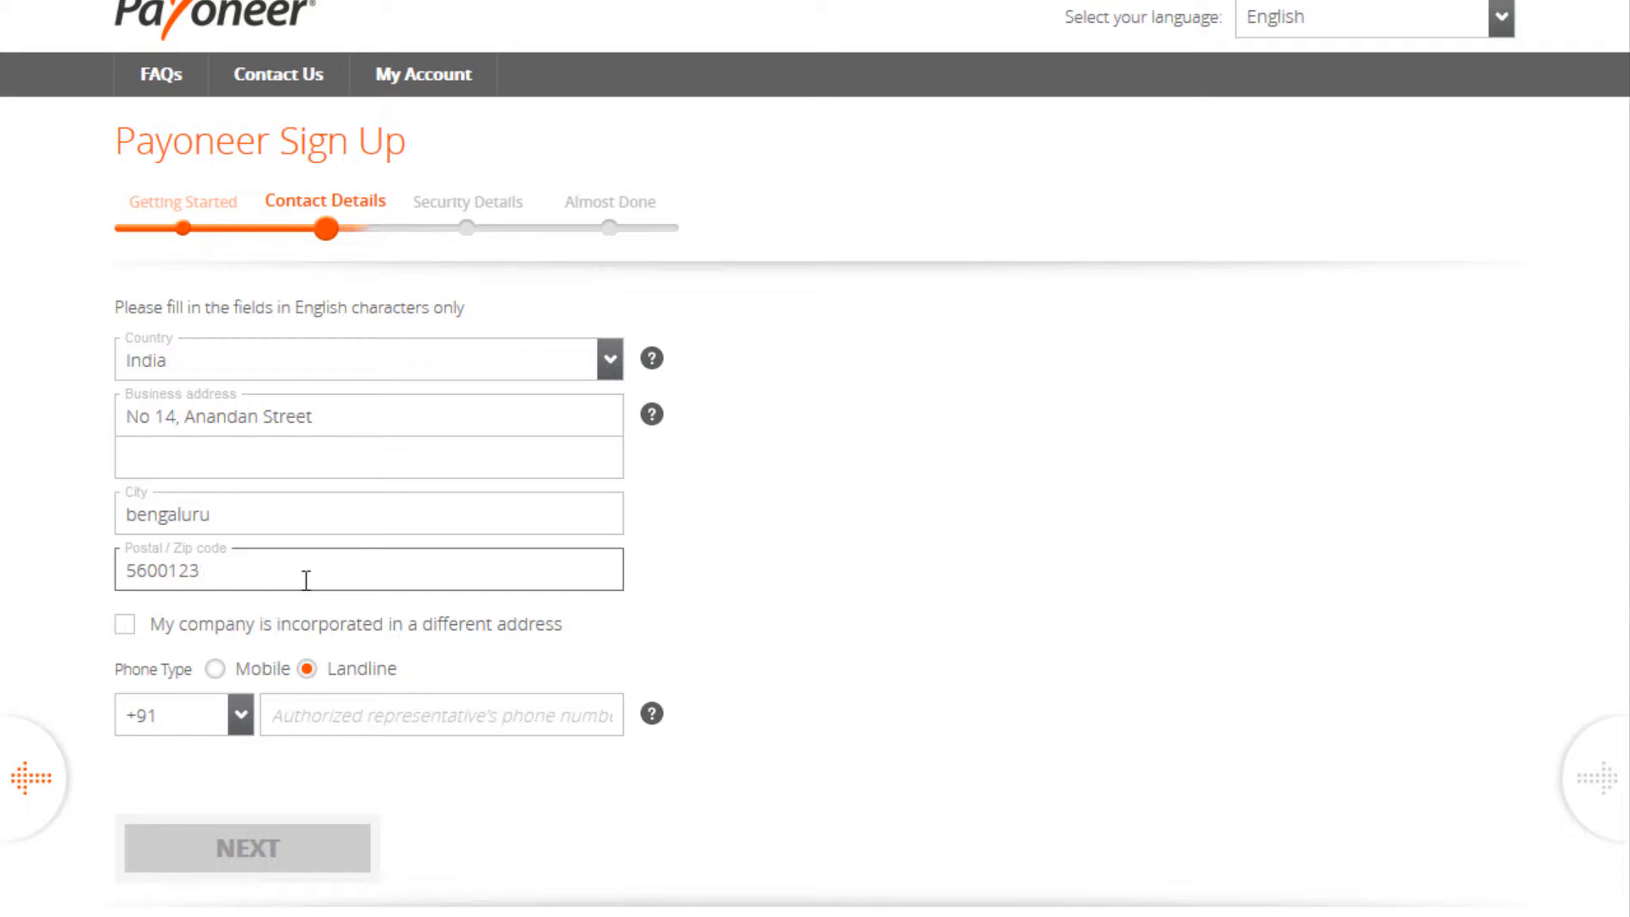
Leave the incorporation address unchecked, enter the mobile number and submit the contact details
left_click(124, 625)
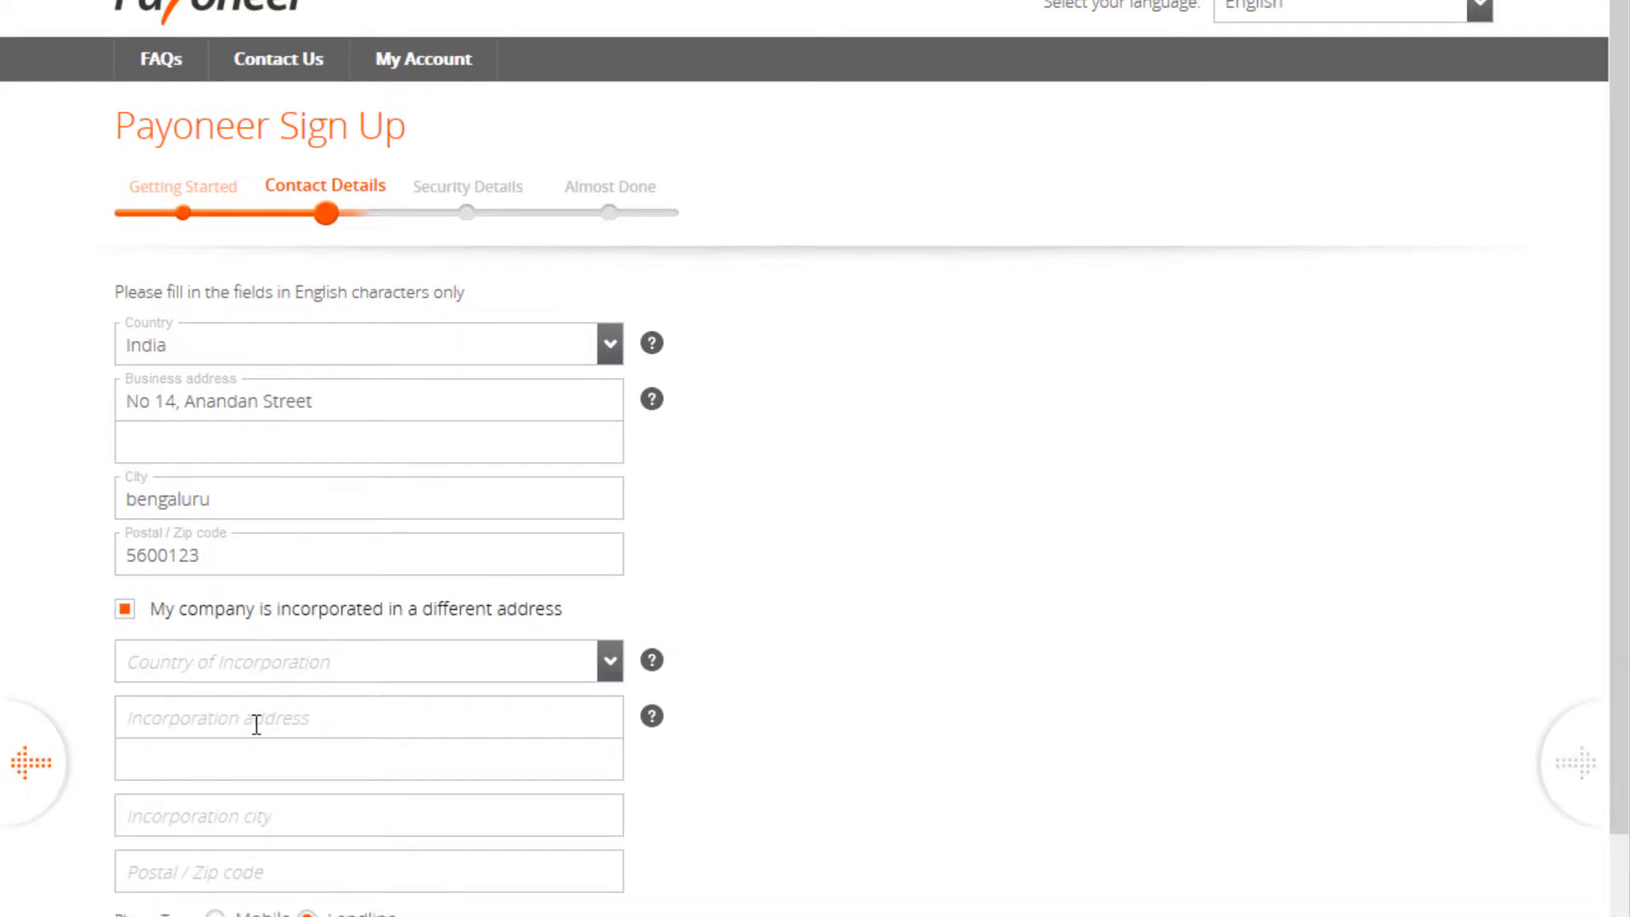
left_click(124, 609)
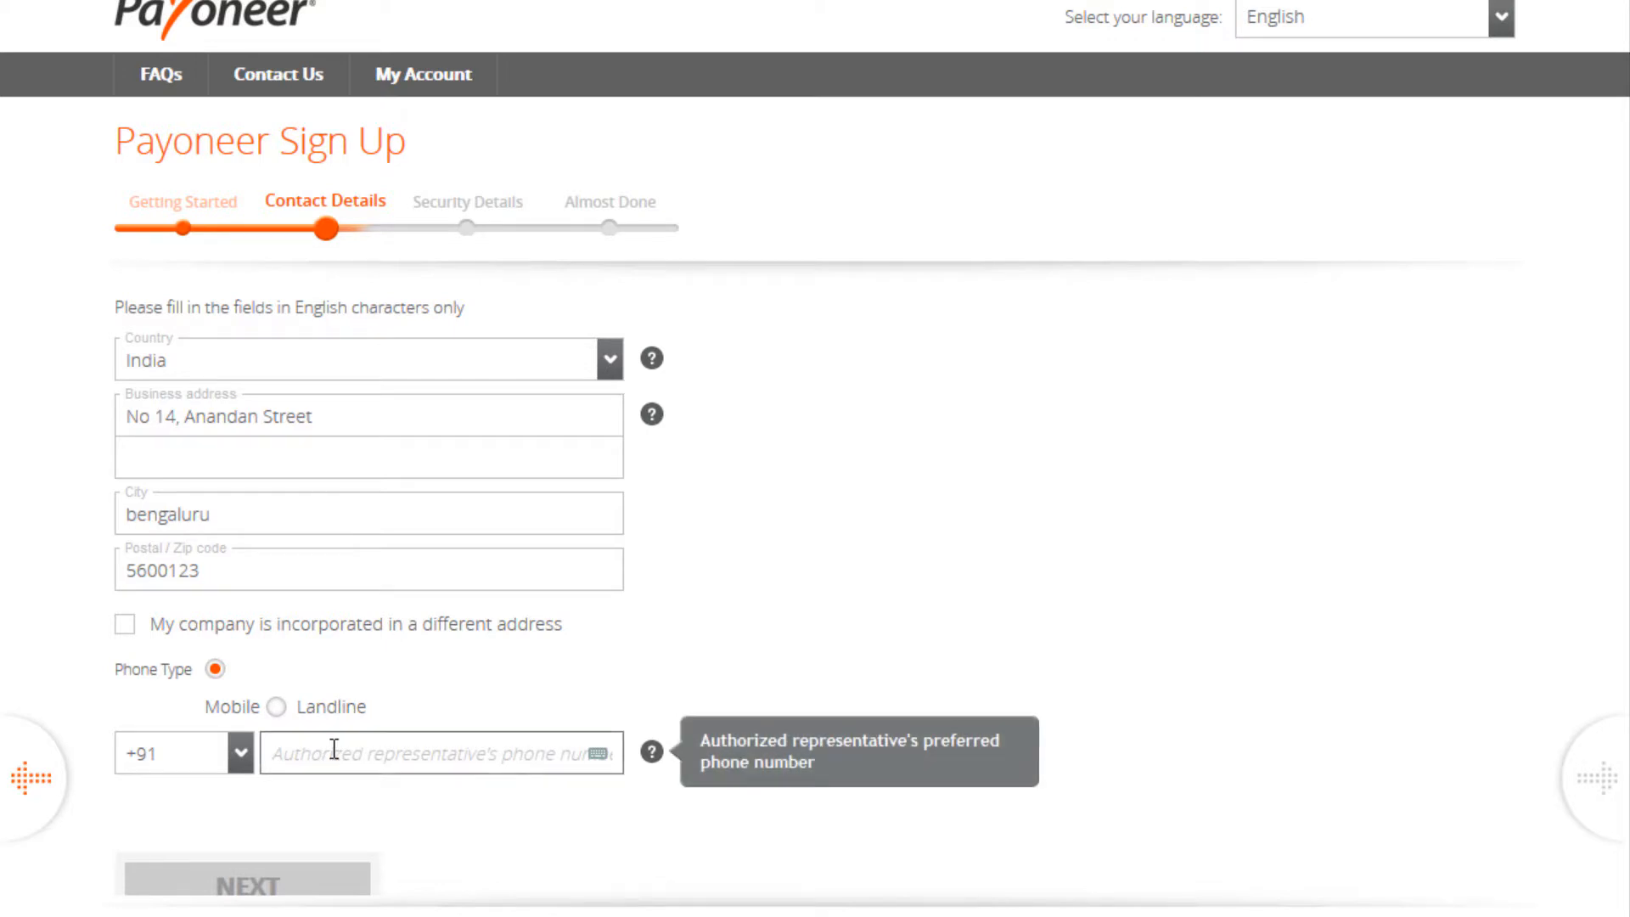
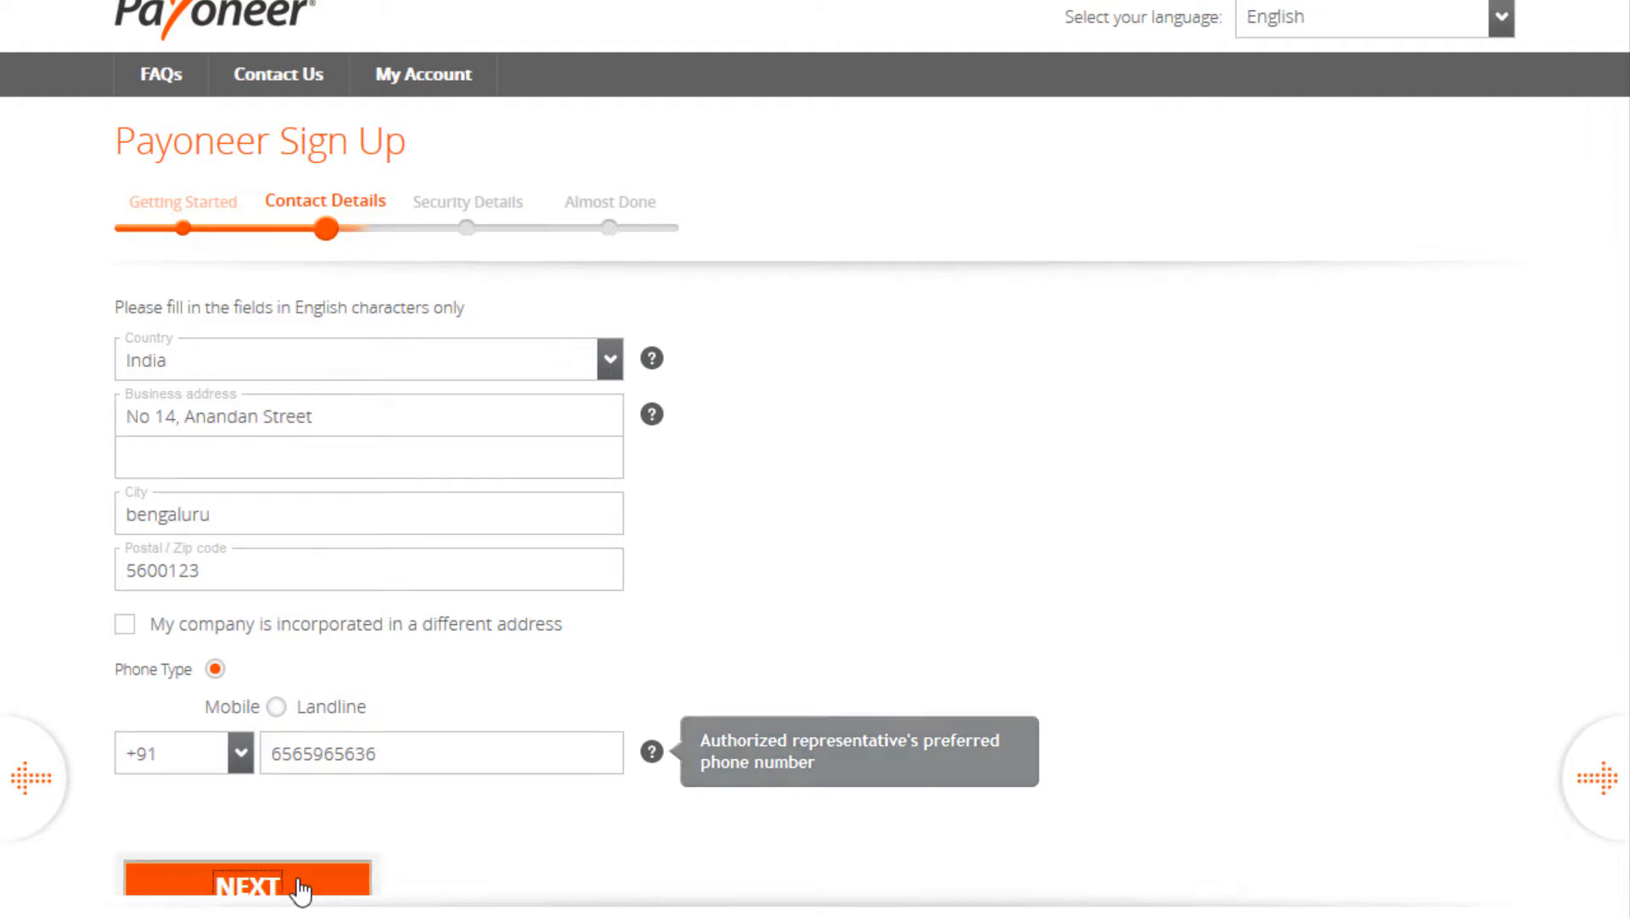
left_click(245, 886)
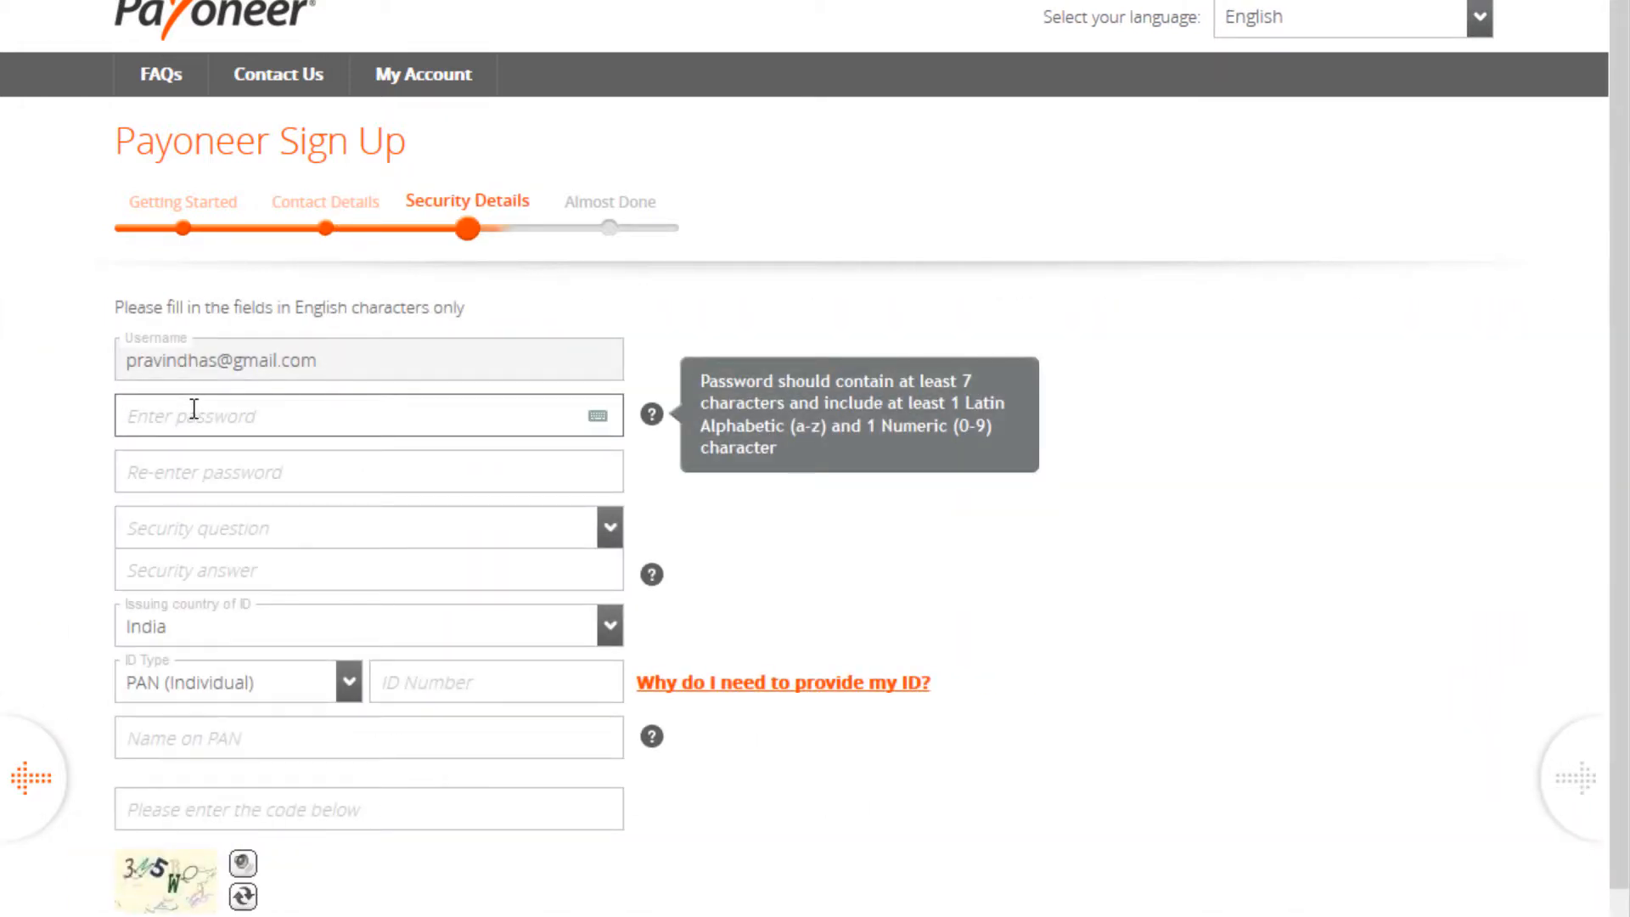
type("••••")
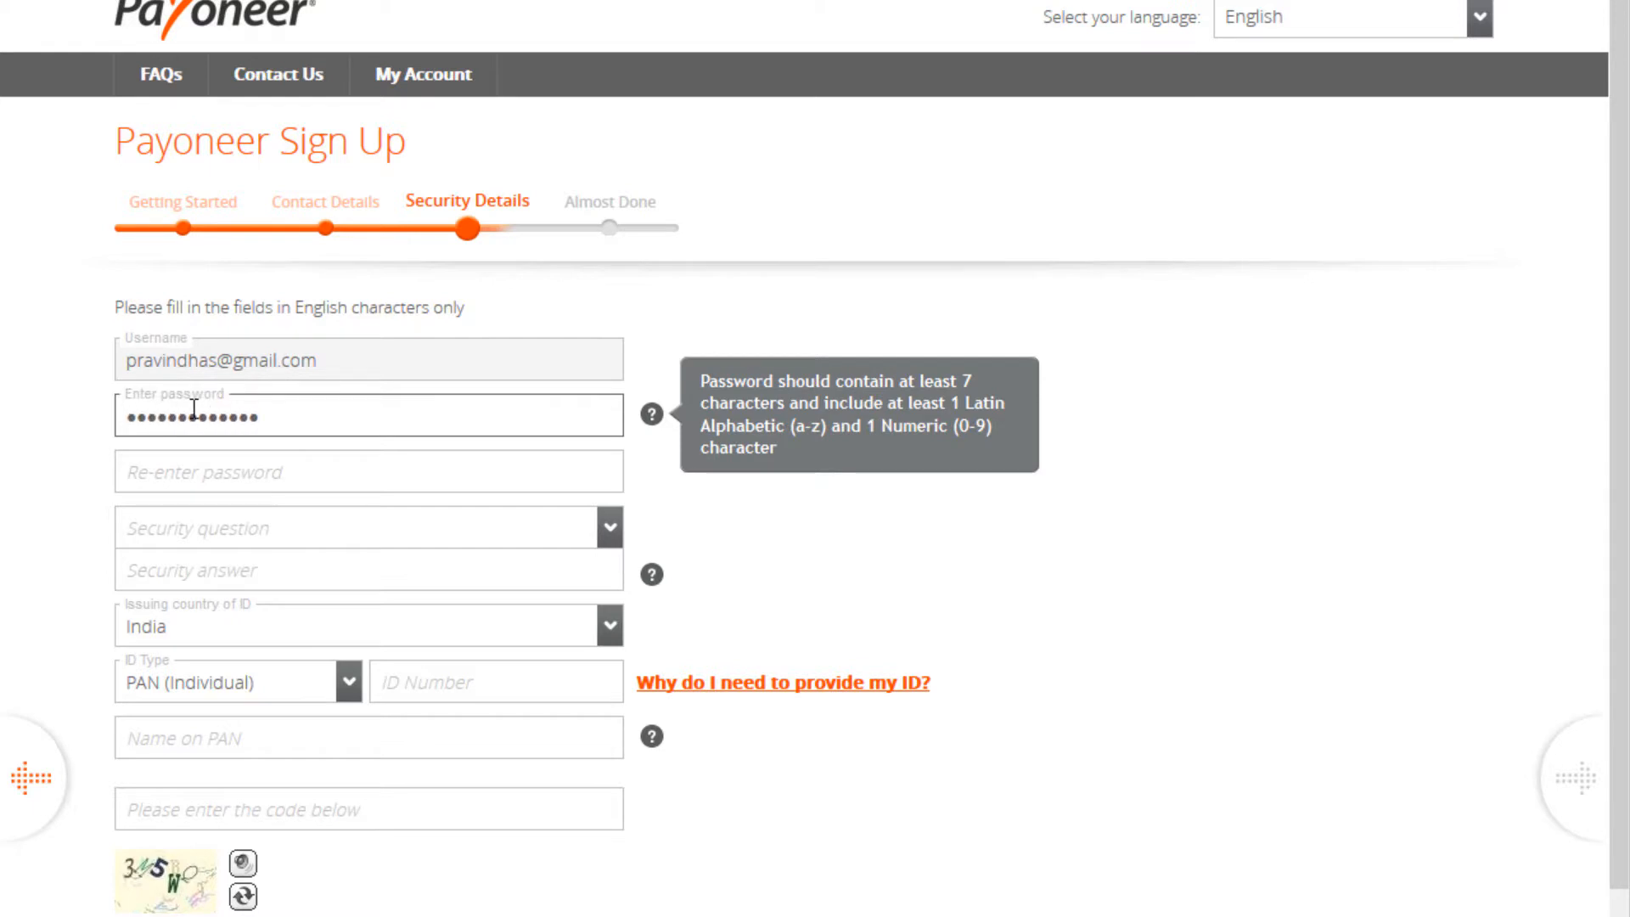
type("•")
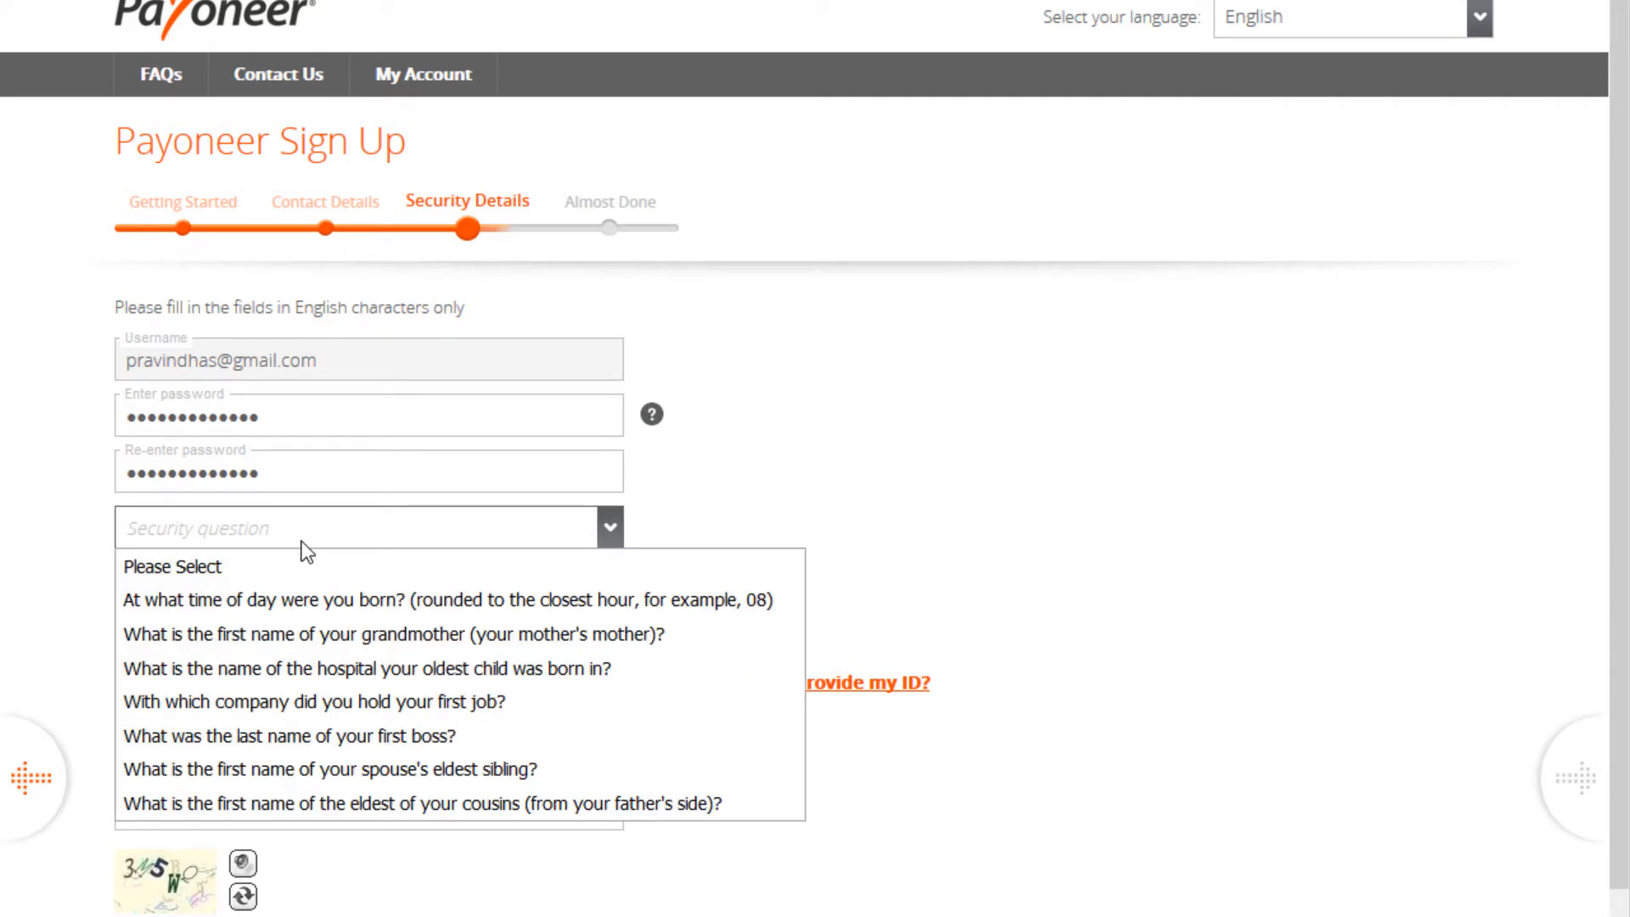
mouse_move(309, 557)
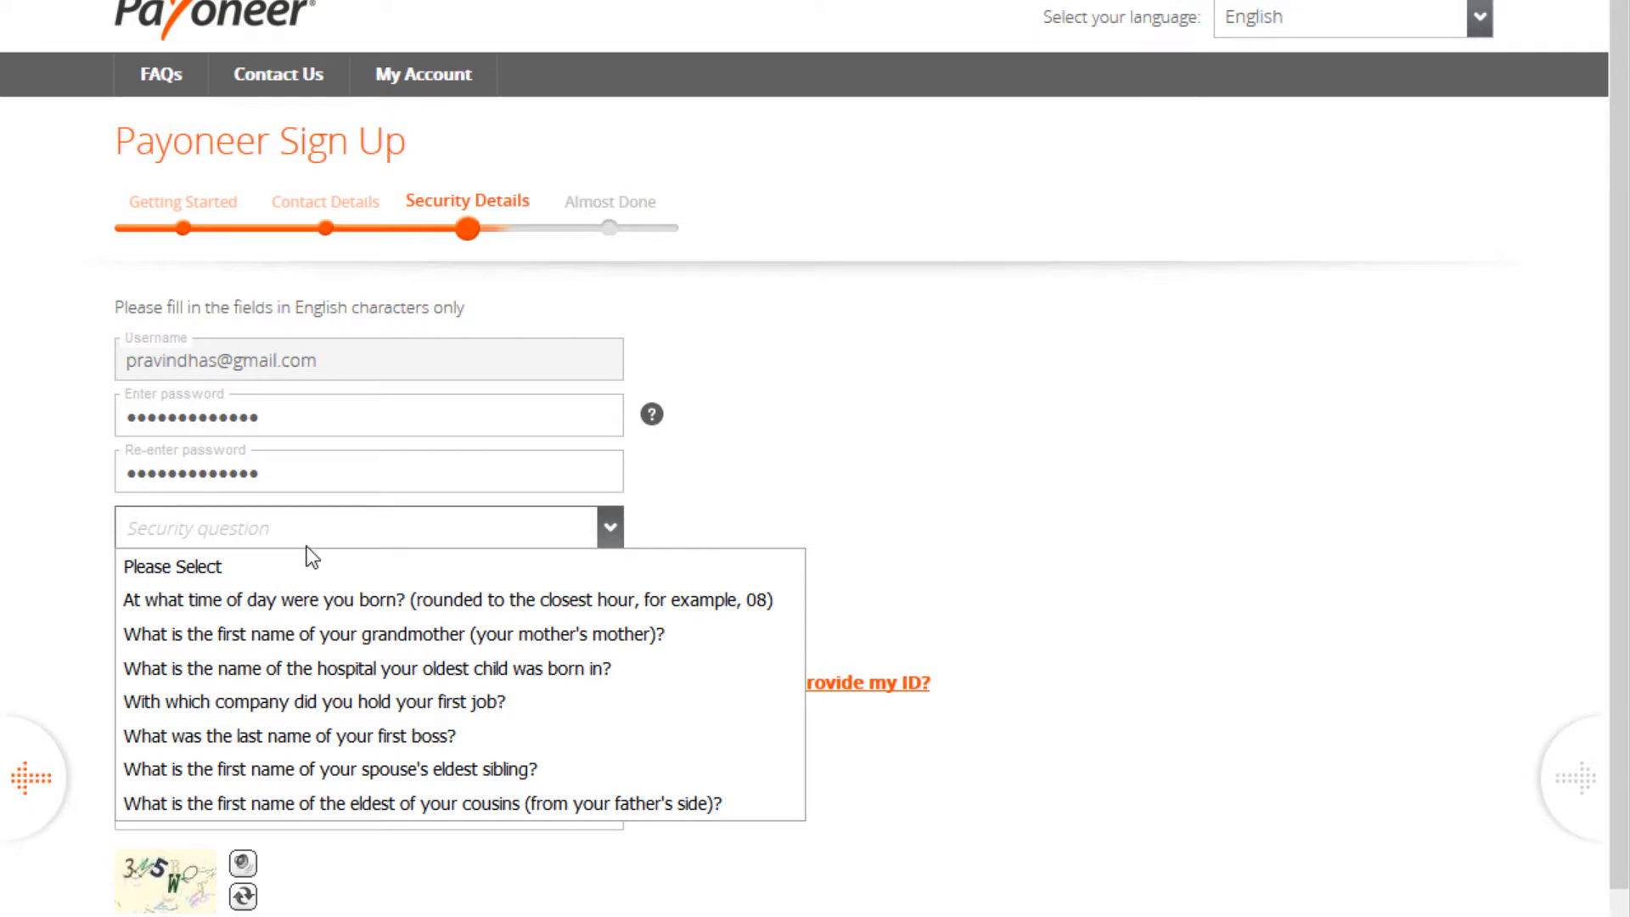
mouse_move(309, 599)
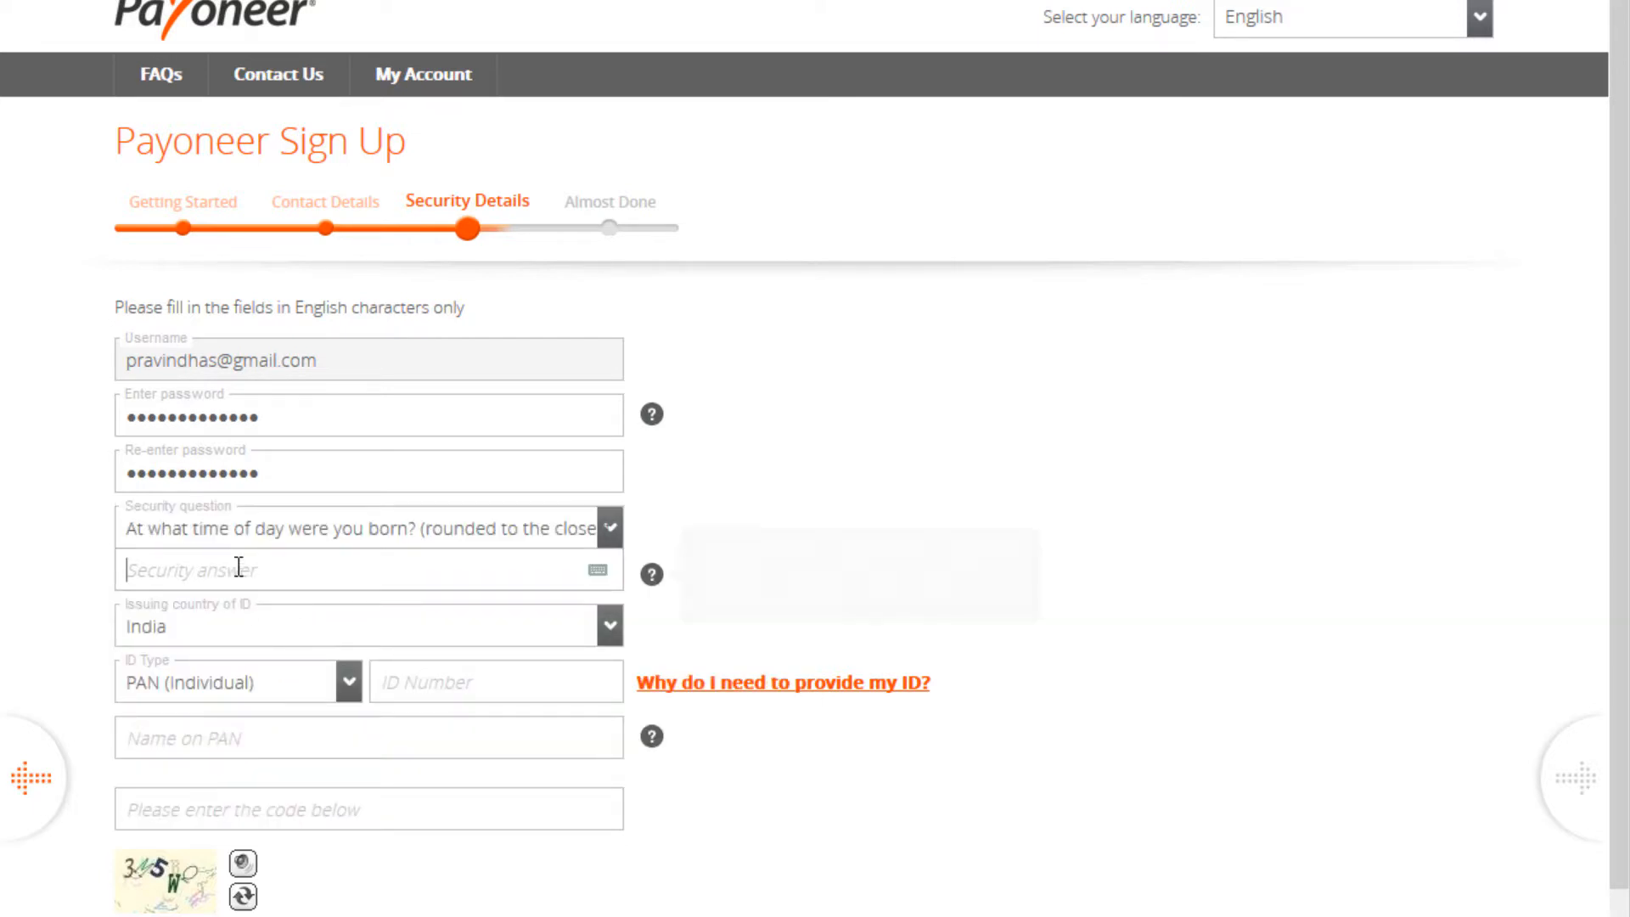
type("06")
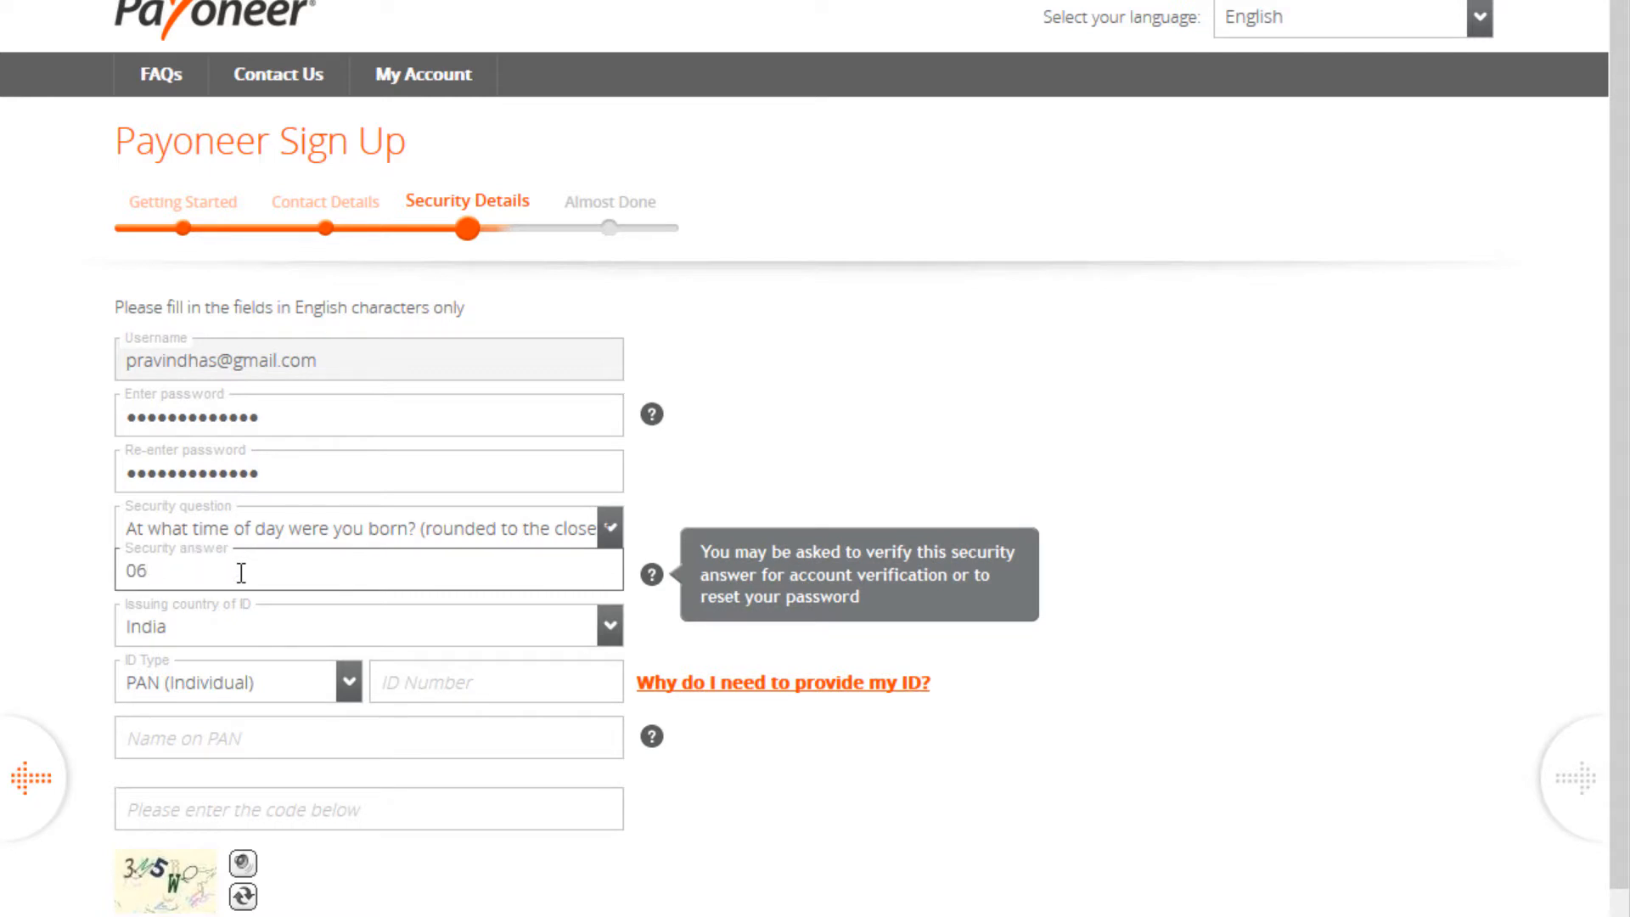
mouse_move(258, 659)
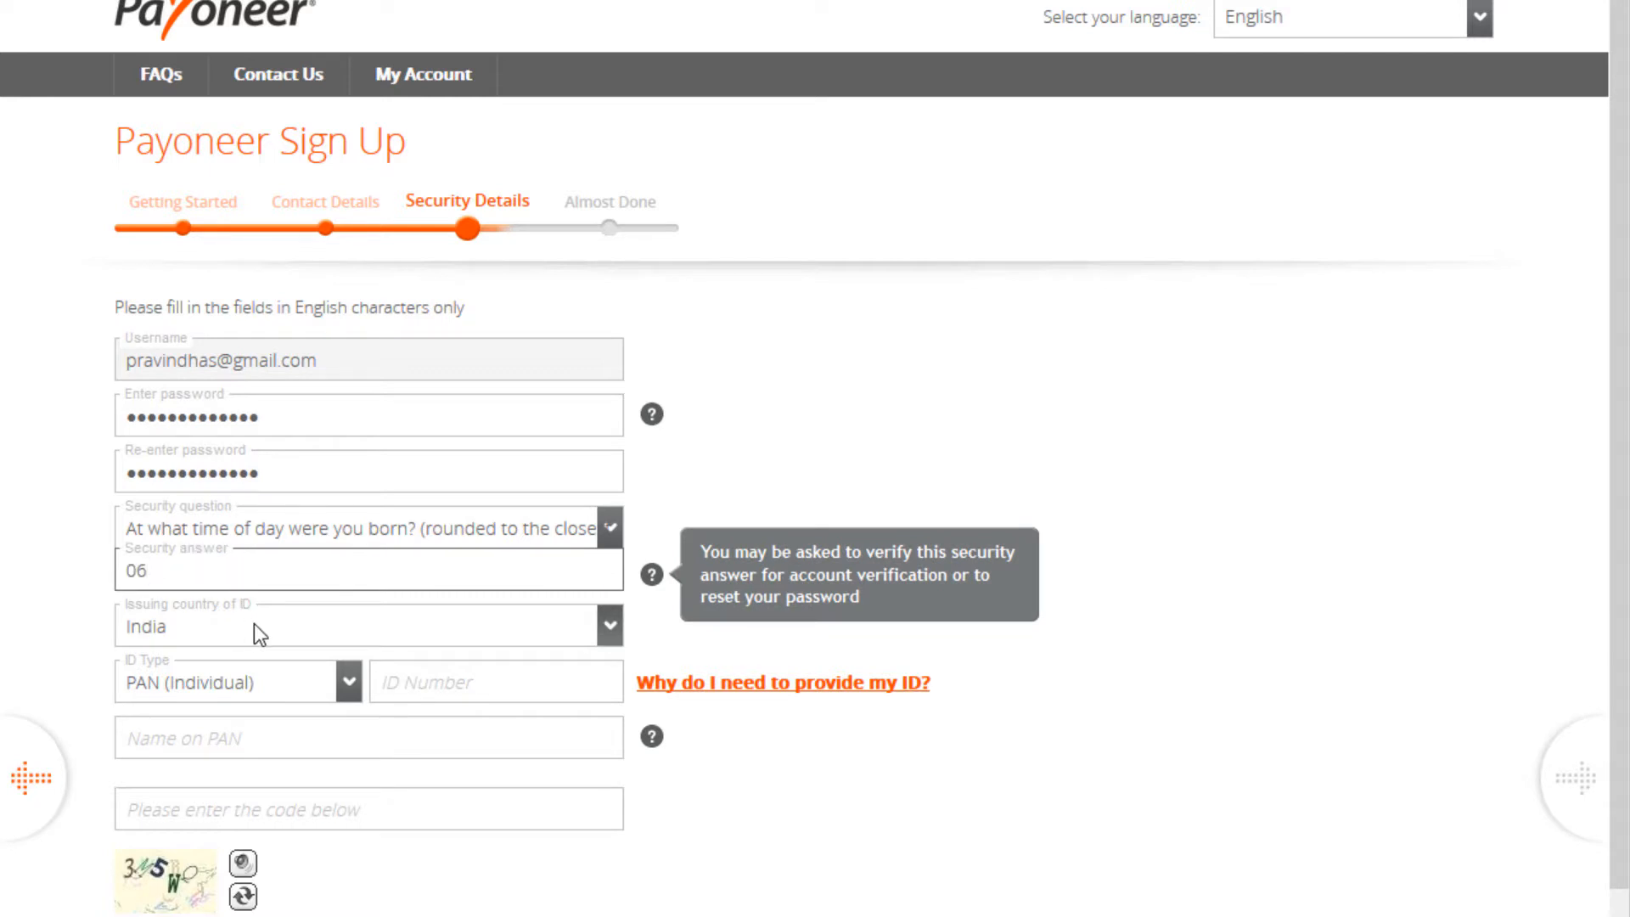
left_click(479, 682)
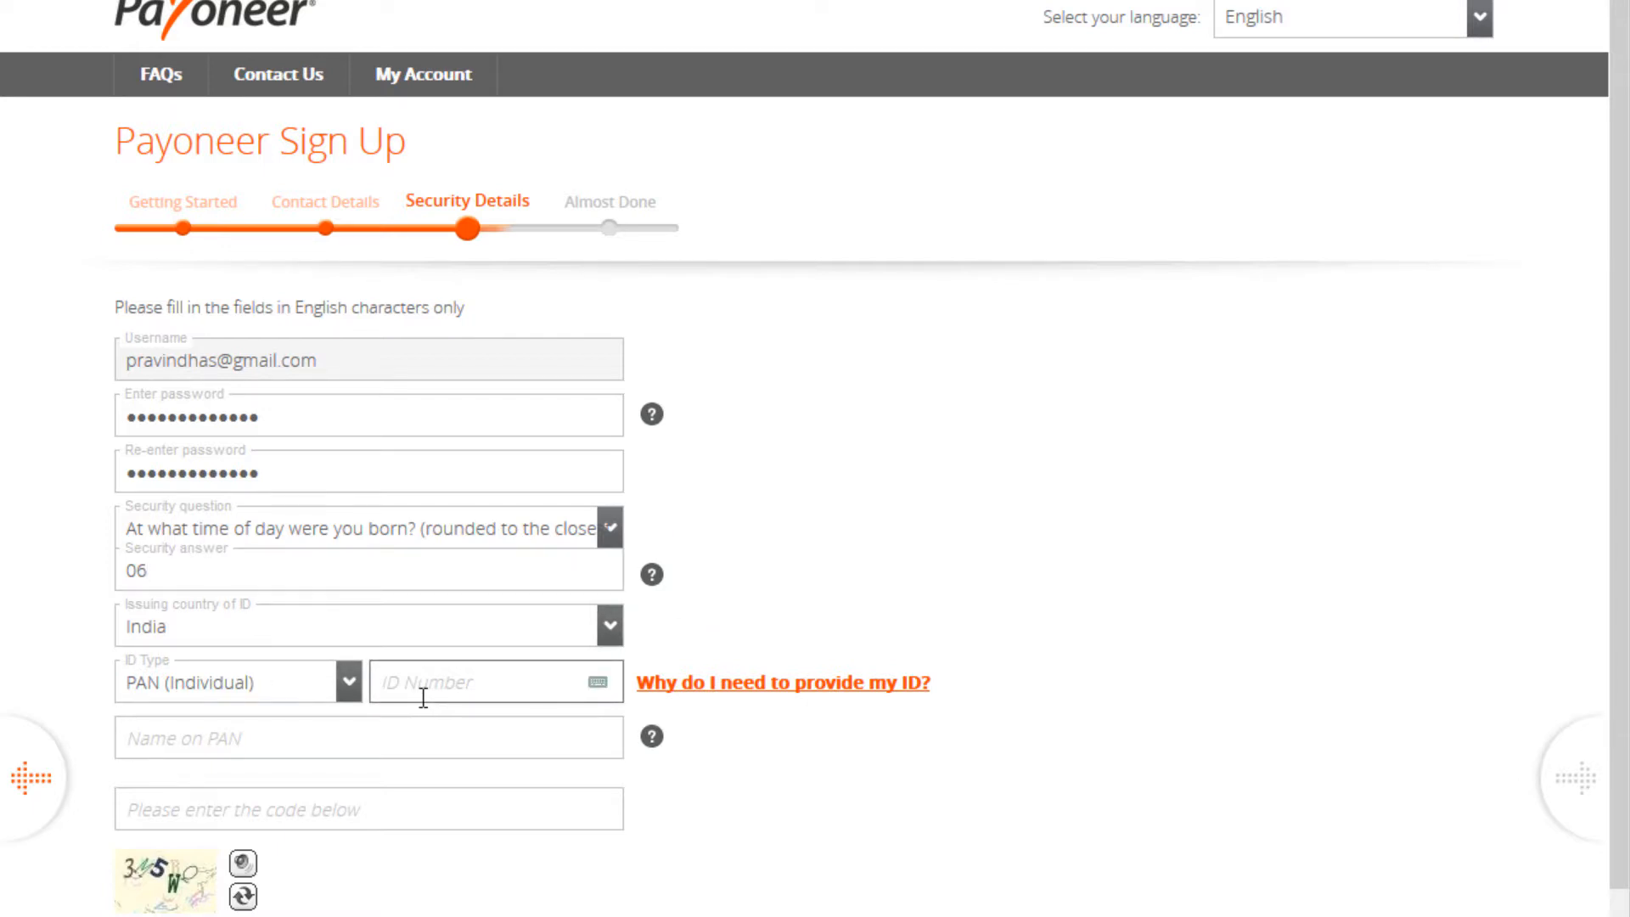
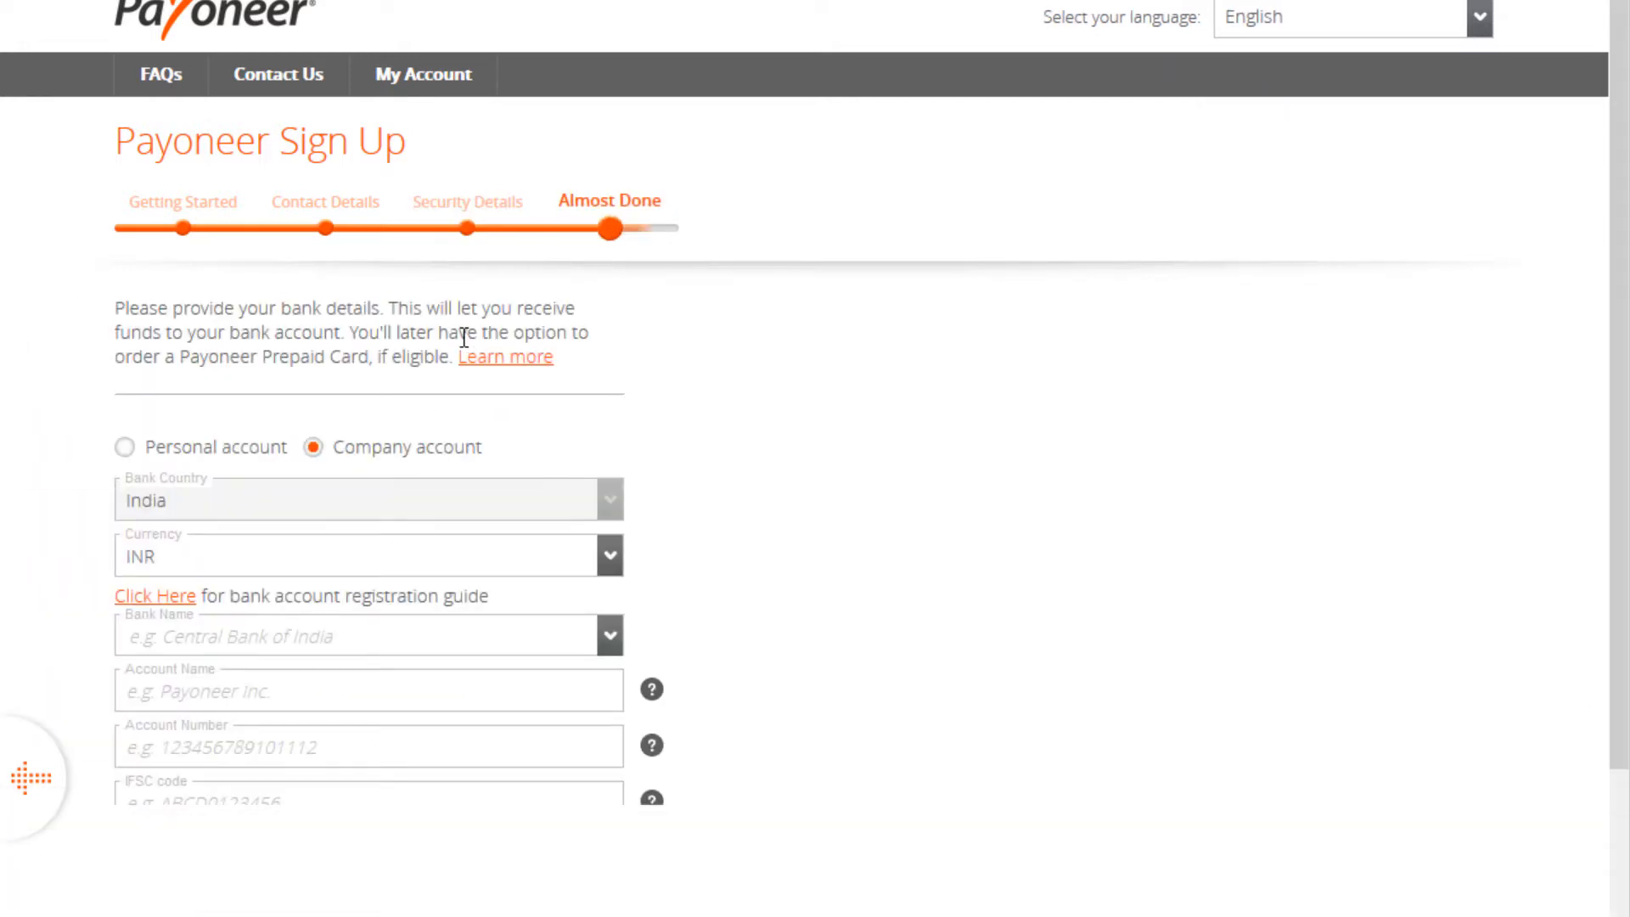
scroll("down", 3)
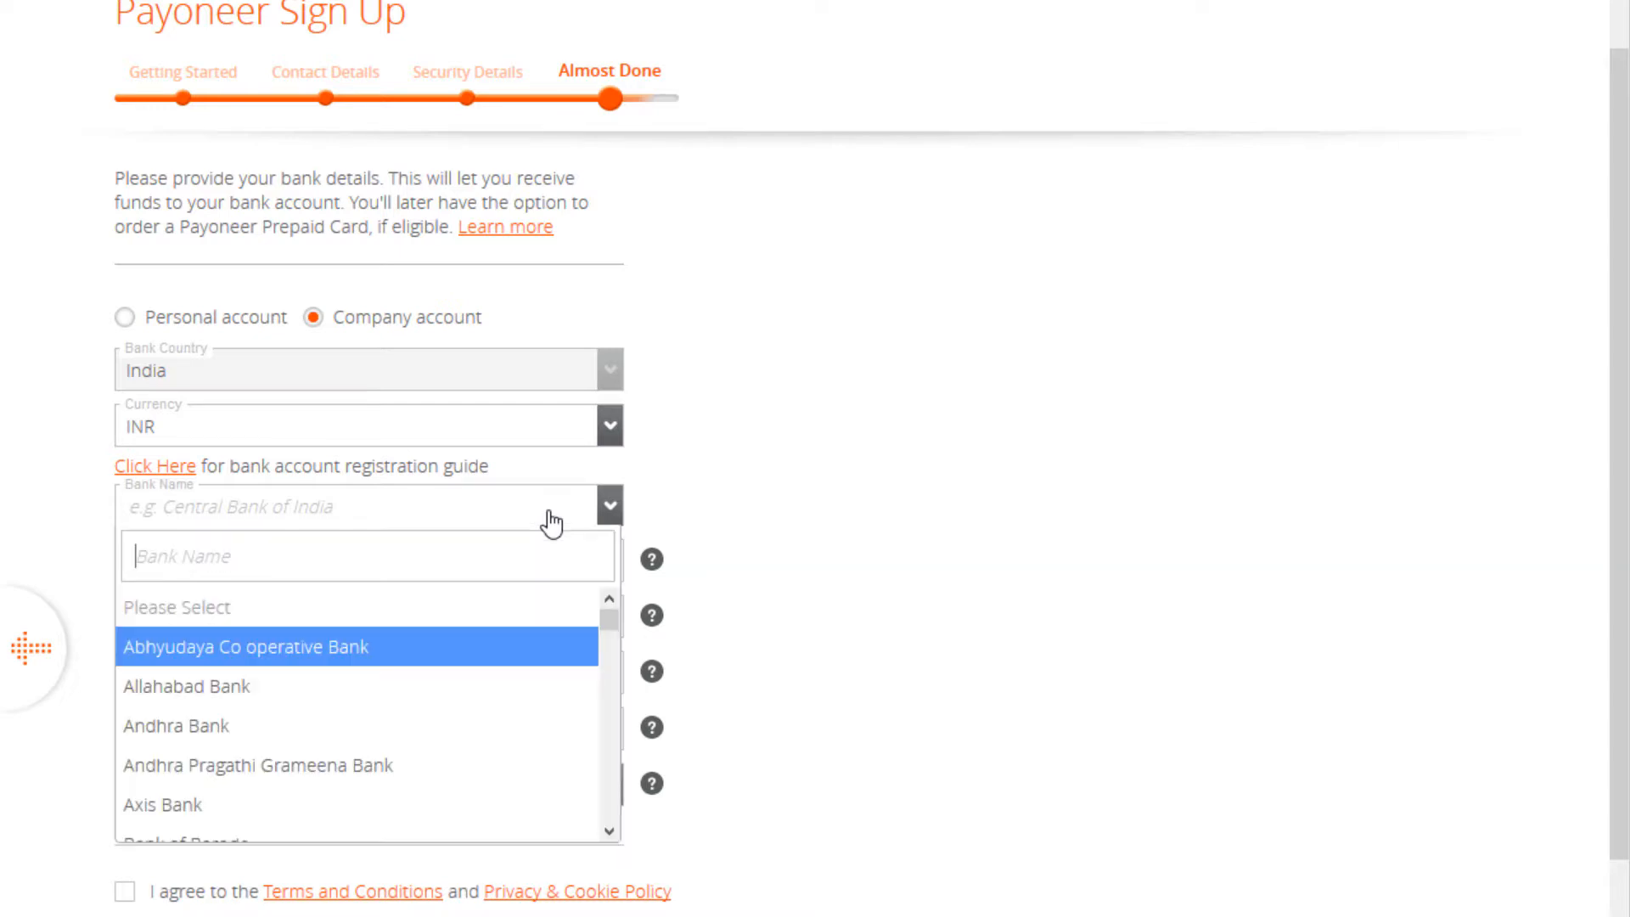
type("in")
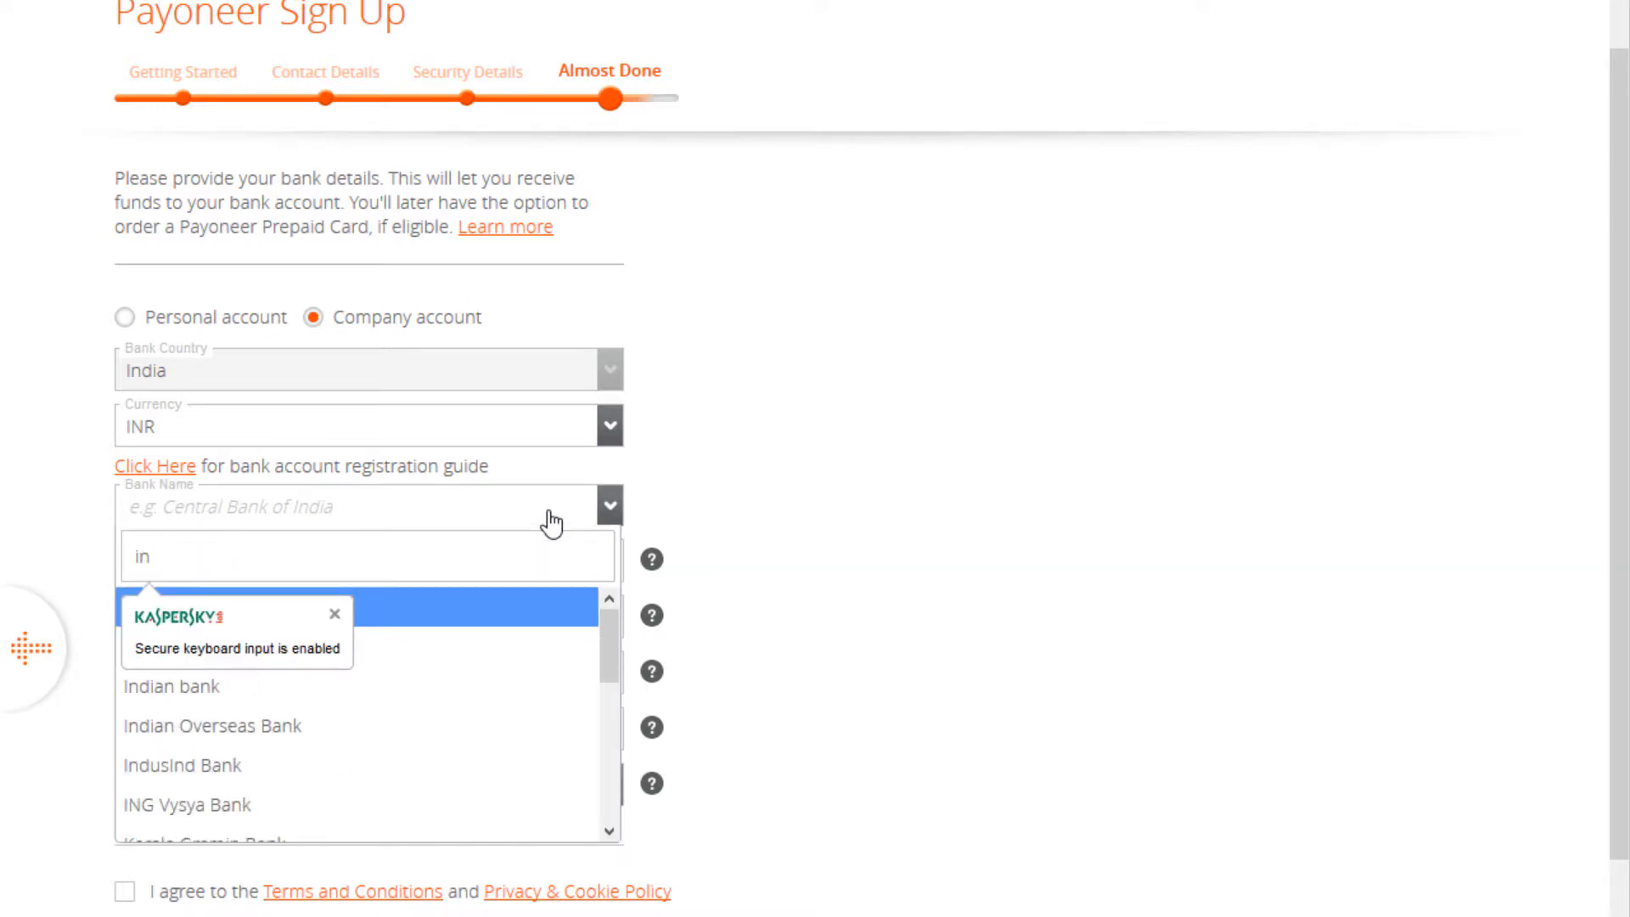
left_click(169, 686)
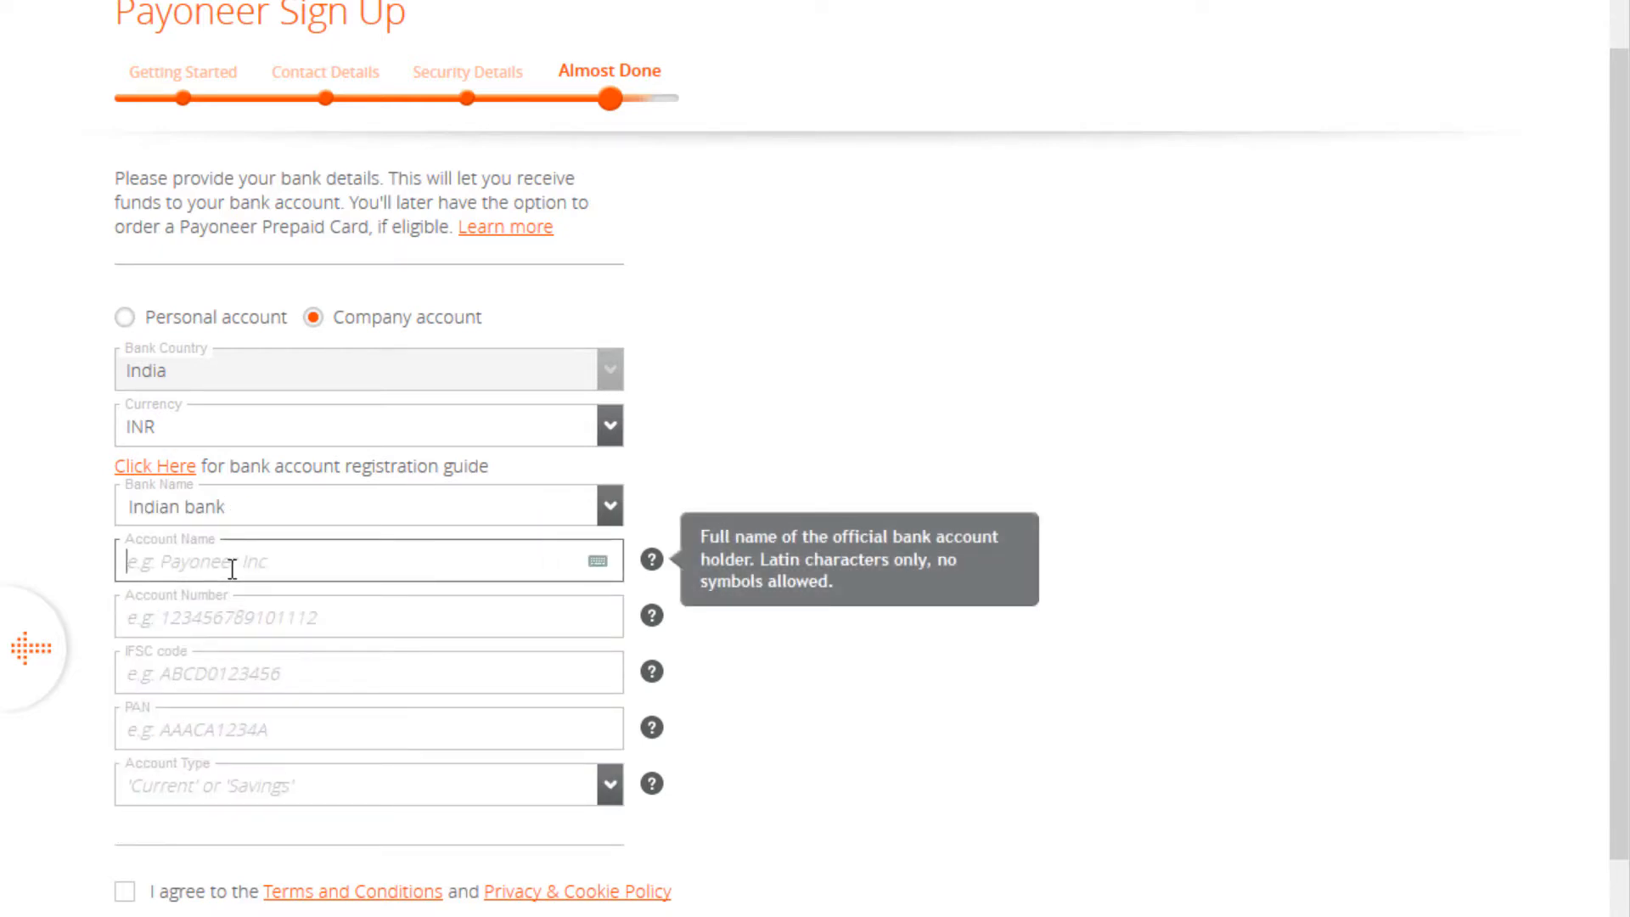
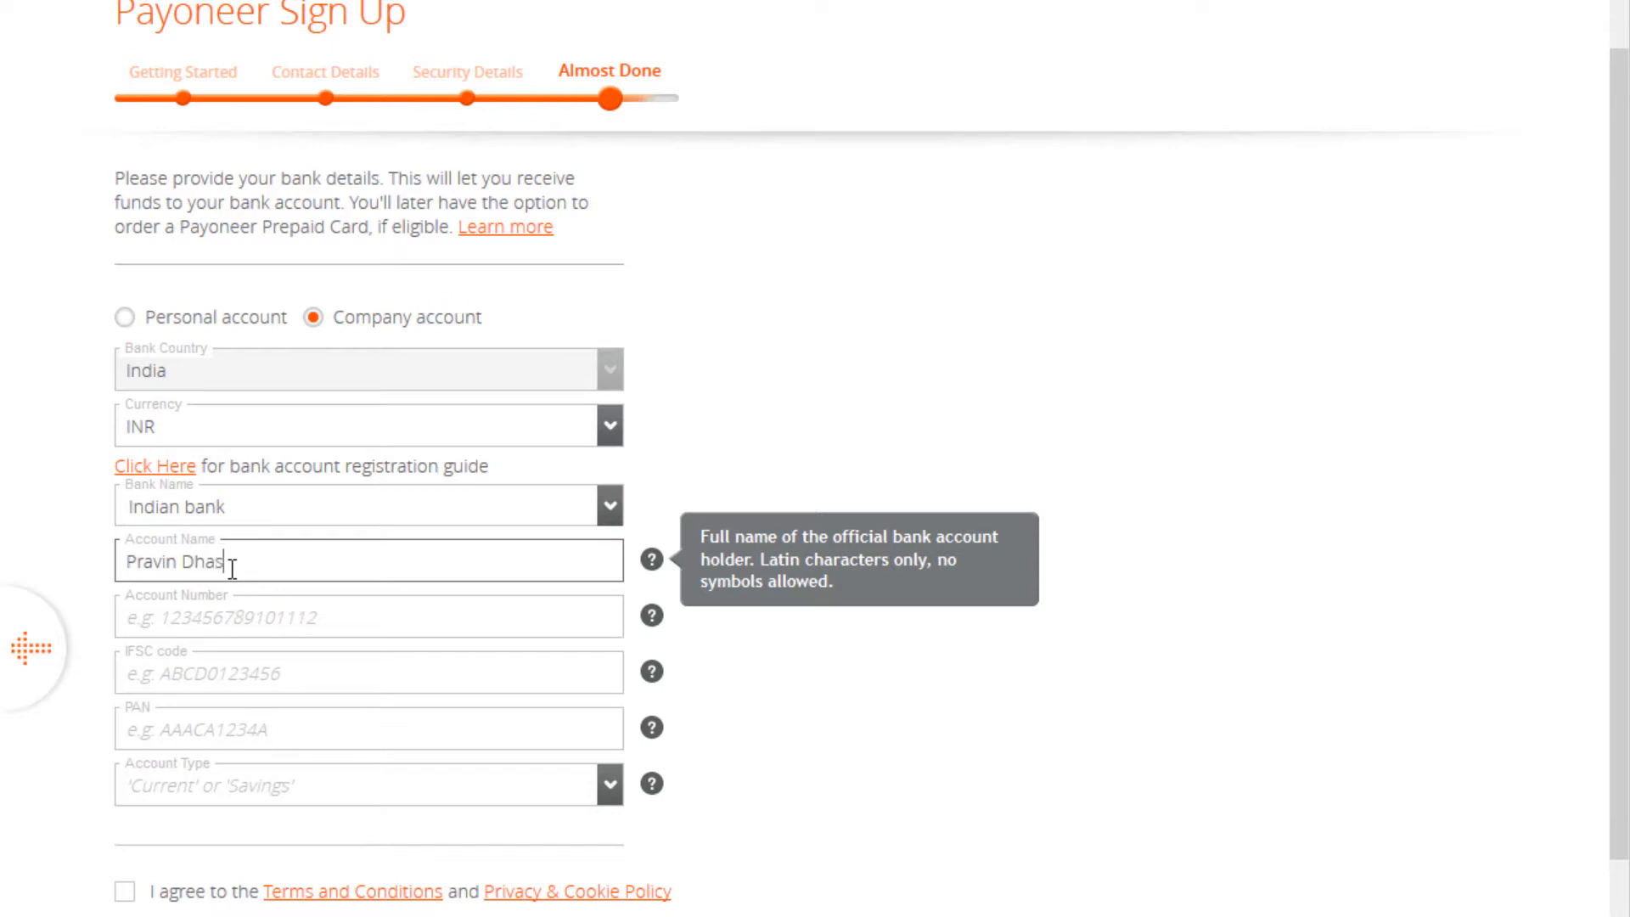
left_click(358, 616)
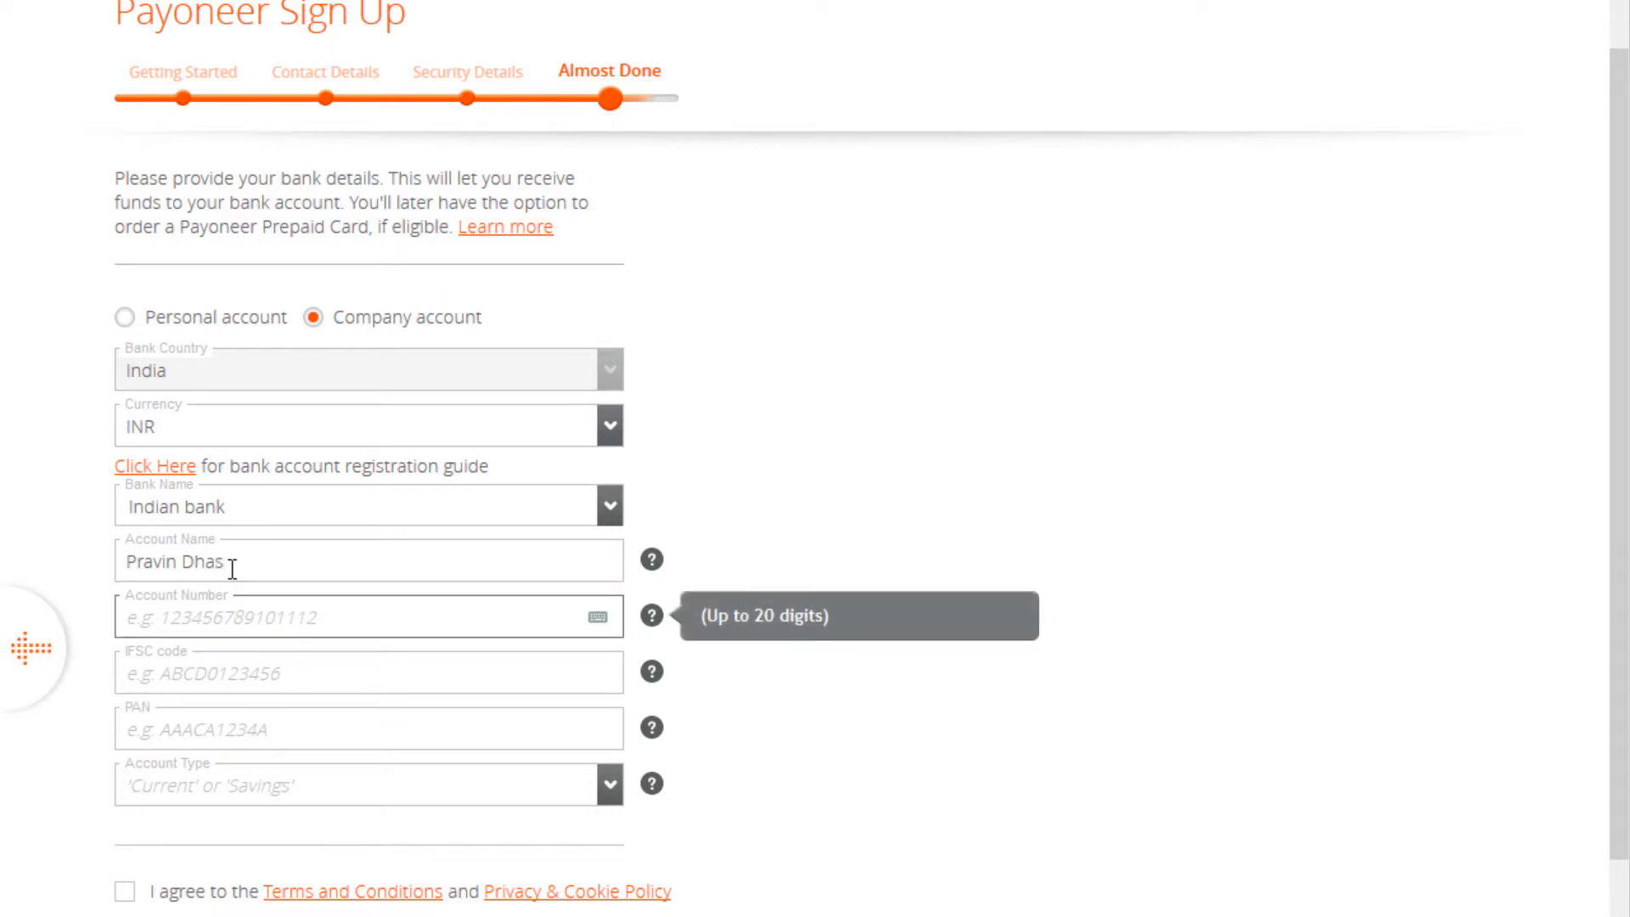
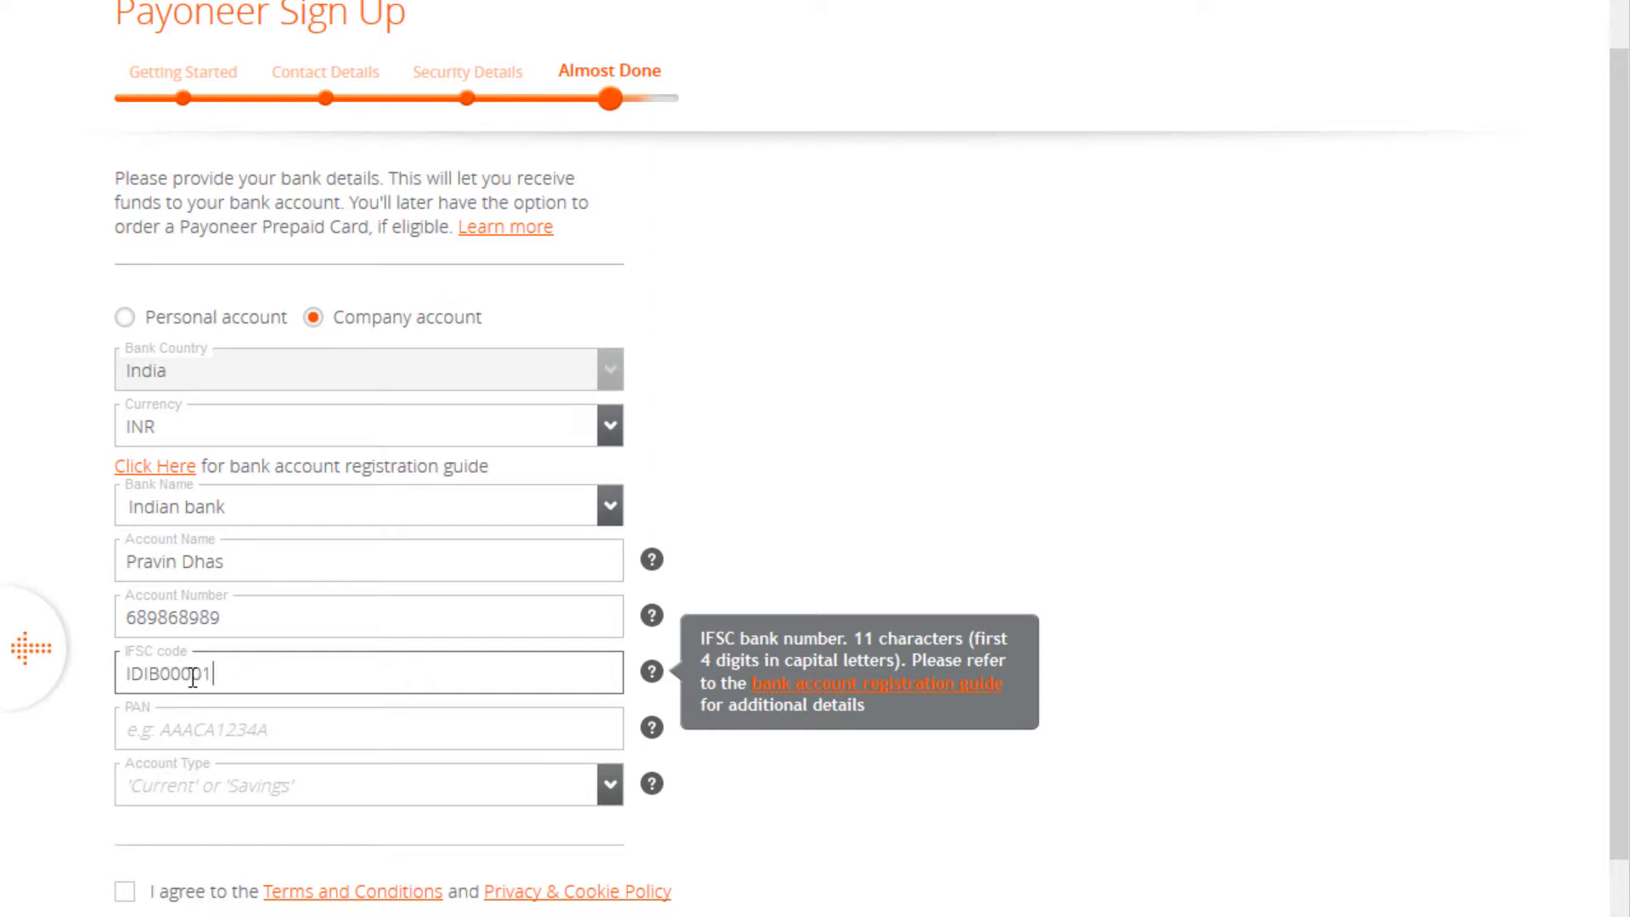
left_click(355, 751)
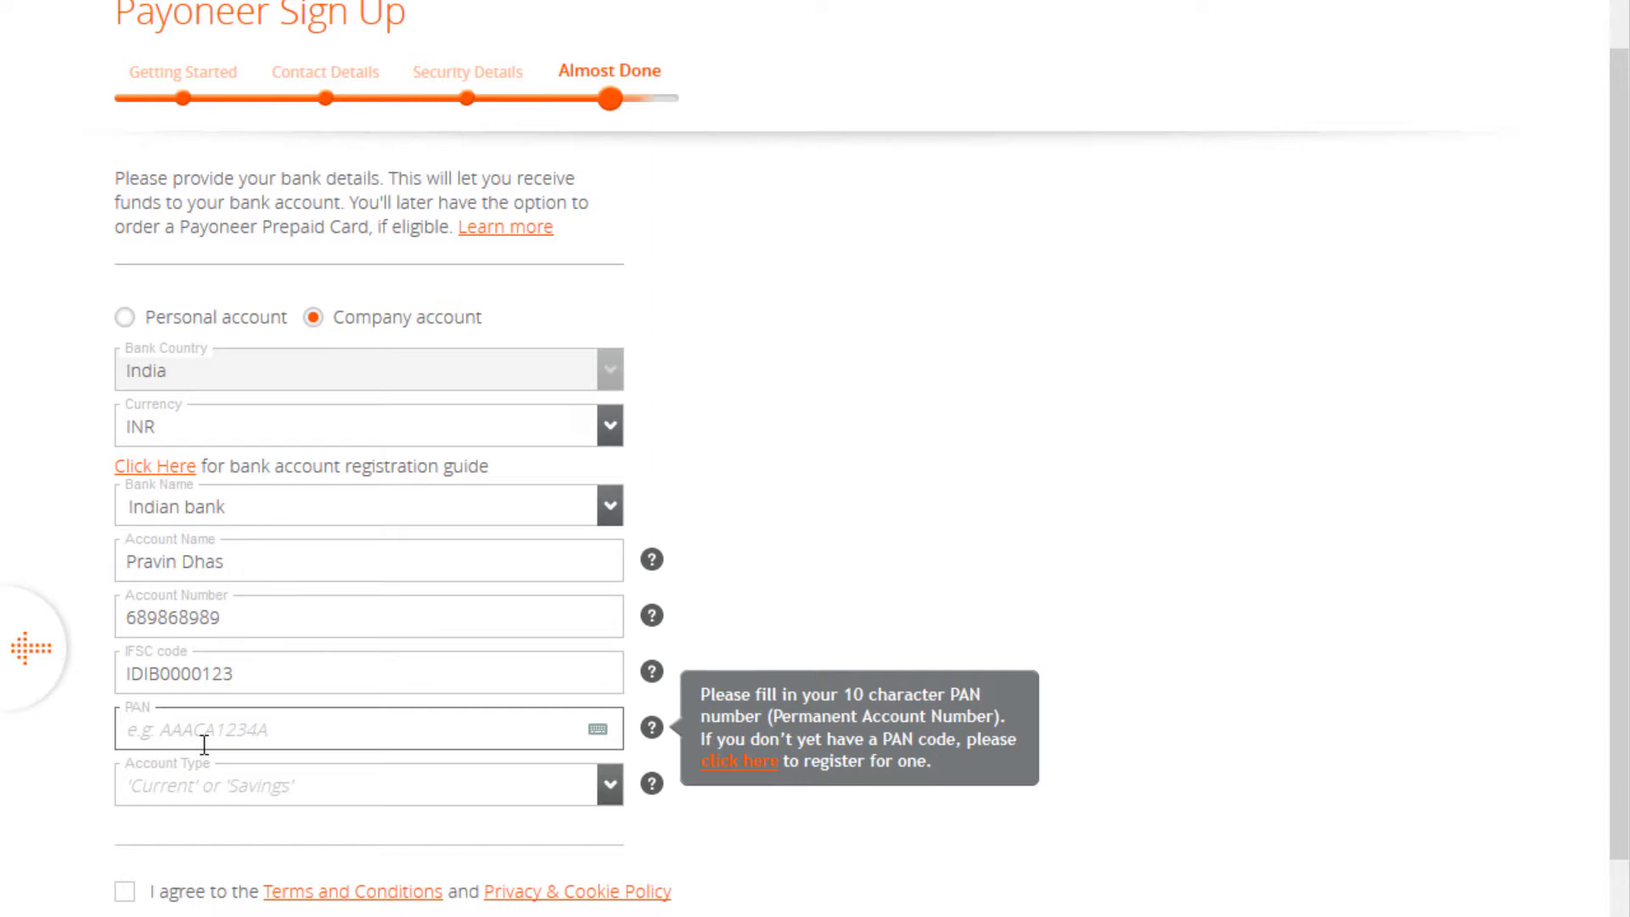
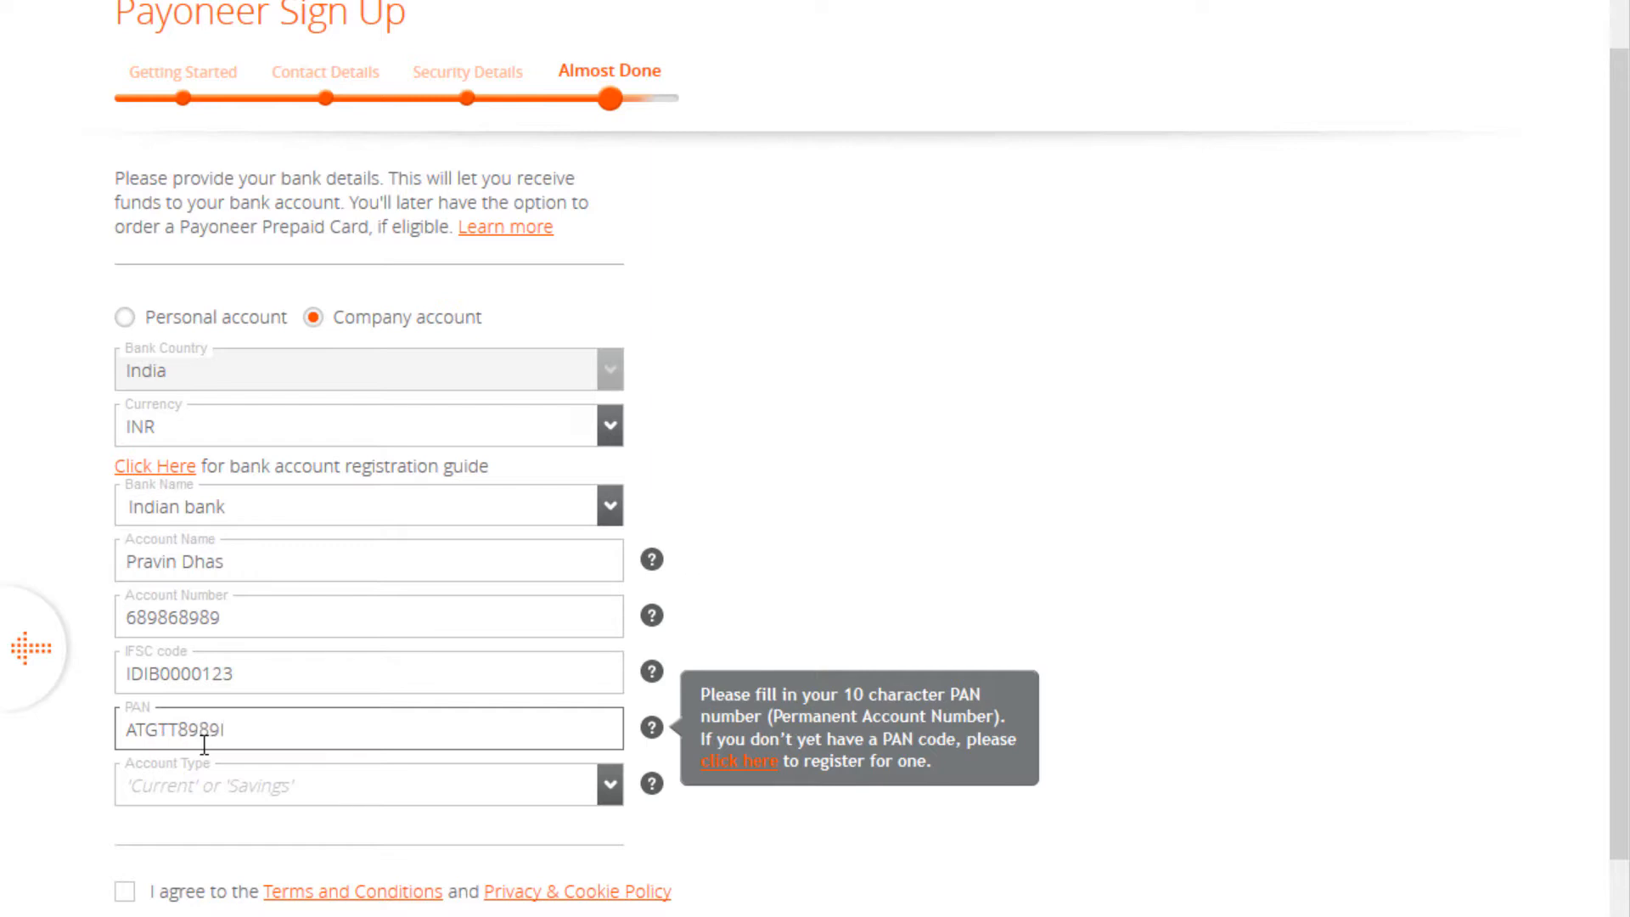
left_click(363, 786)
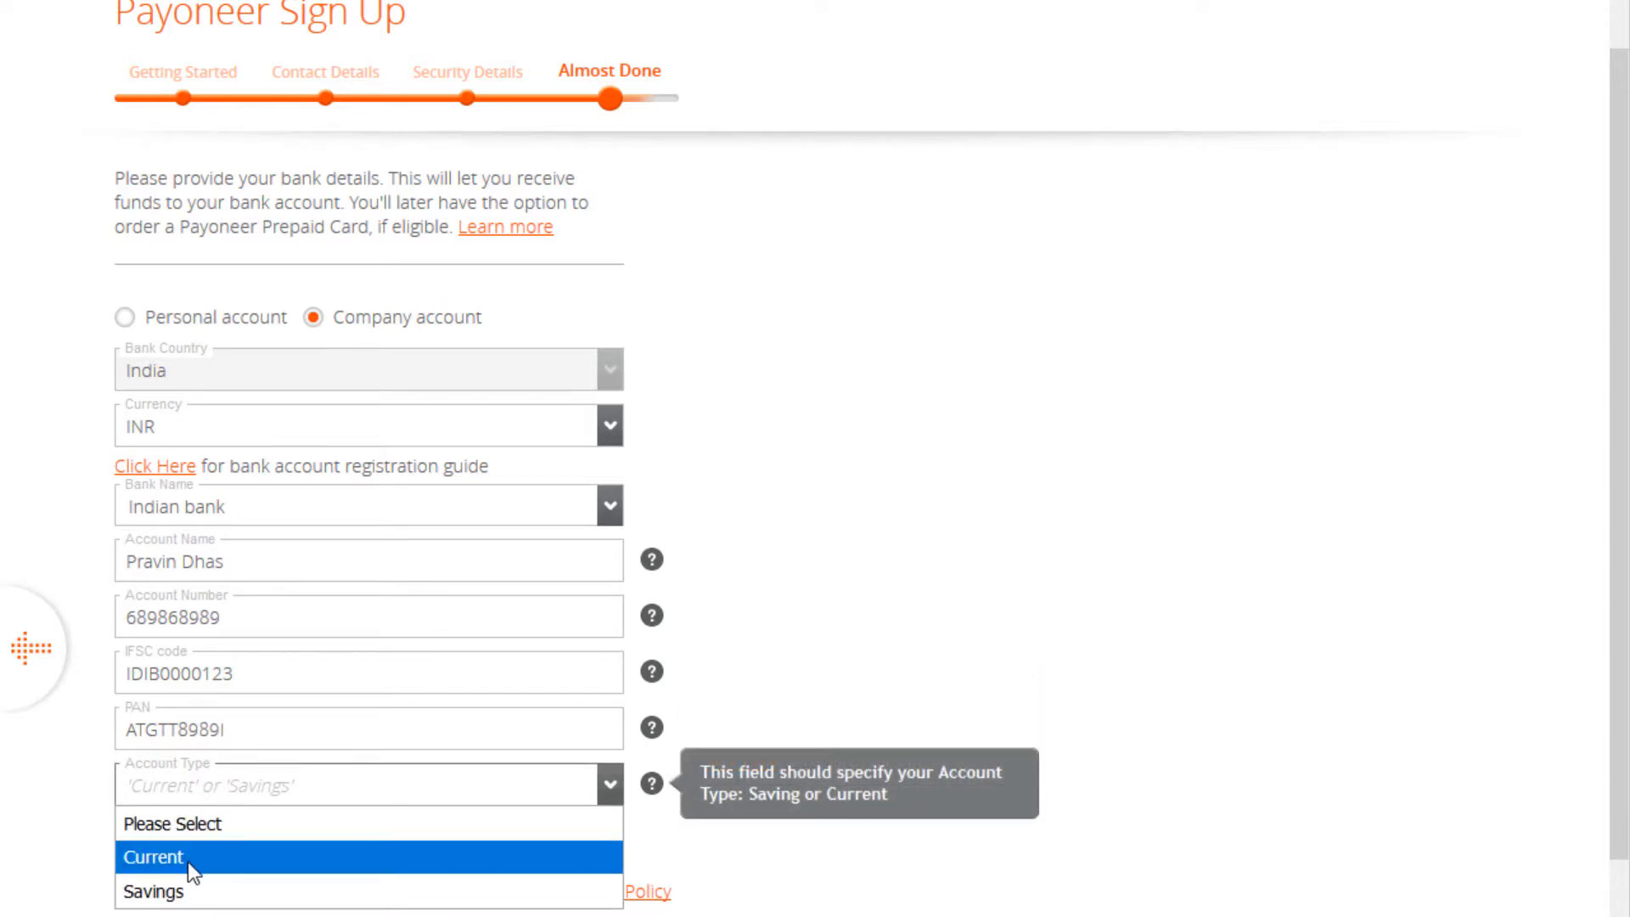
left_click(156, 855)
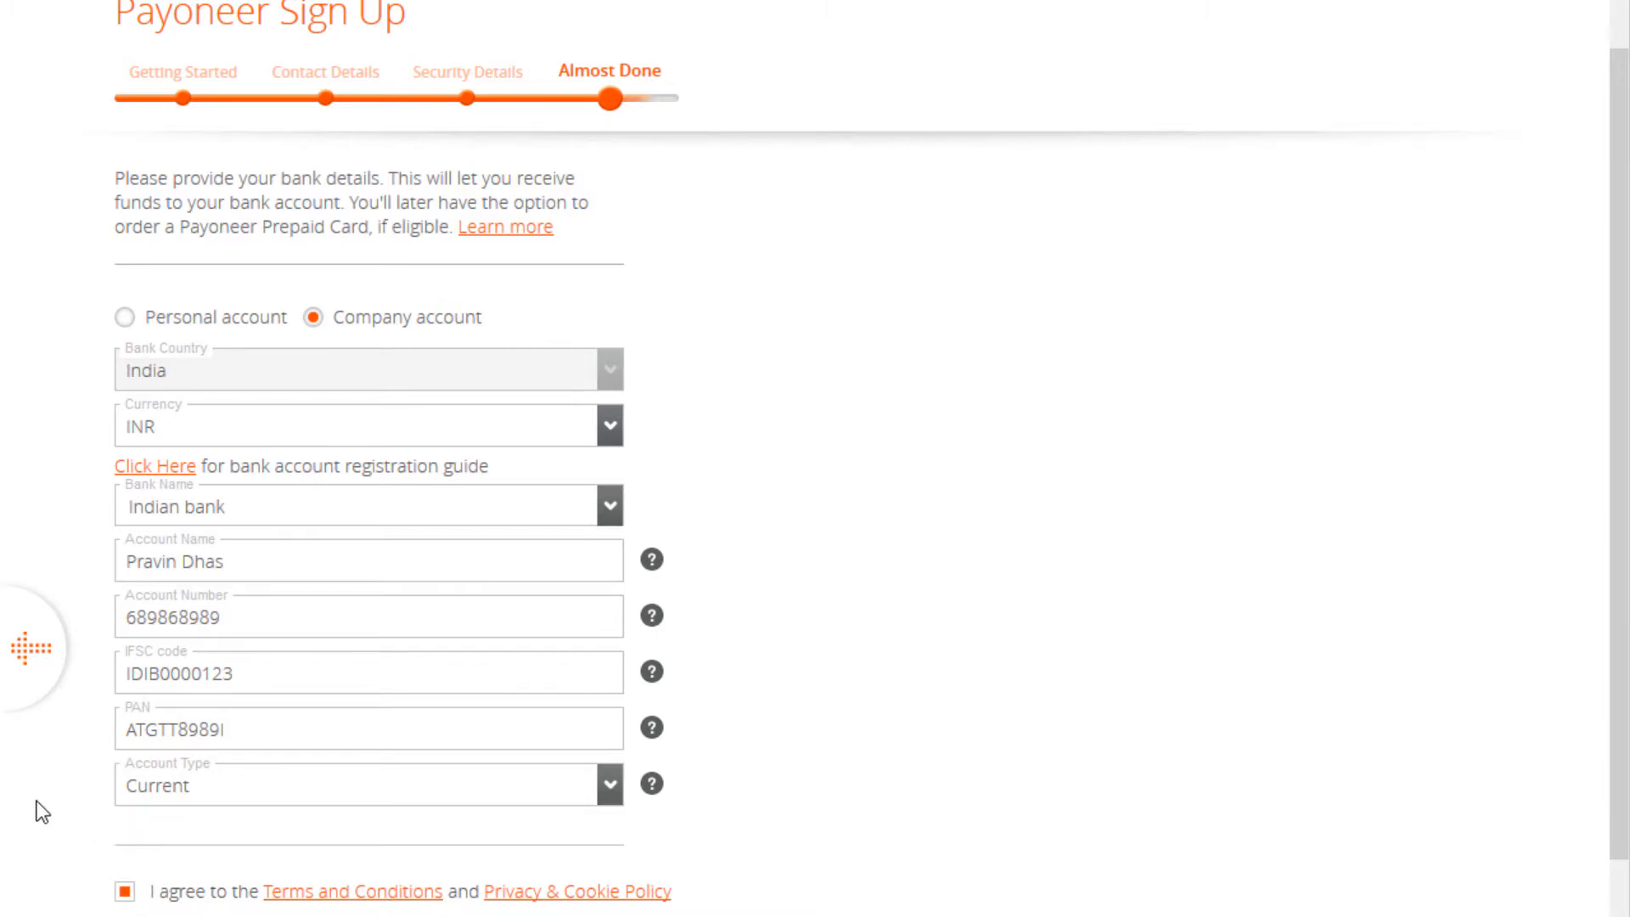
Submit the company bank account details to reach the welcome dashboard
scroll("down", 3)
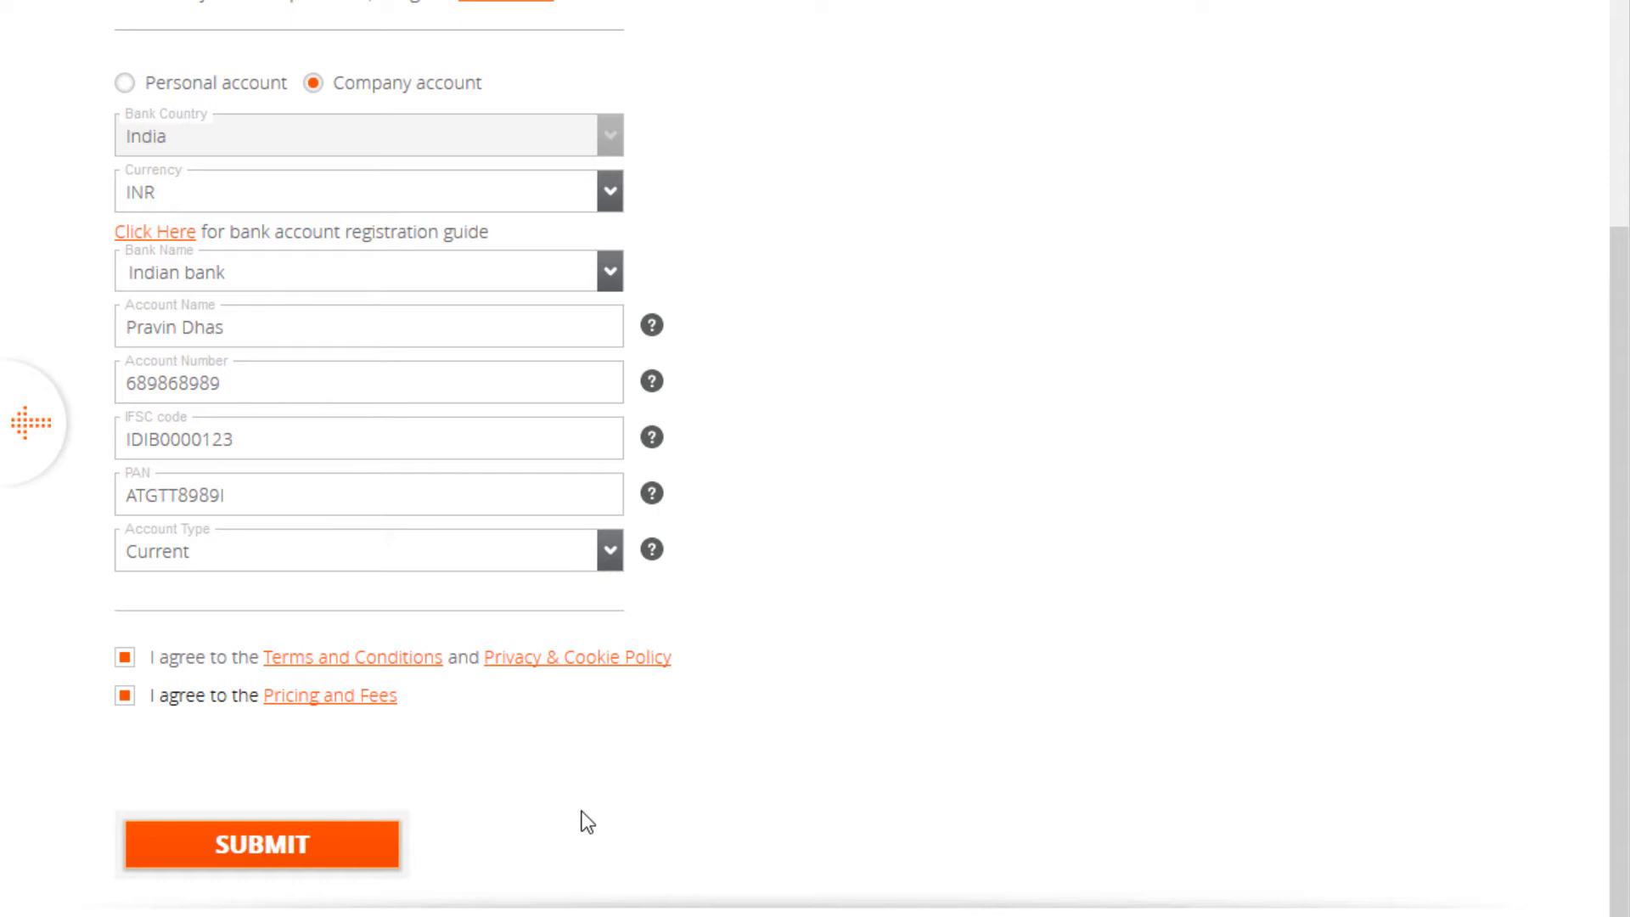
left_click(258, 866)
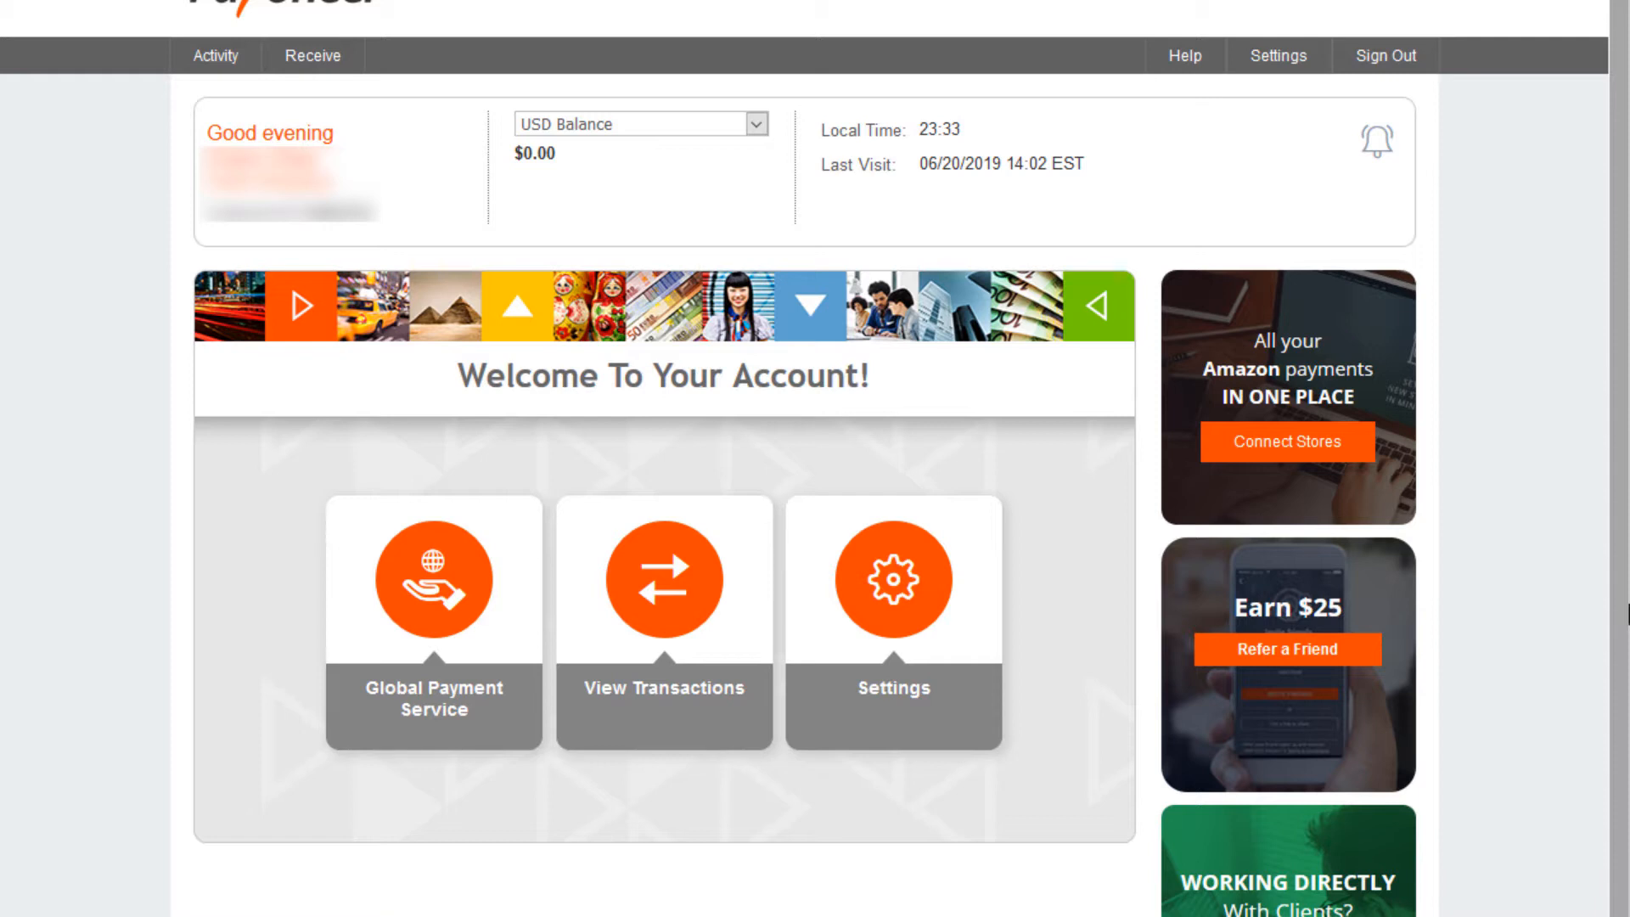
Go to Verified Information from the Settings menu
left_click(1277, 55)
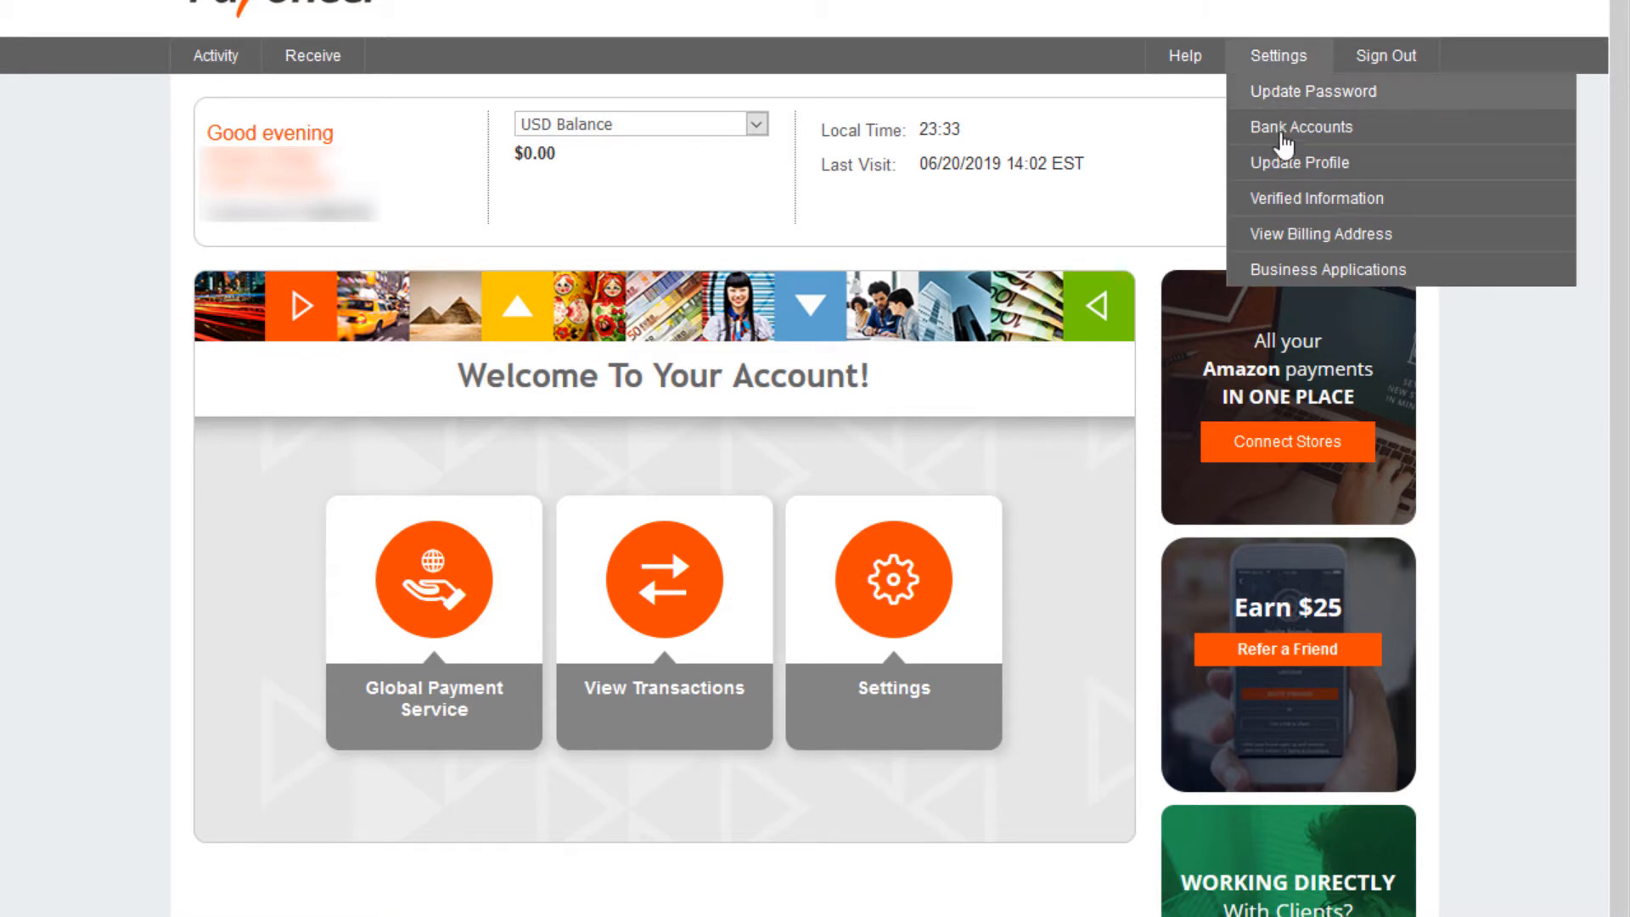
left_click(1301, 126)
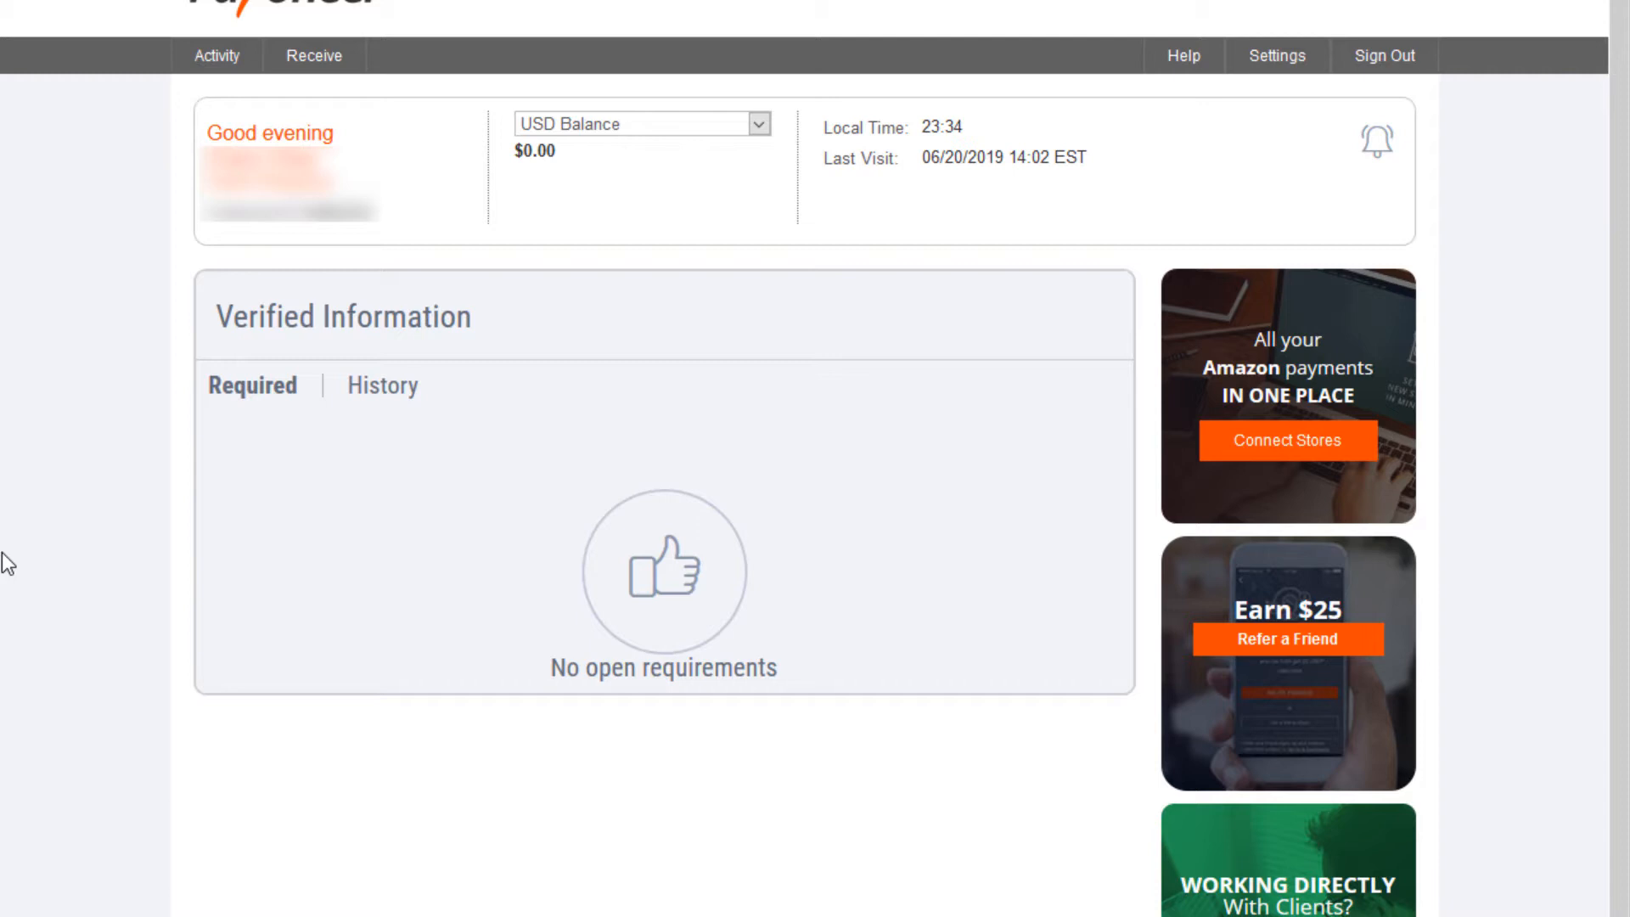
mouse_move(403, 407)
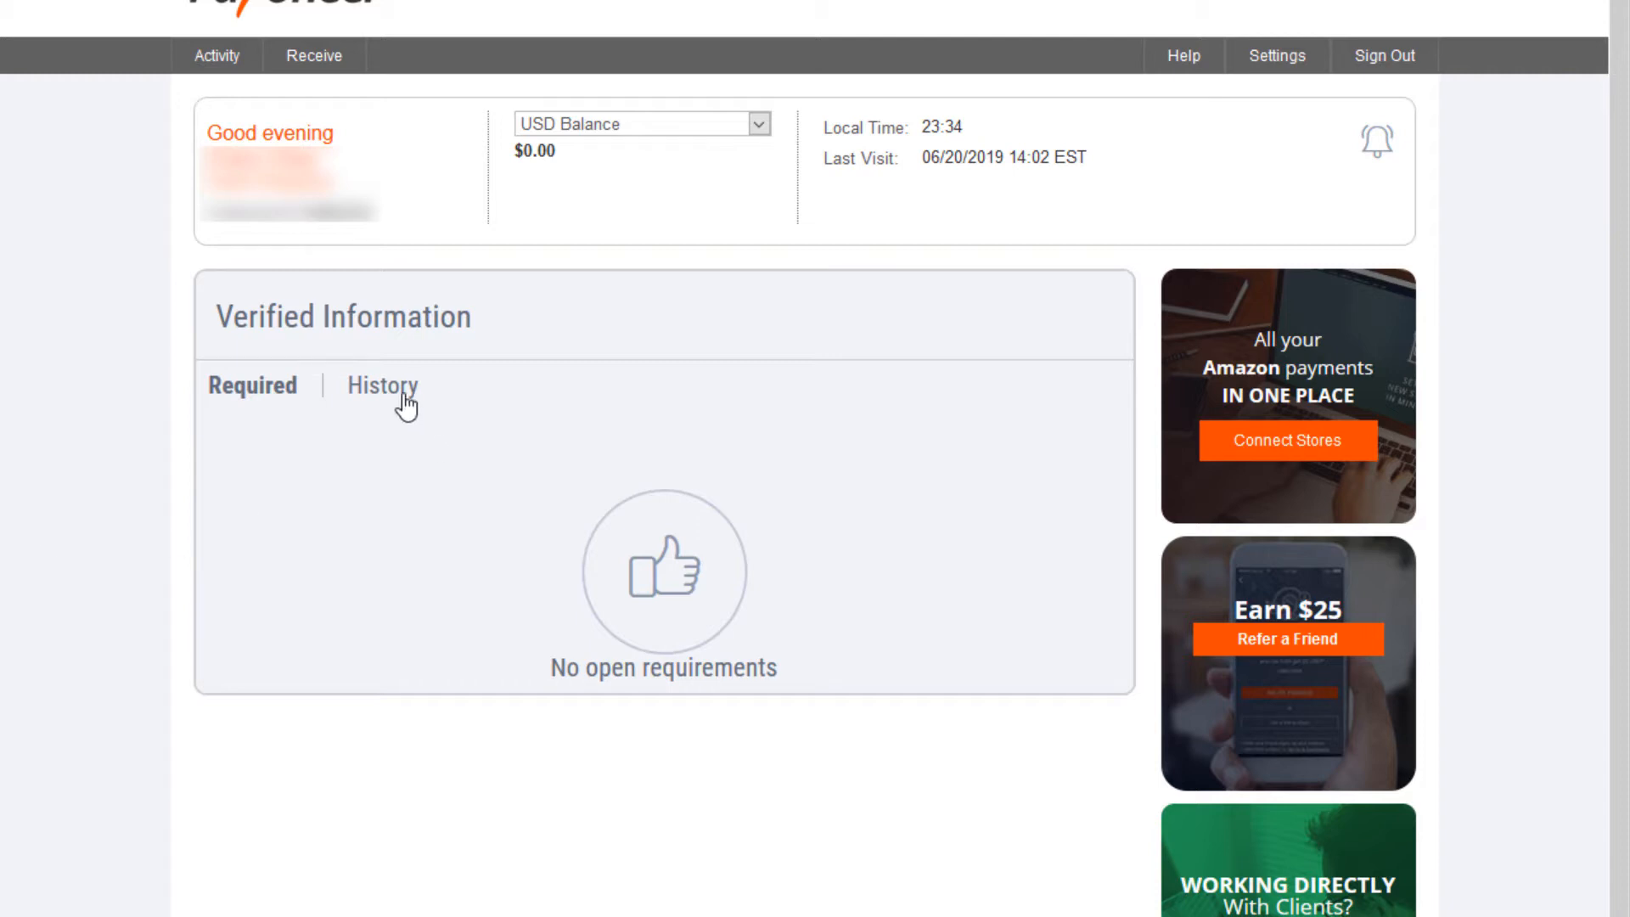
View the History of submitted verification requirements
left_click(382, 385)
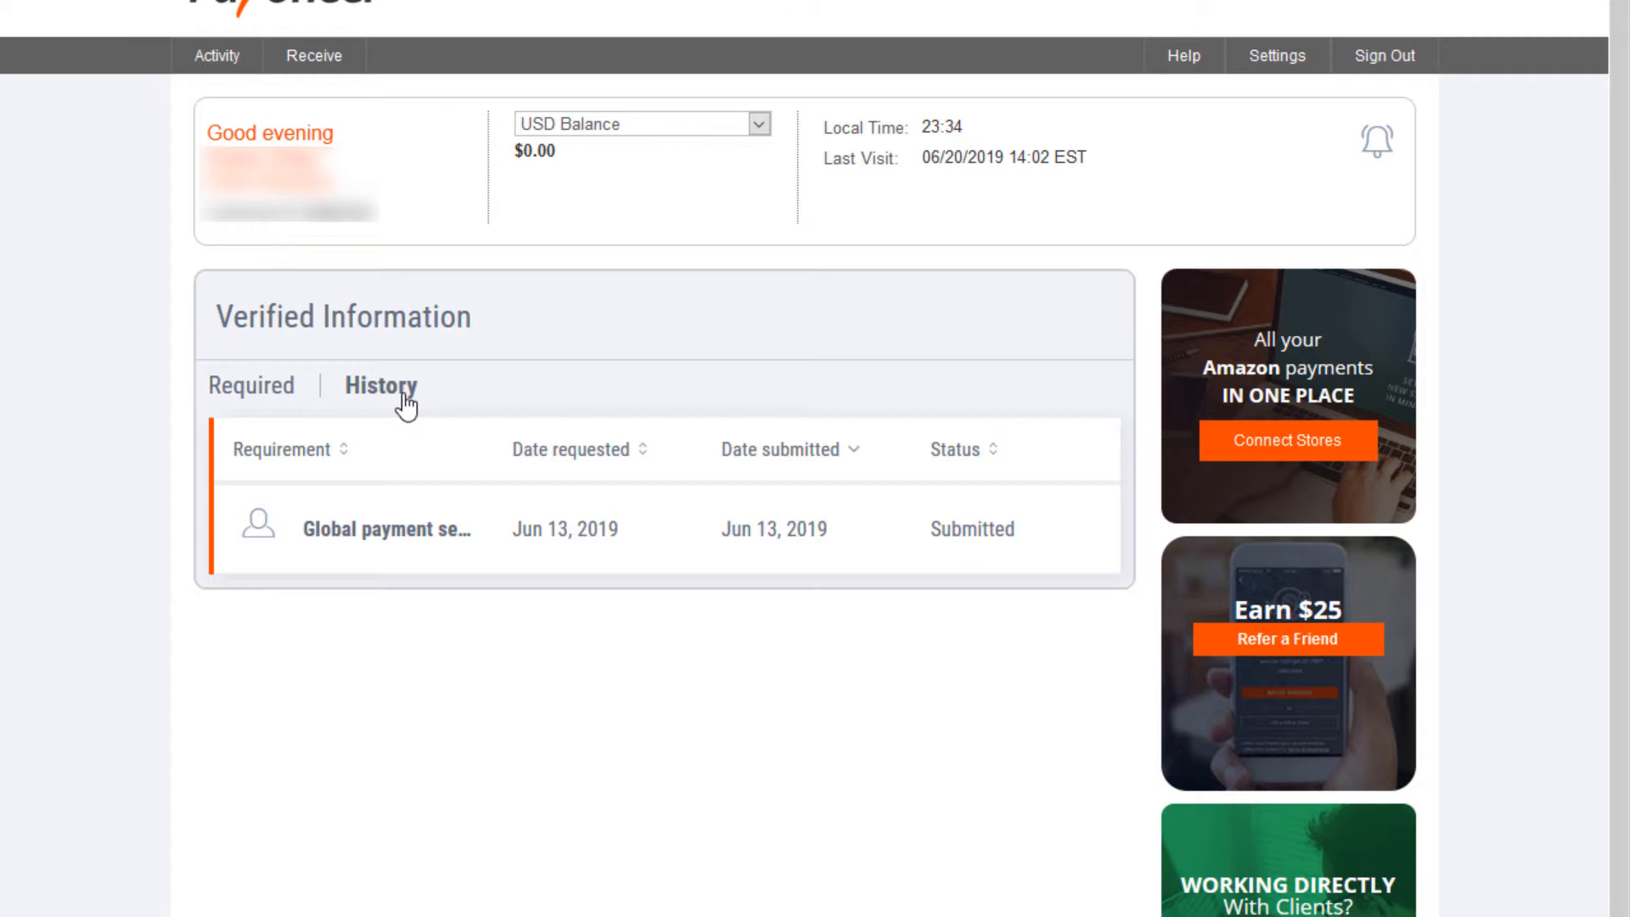
mouse_move(217, 78)
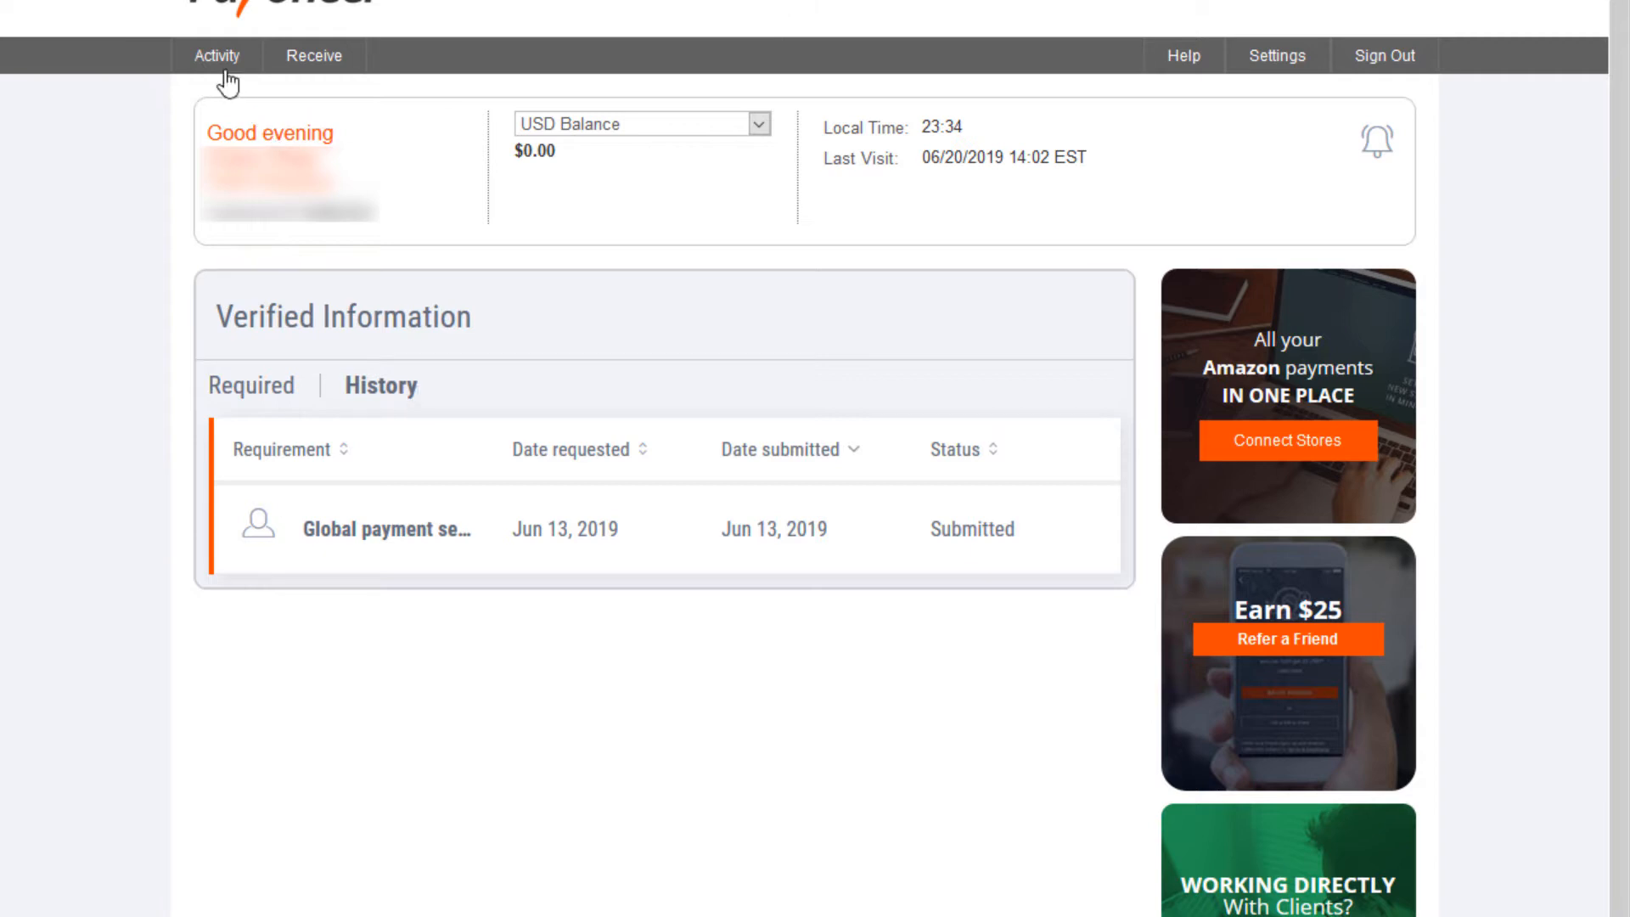
Go to Global Payment Service from the Receive menu and view the receiving accounts
left_click(312, 56)
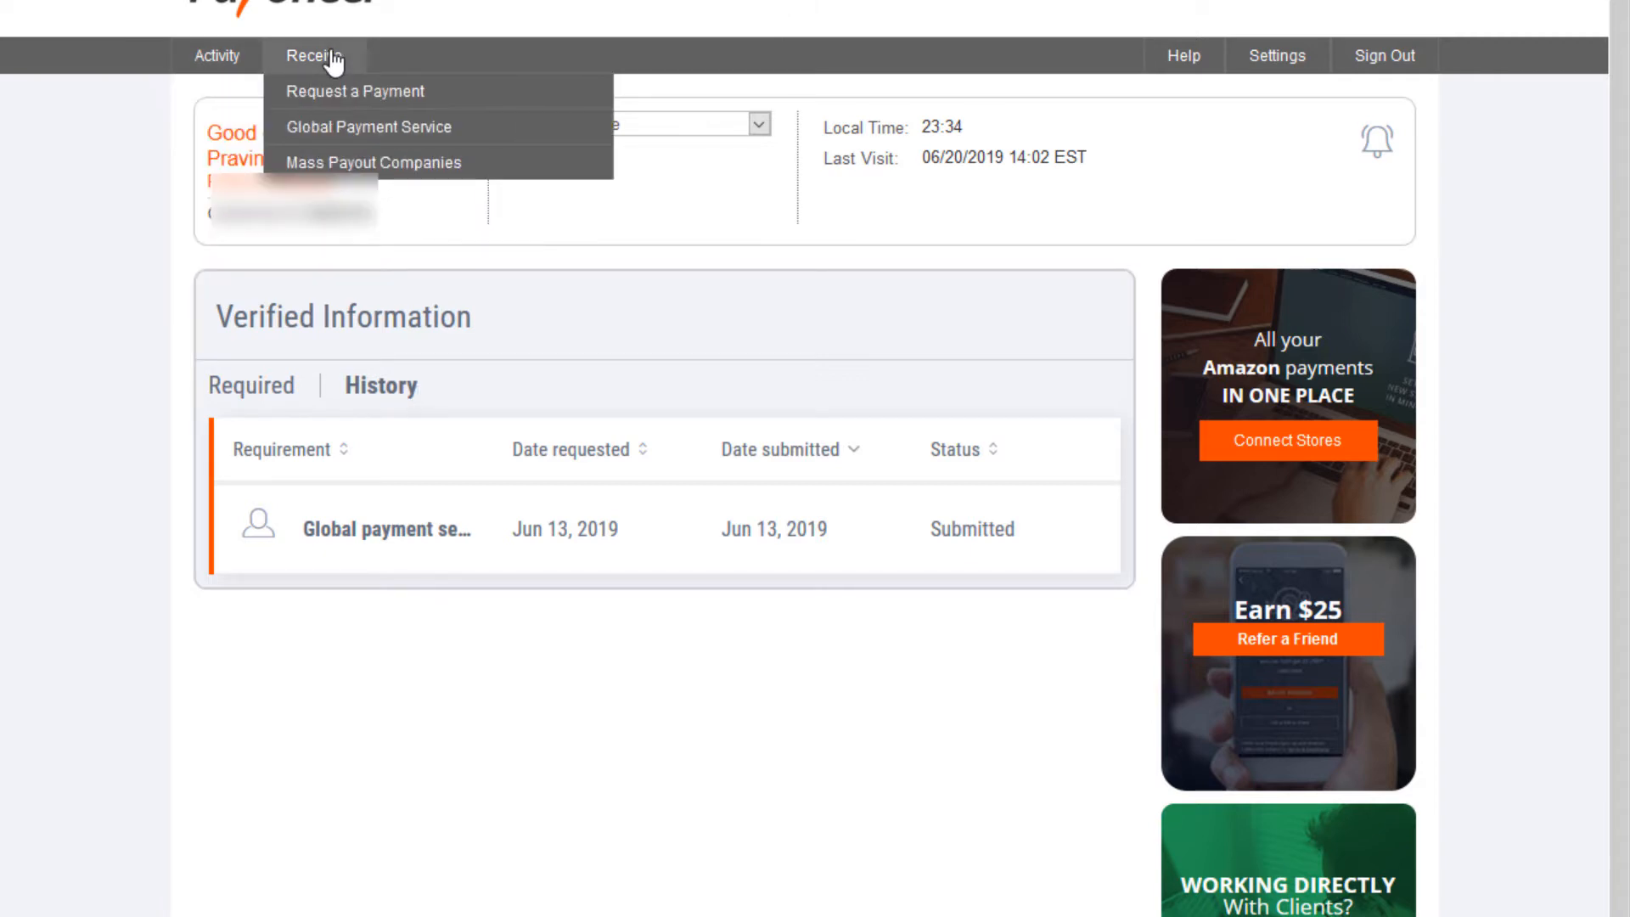
mouse_move(336, 78)
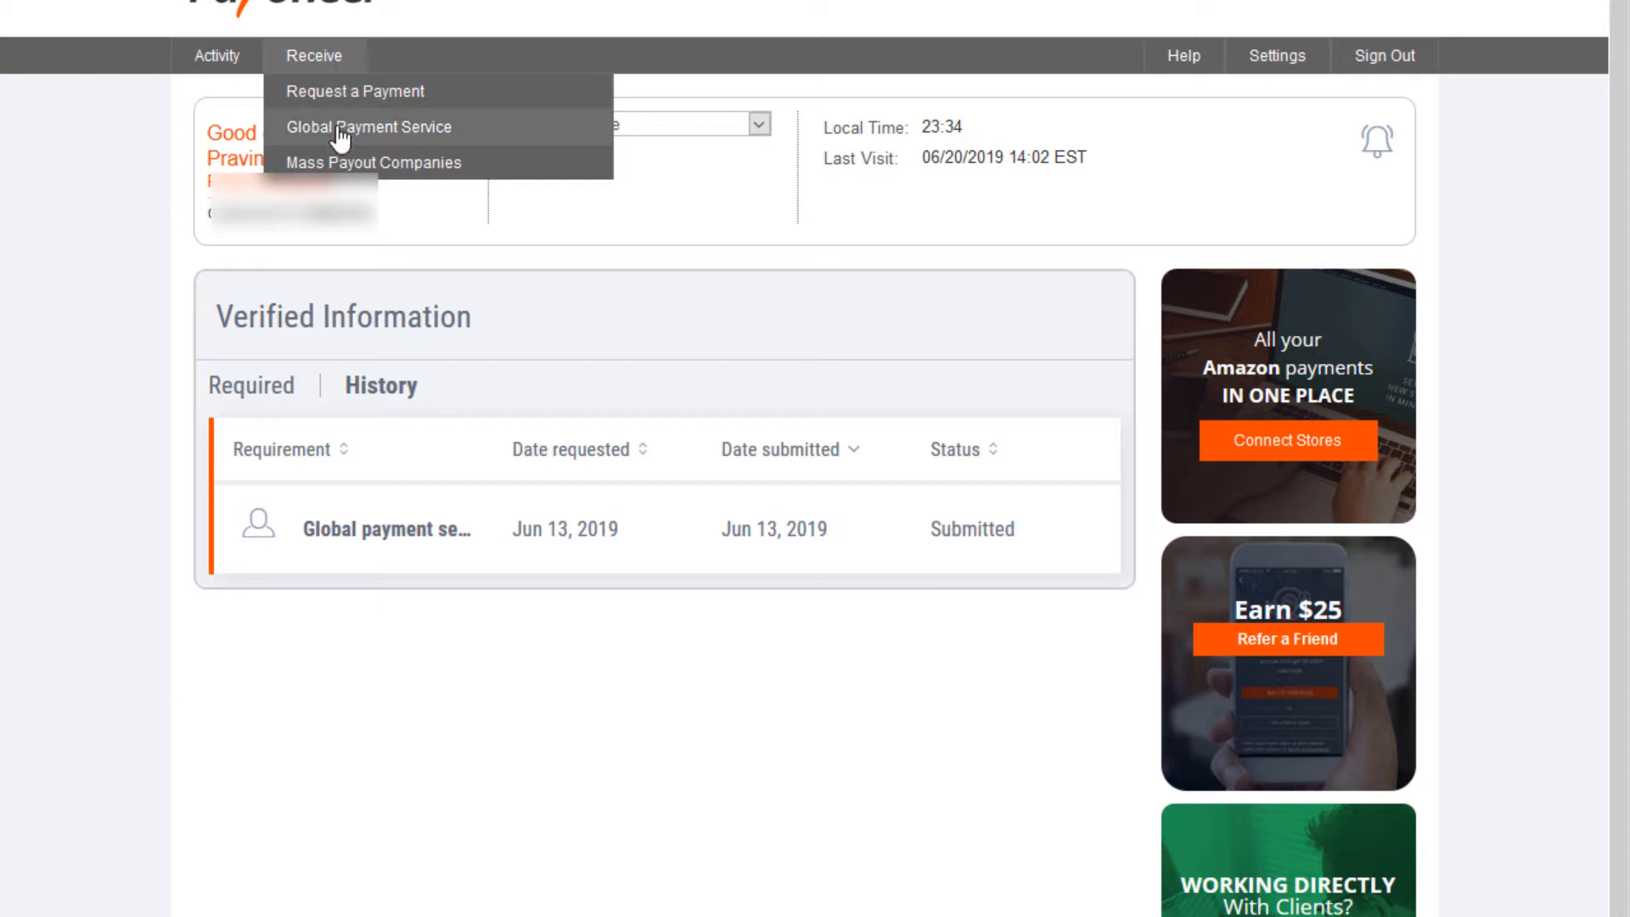
left_click(370, 125)
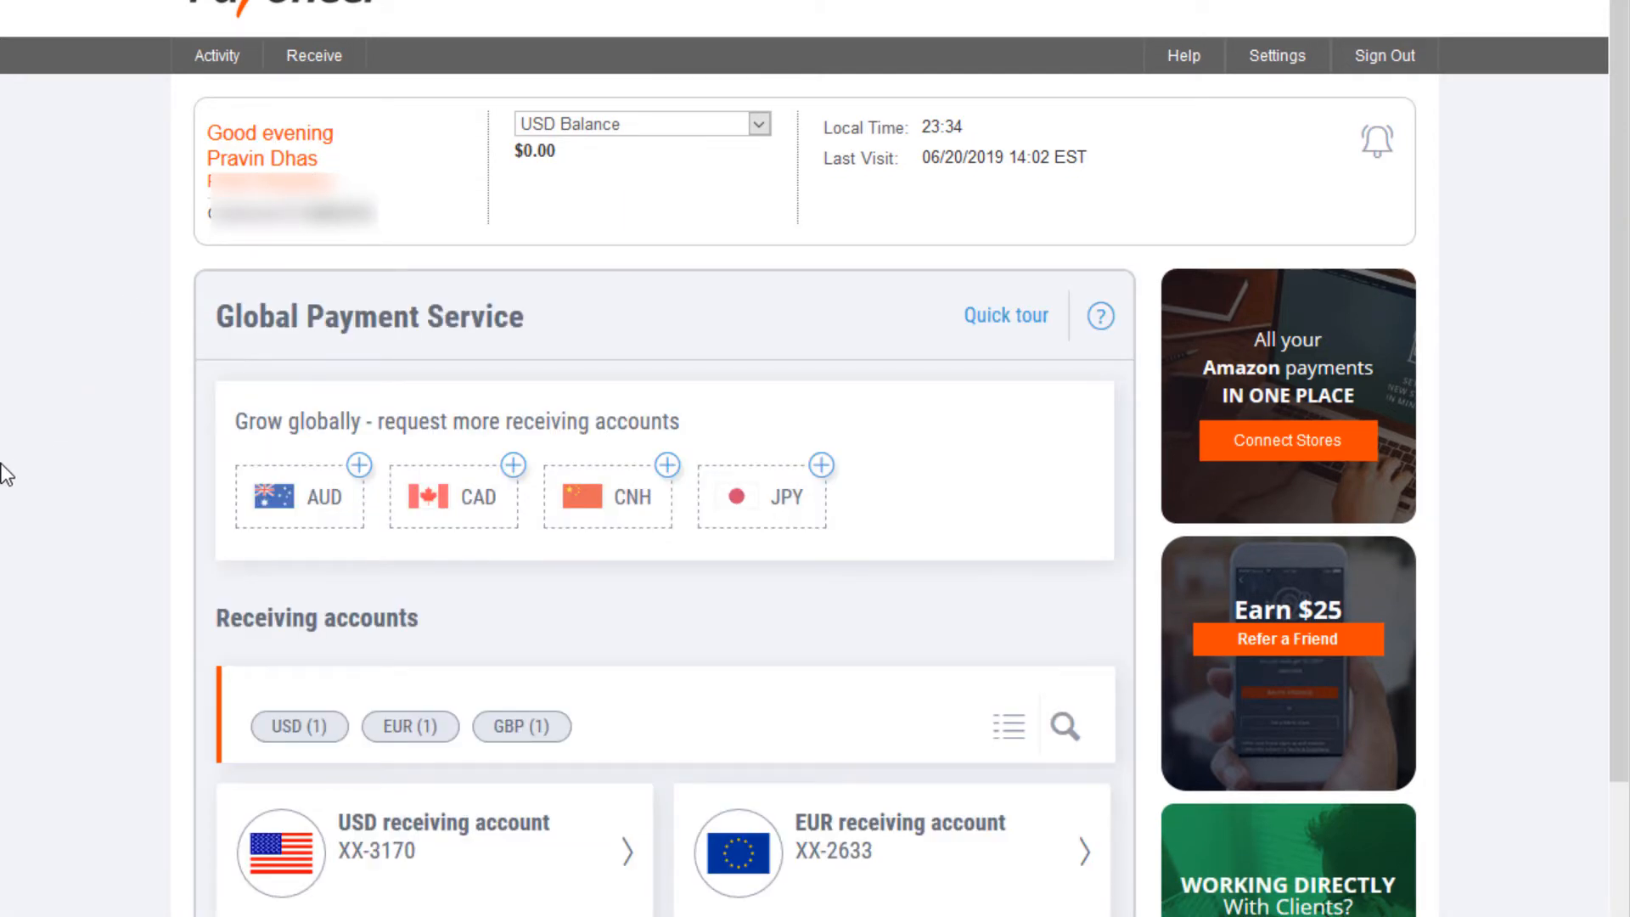
scroll("down", 3)
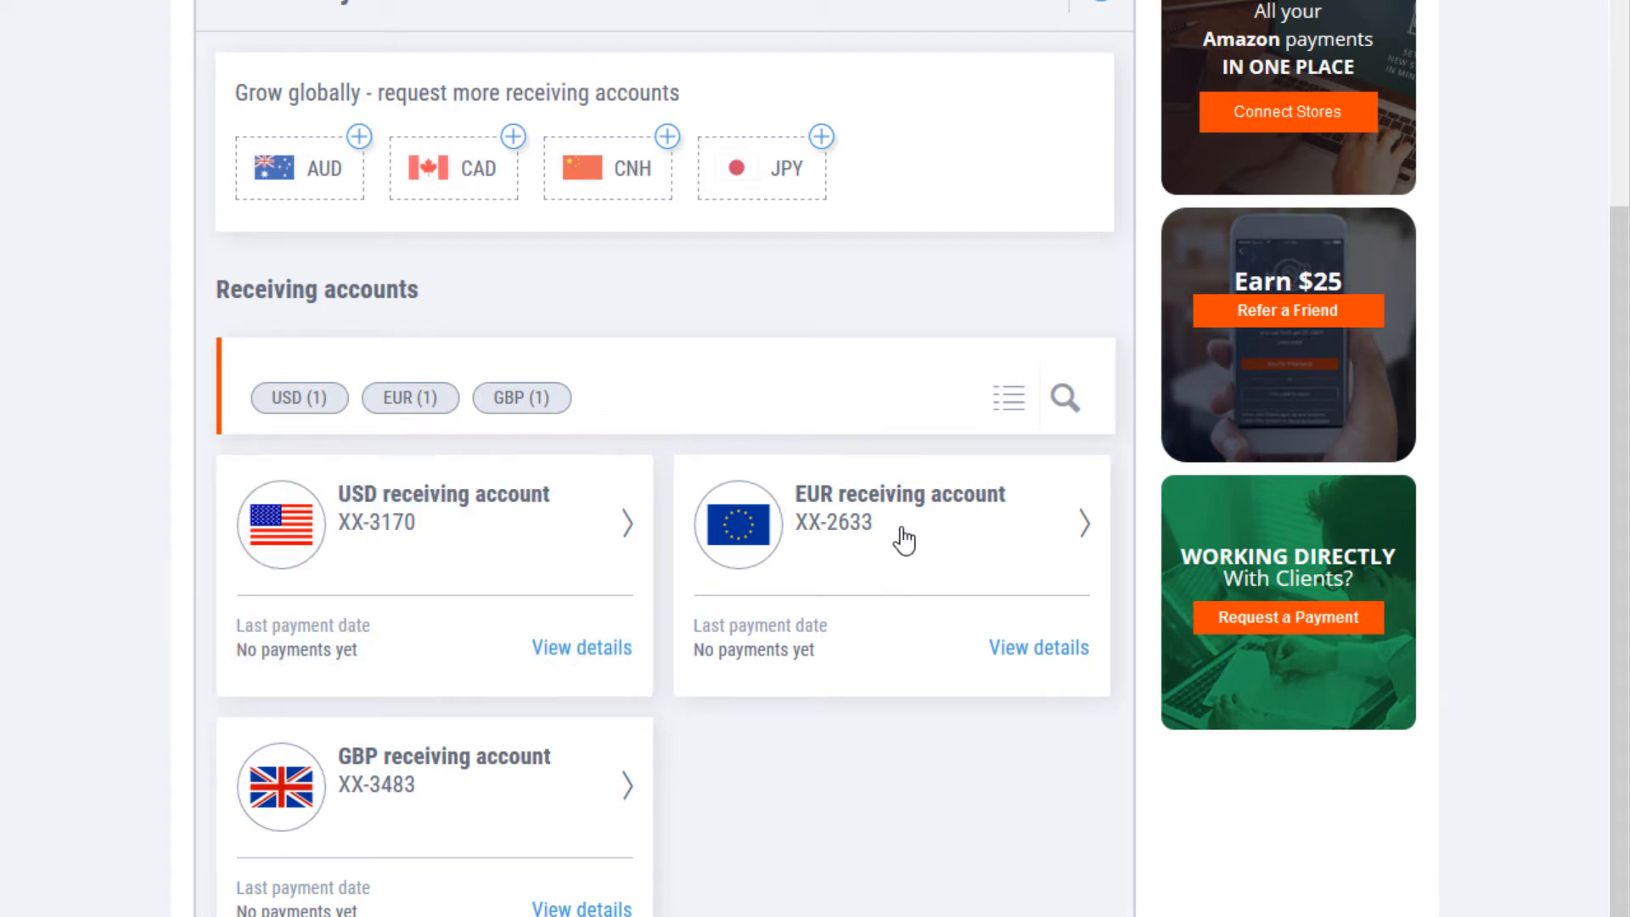
mouse_move(387, 774)
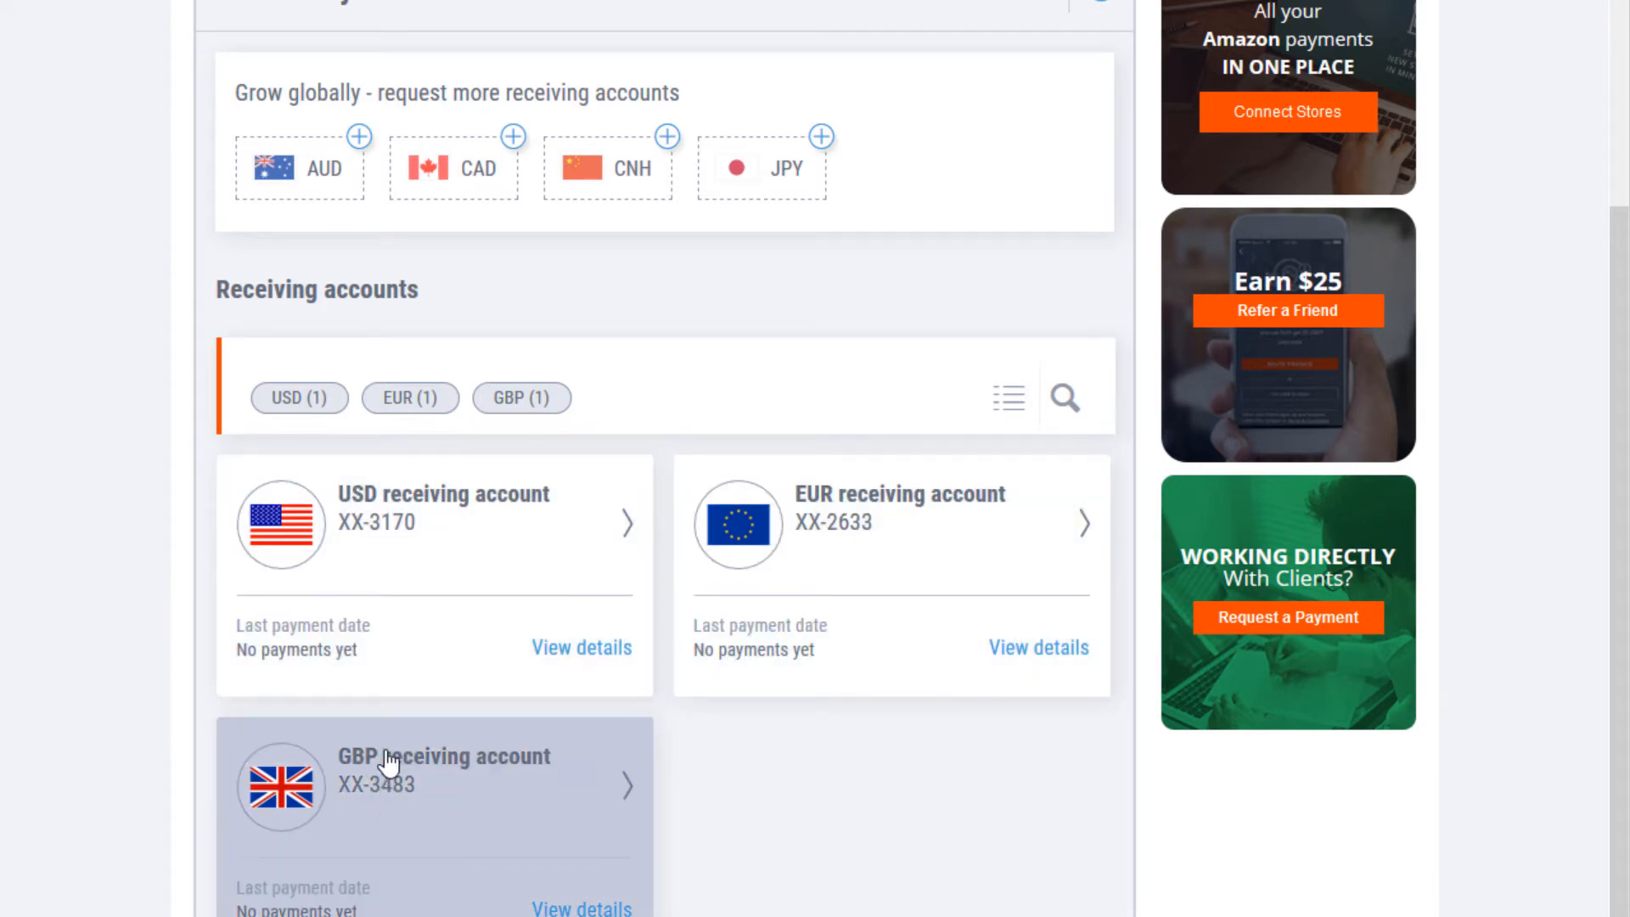
mouse_move(433, 567)
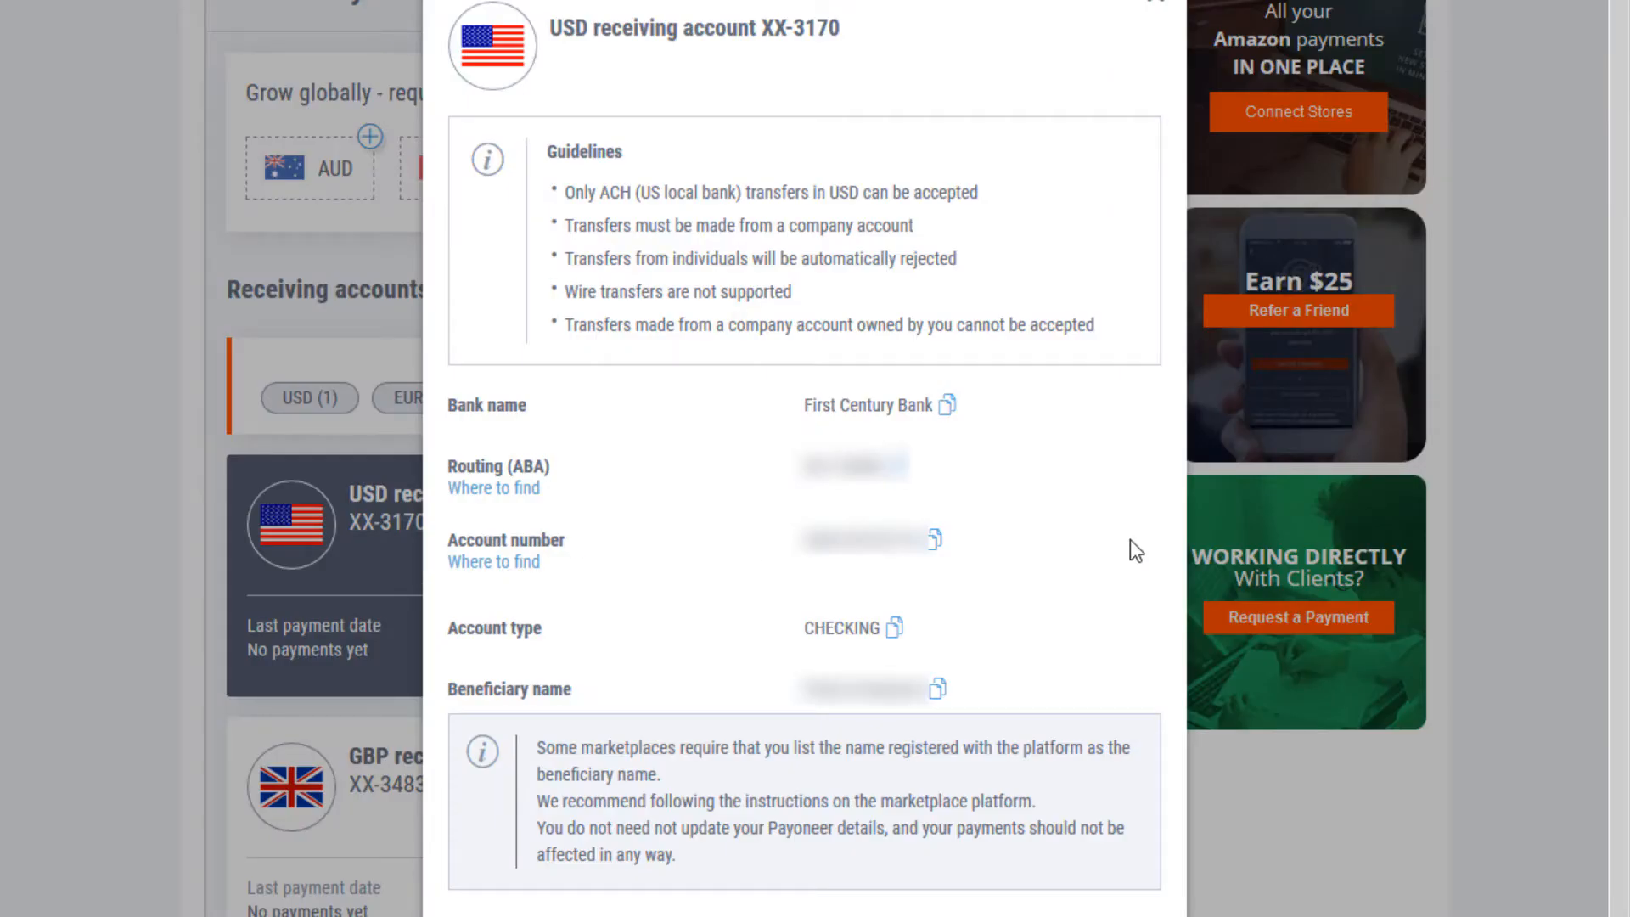
mouse_move(1112, 550)
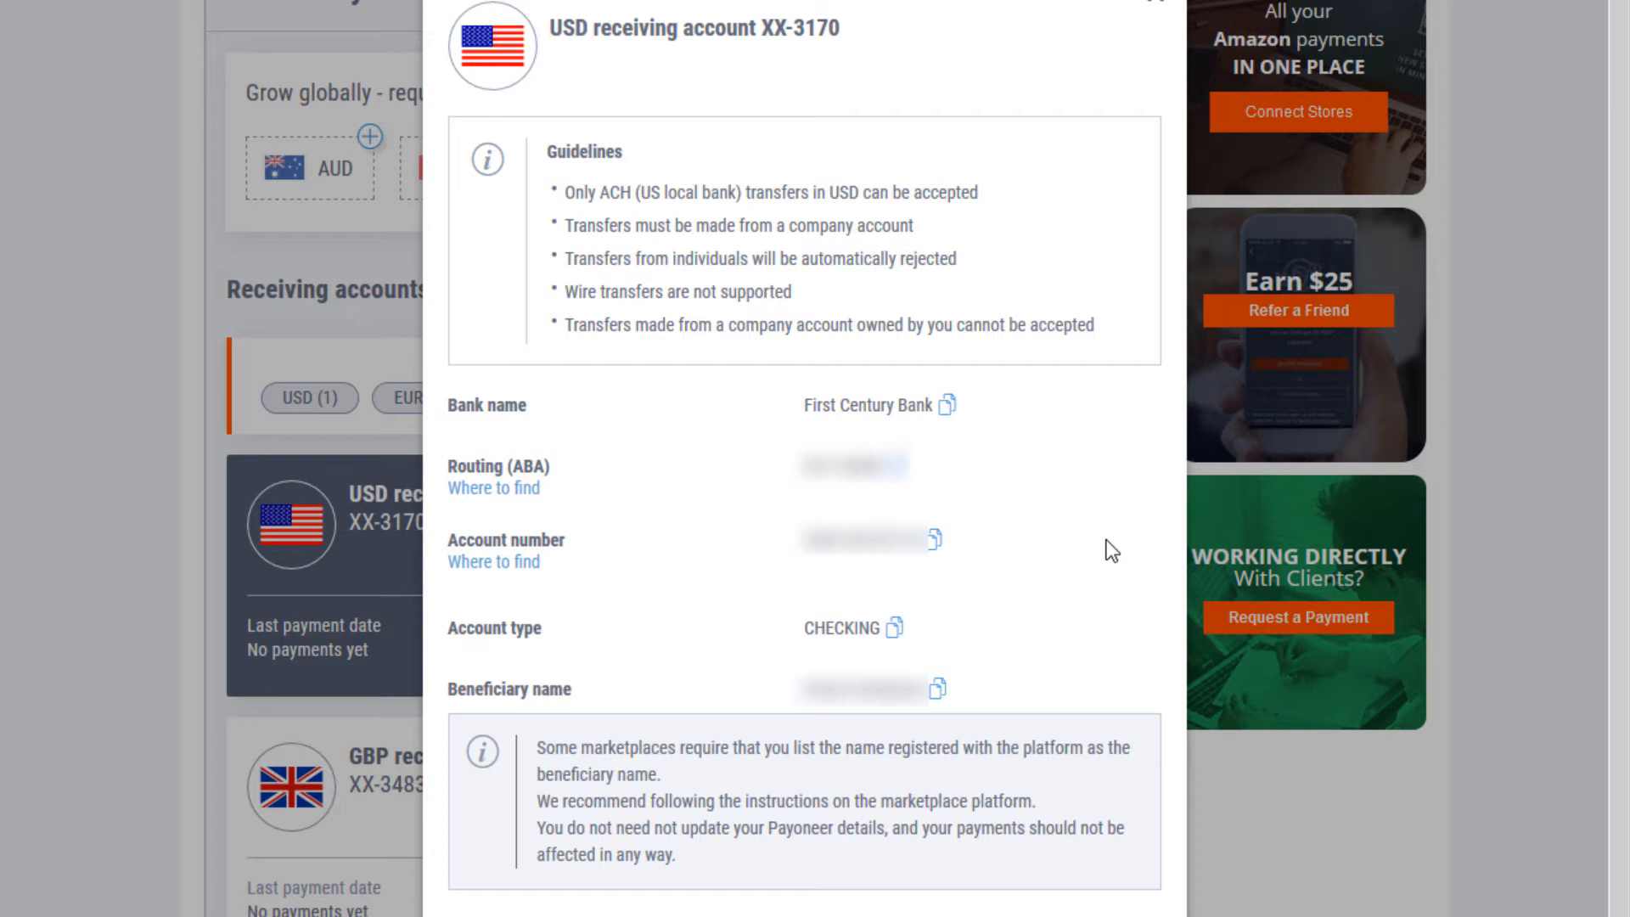
mouse_move(1151, 4)
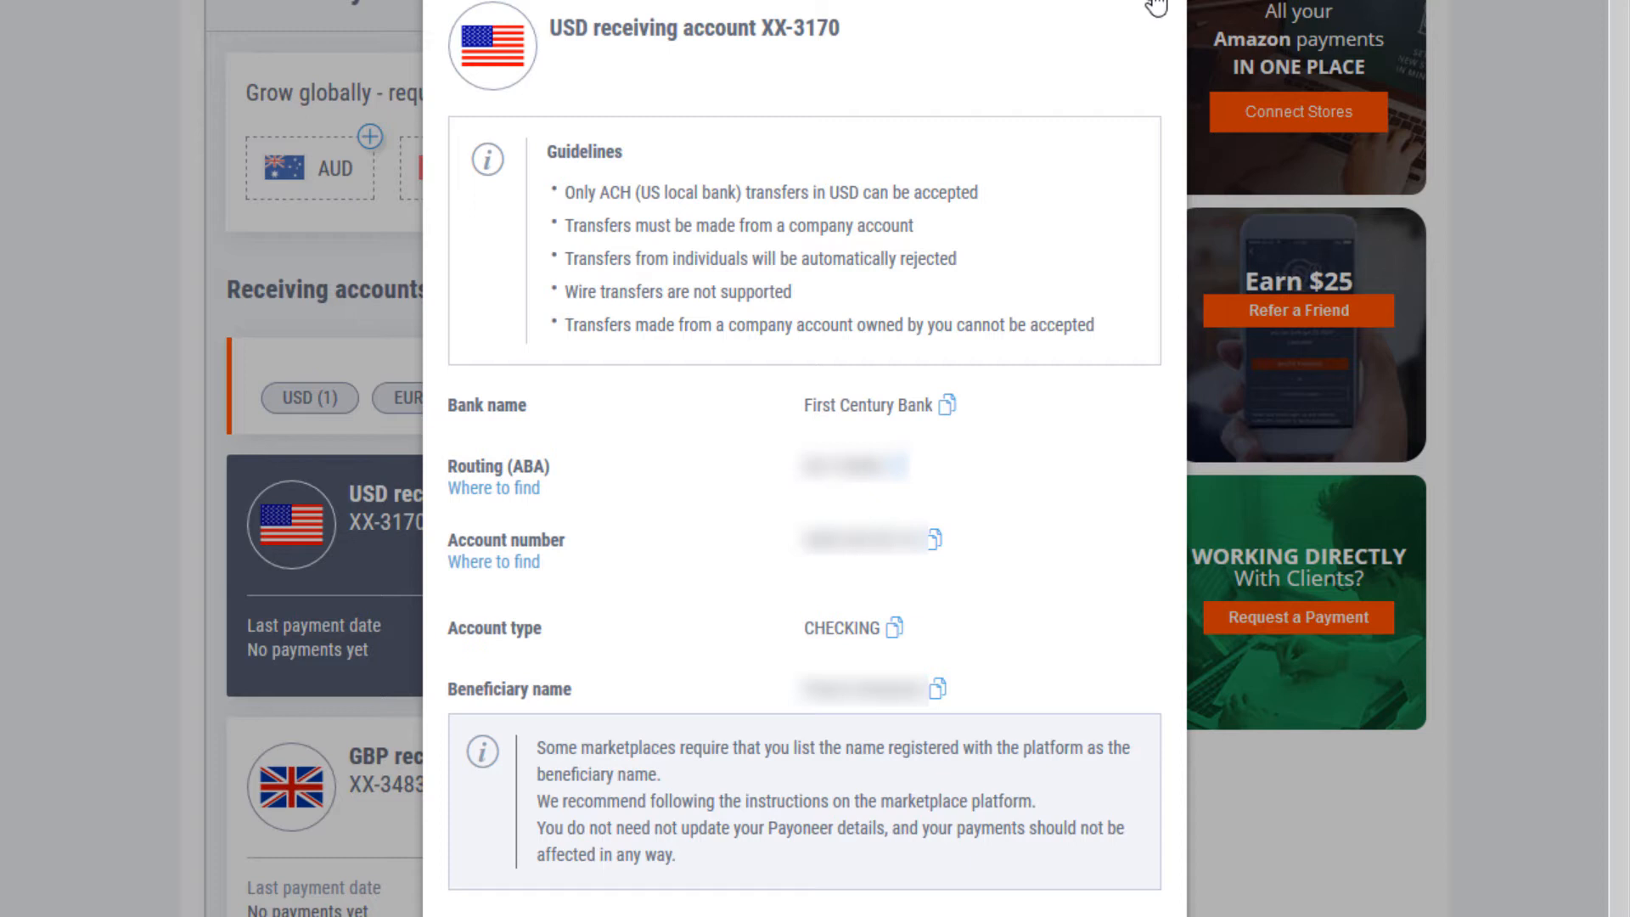
left_click(1151, 5)
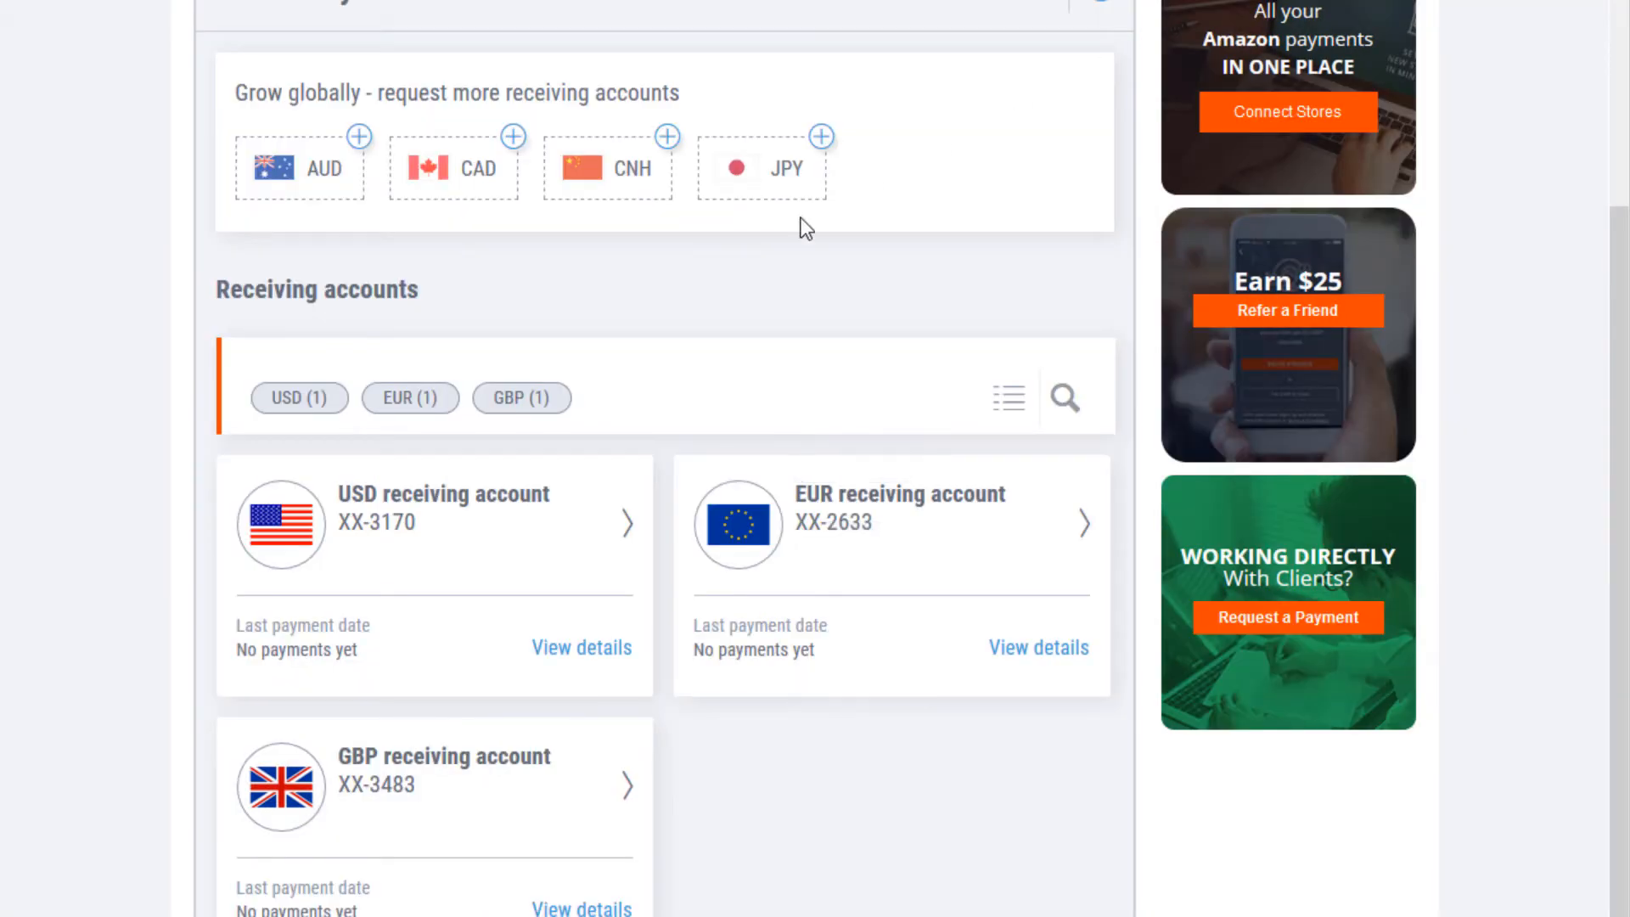
mouse_move(792, 245)
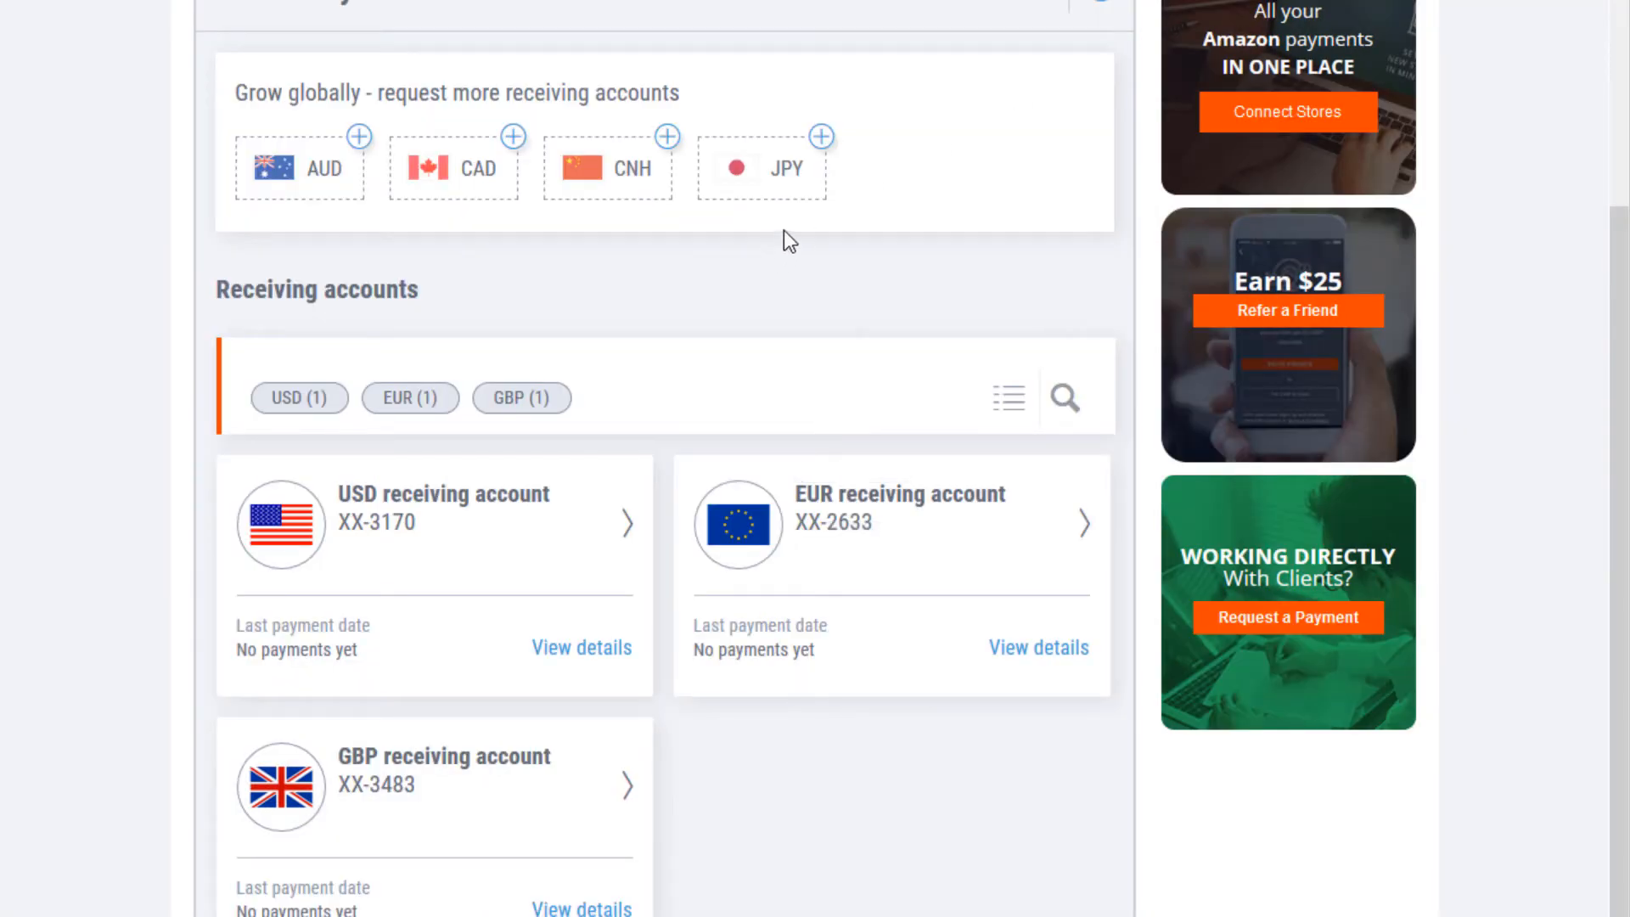
mouse_move(635, 204)
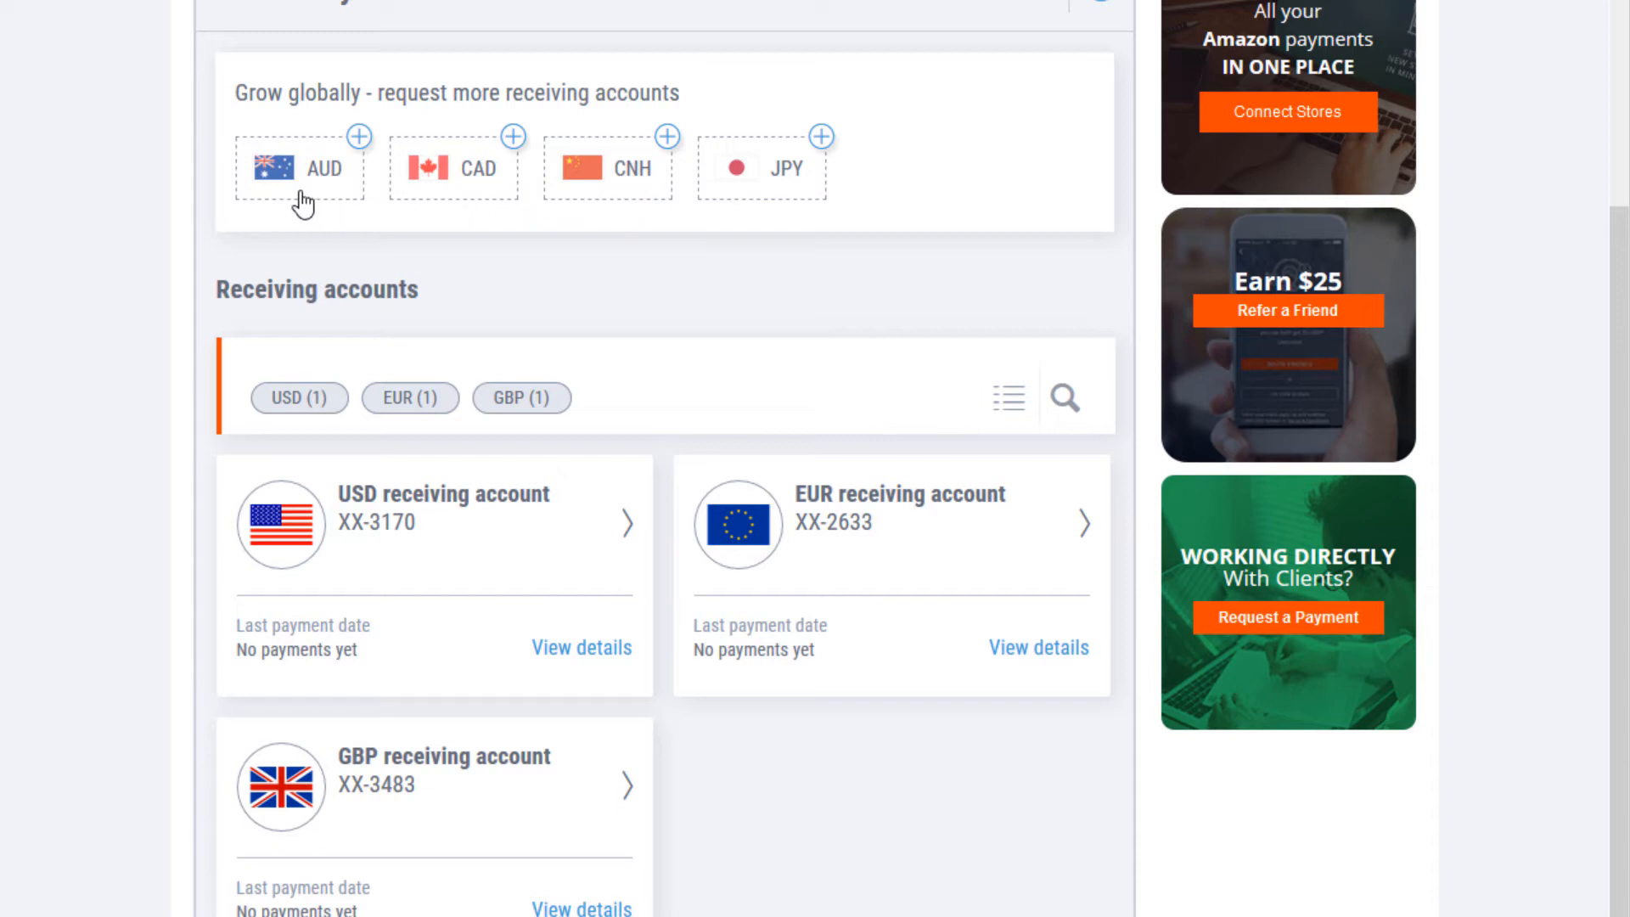
mouse_move(709, 272)
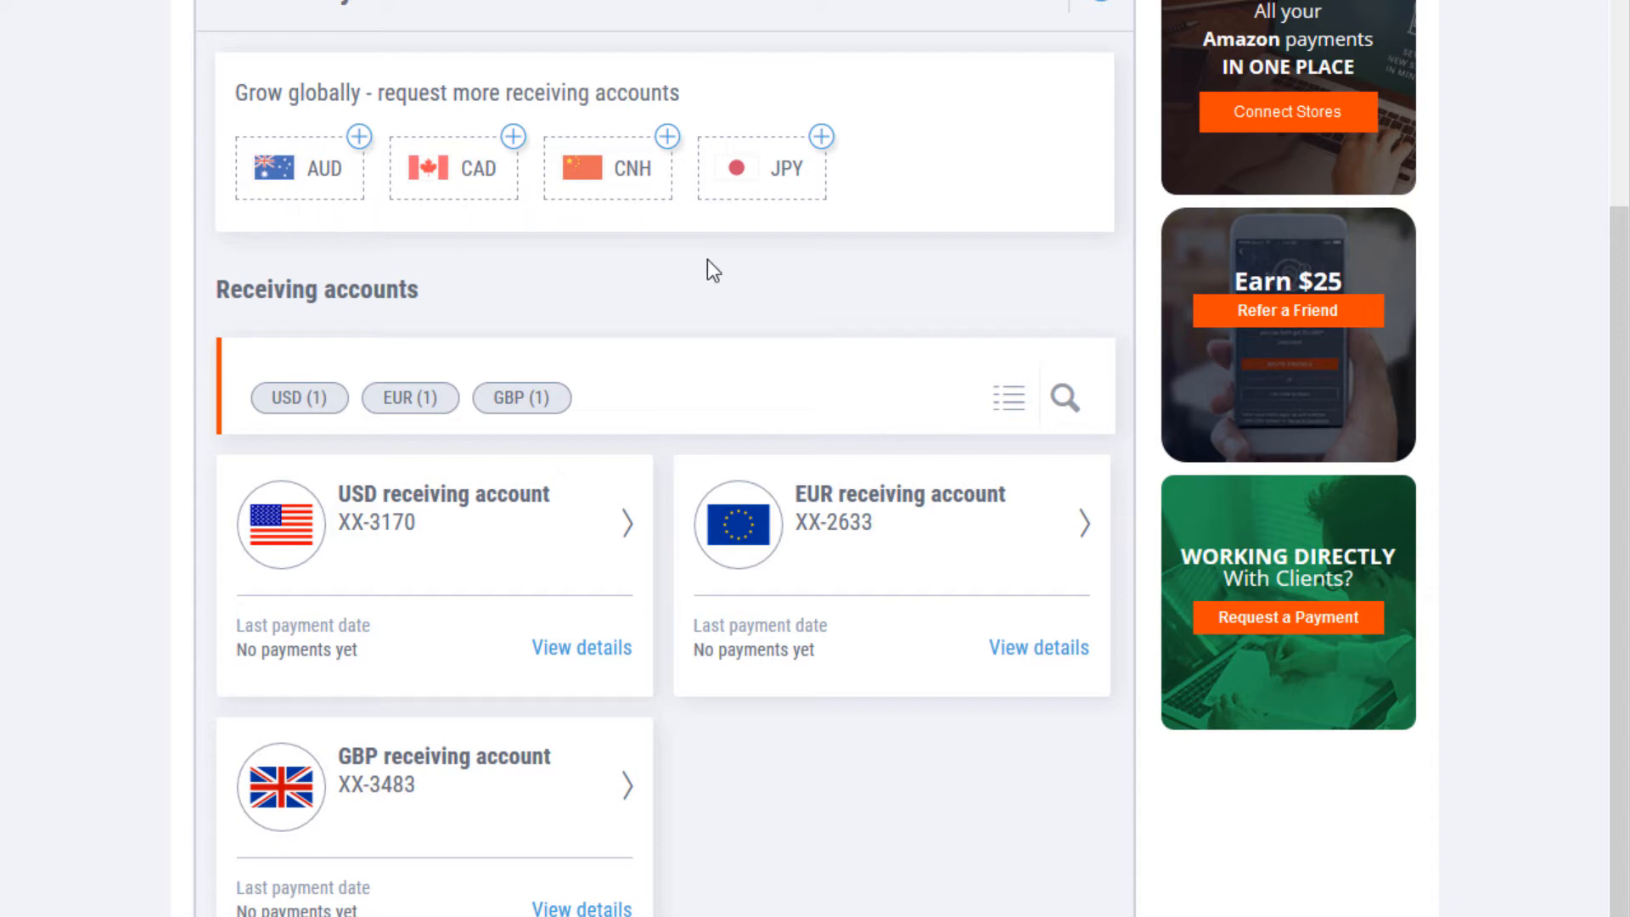
scroll("up", 3)
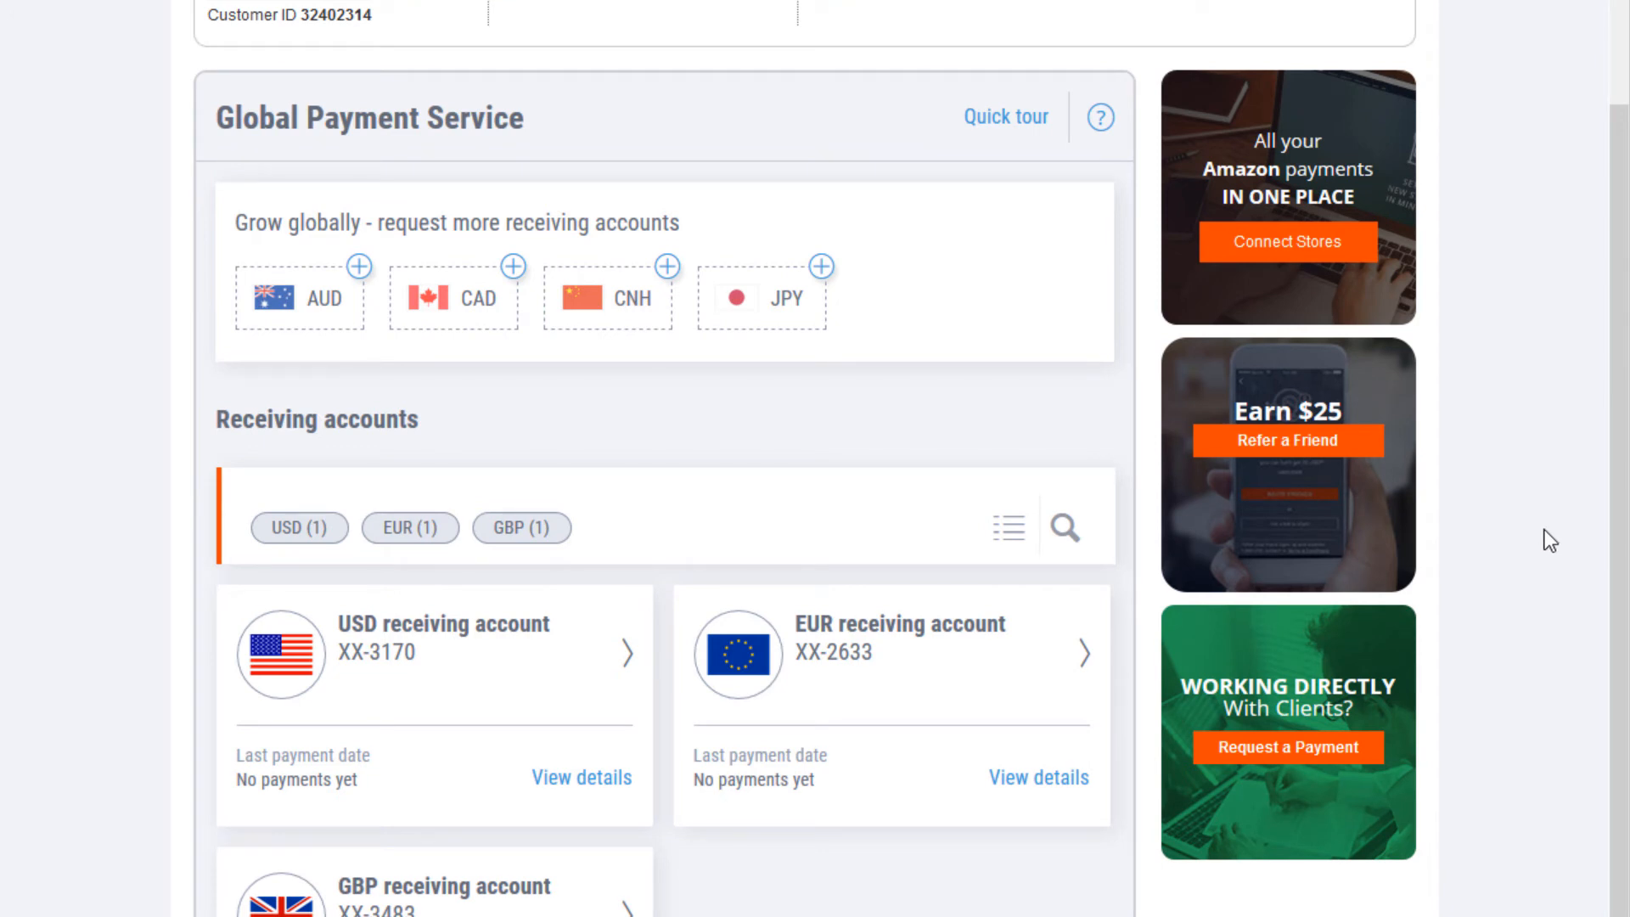
mouse_move(1491, 313)
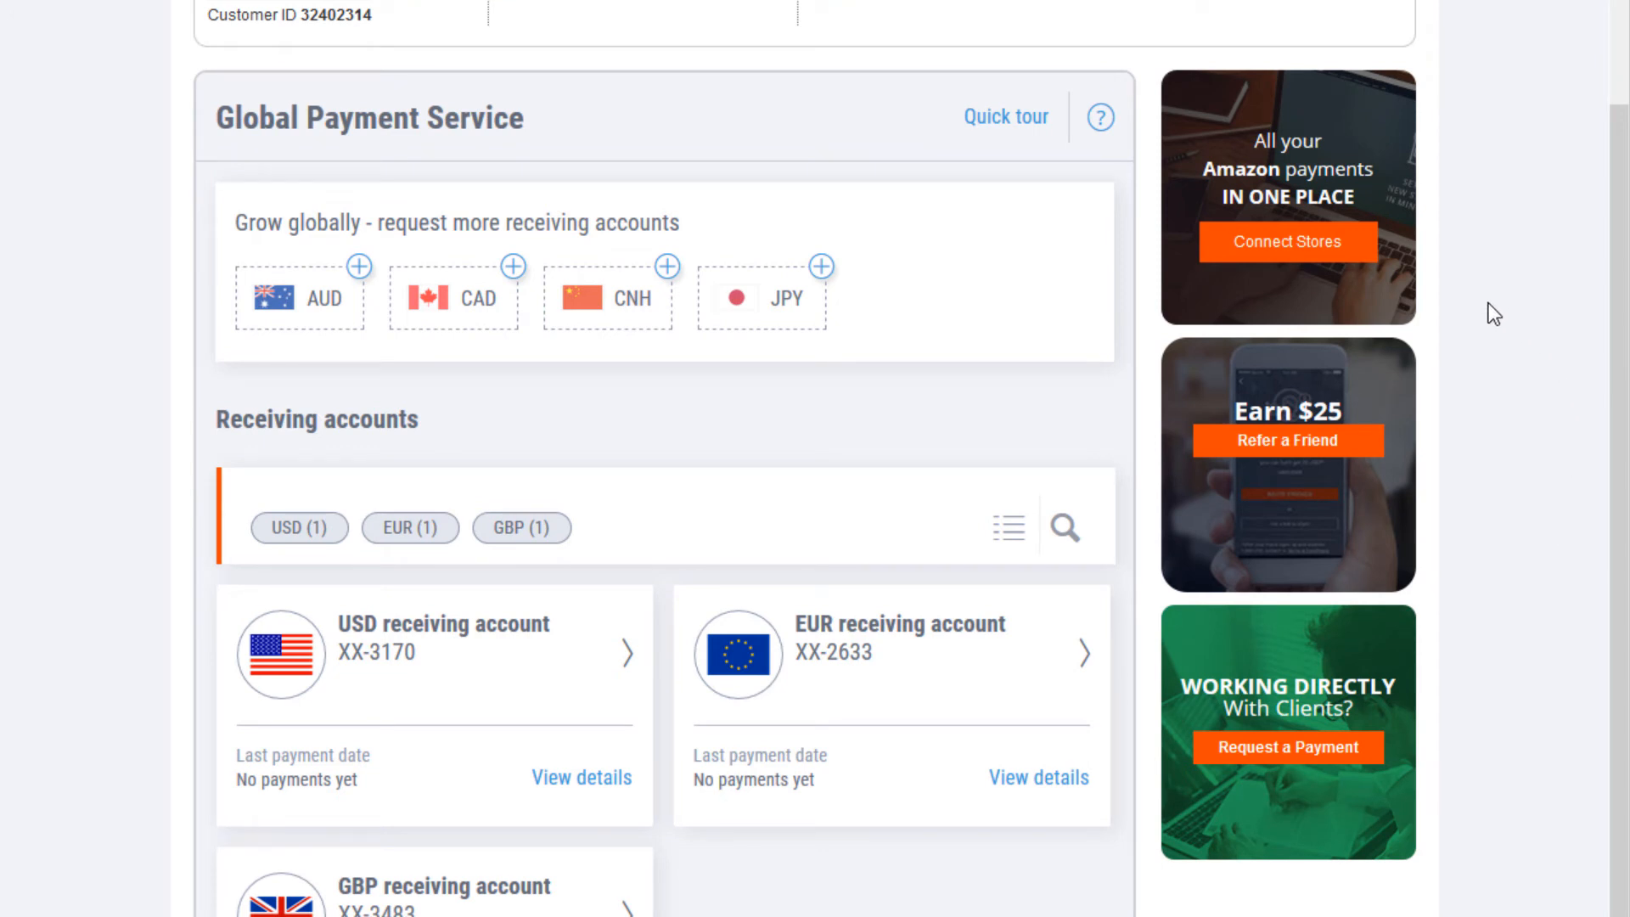
mouse_move(1476, 305)
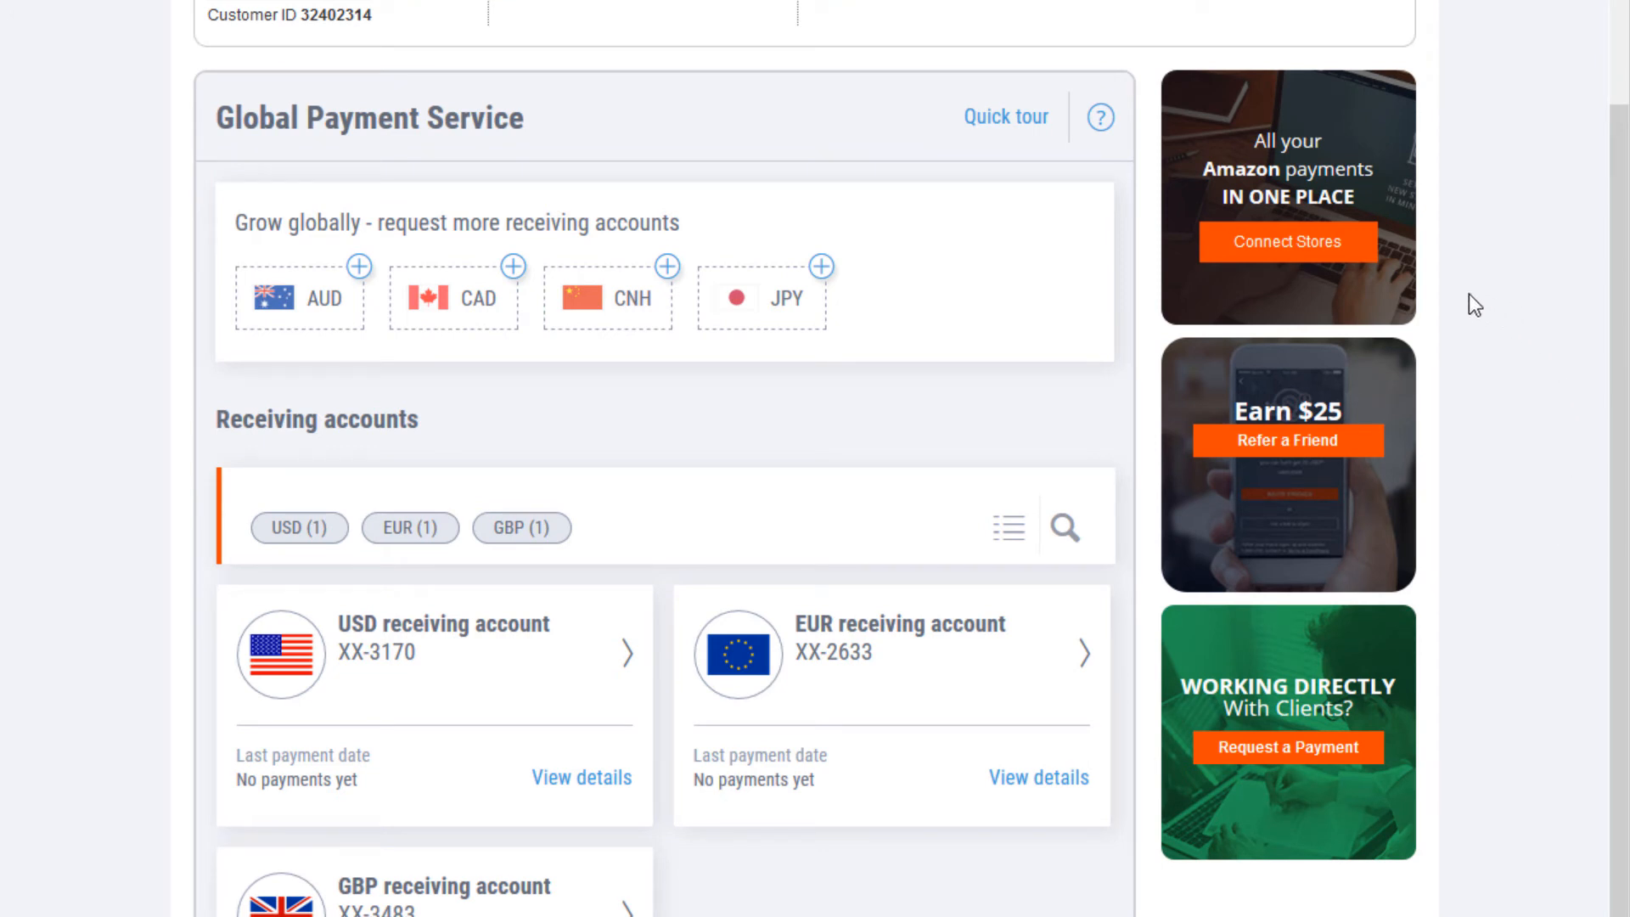
mouse_move(1423, 345)
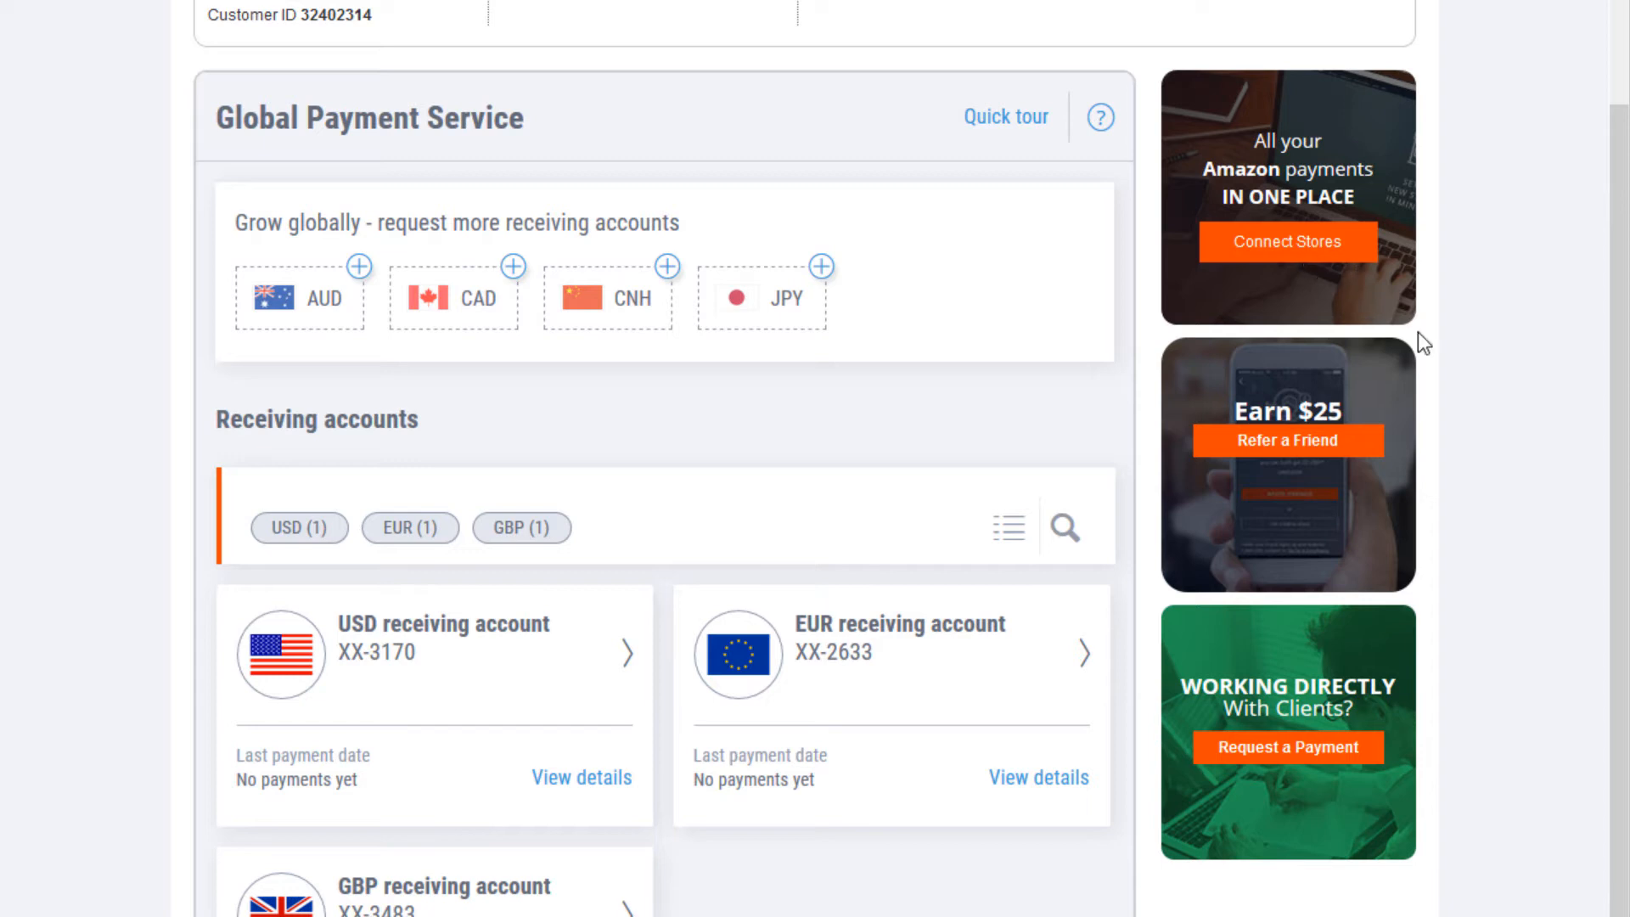
scroll("down", 3)
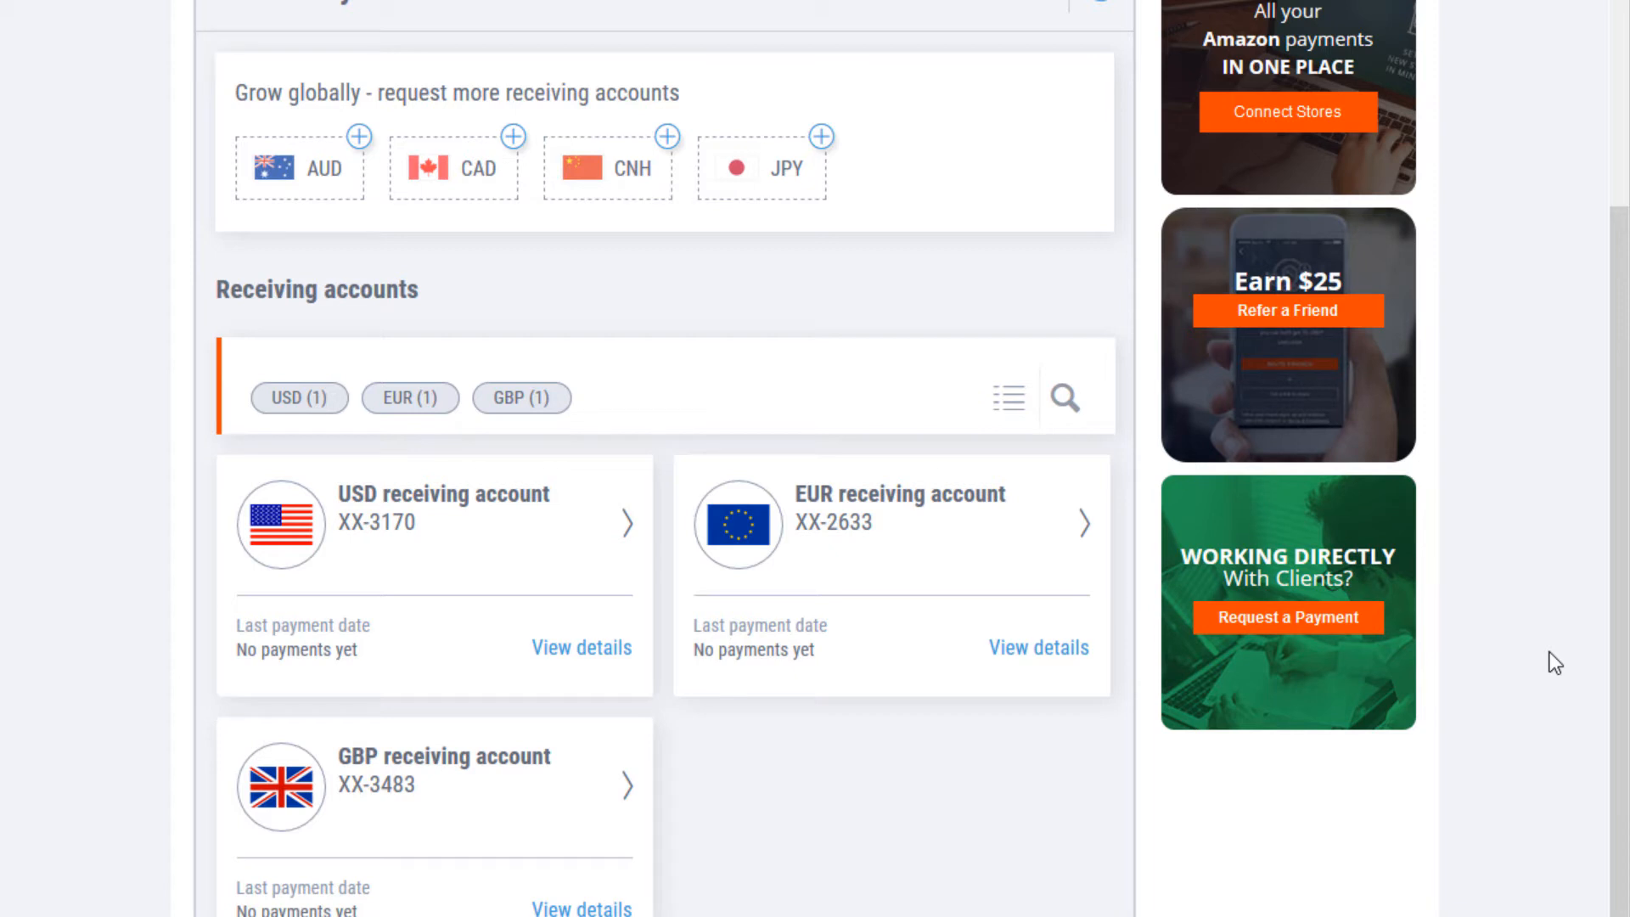
mouse_move(1508, 655)
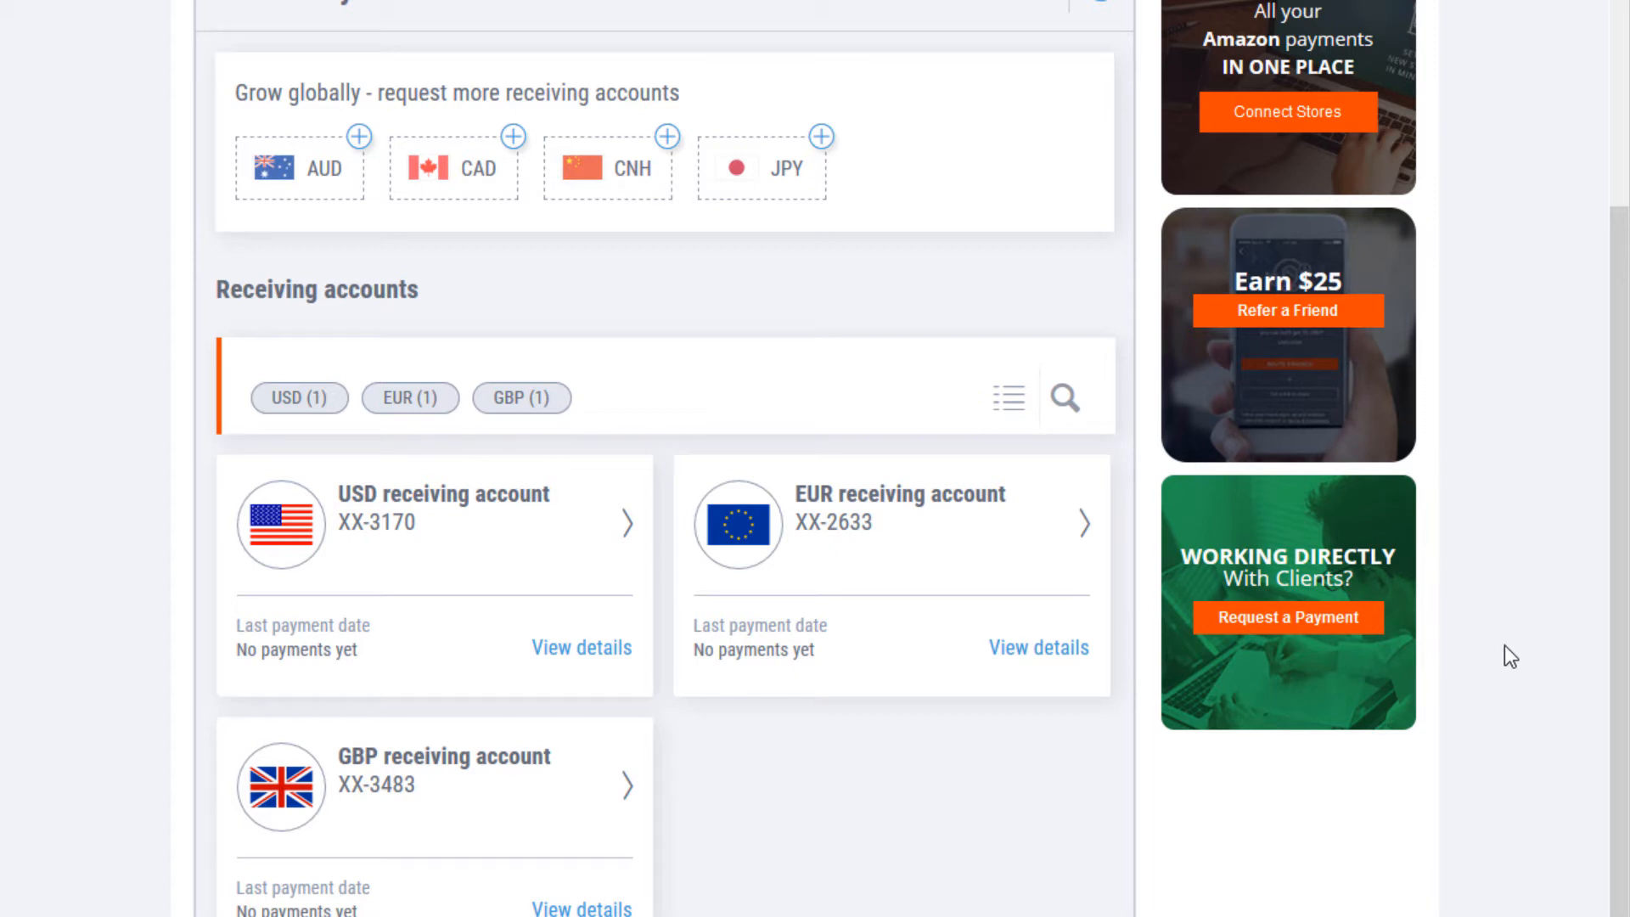